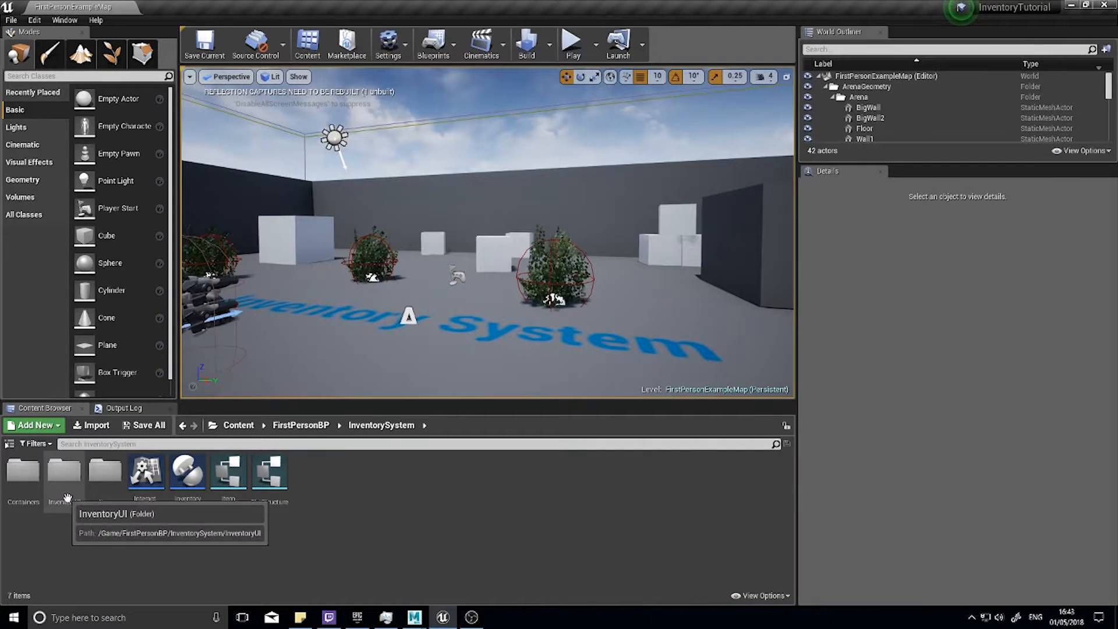
# In the InventoryUI folder, add a Widget Blueprint named InventoryTooltip
pyautogui.doubleClick(64, 474)
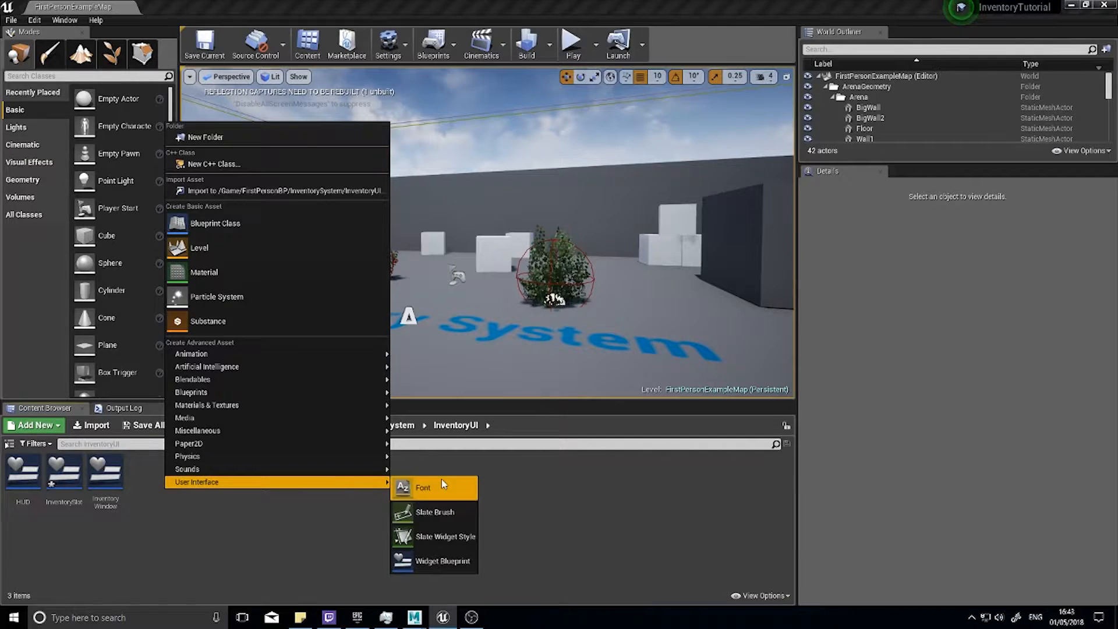
pyautogui.click(442, 560)
pyautogui.write('InventoryT')
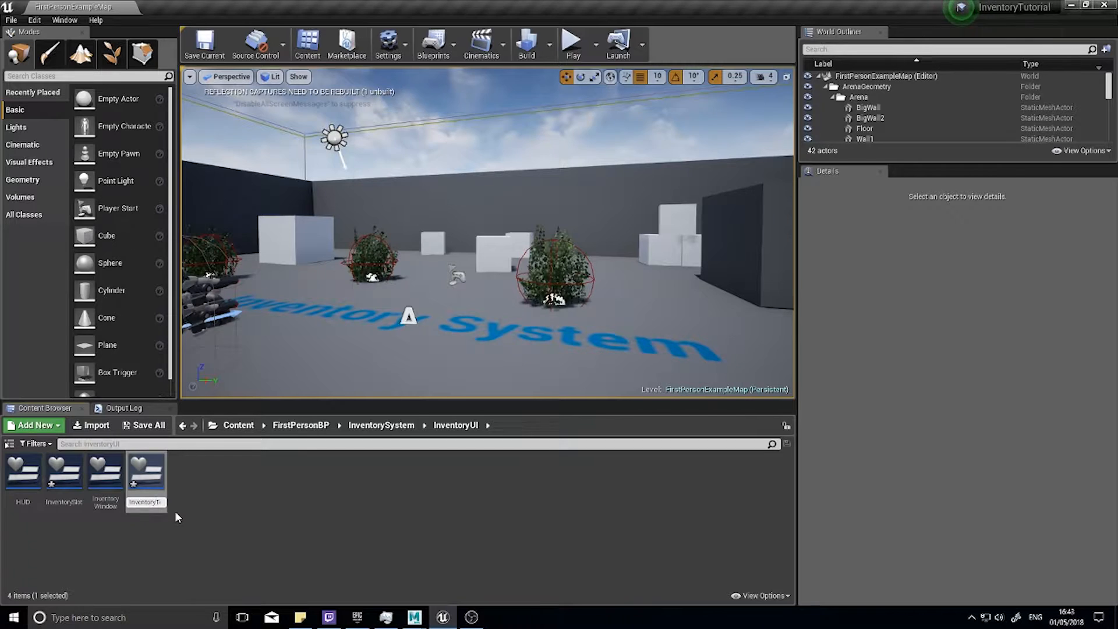
pyautogui.click(104, 471)
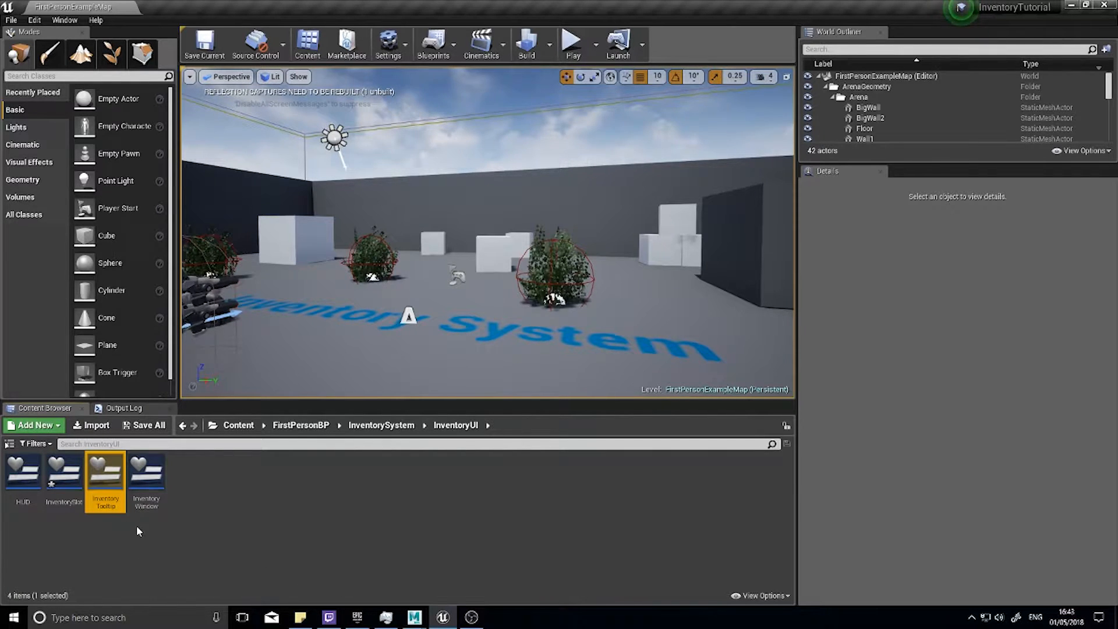
# Open InventoryTooltip and replace the default Canvas Panel with a Size Box
pyautogui.doubleClick(105, 471)
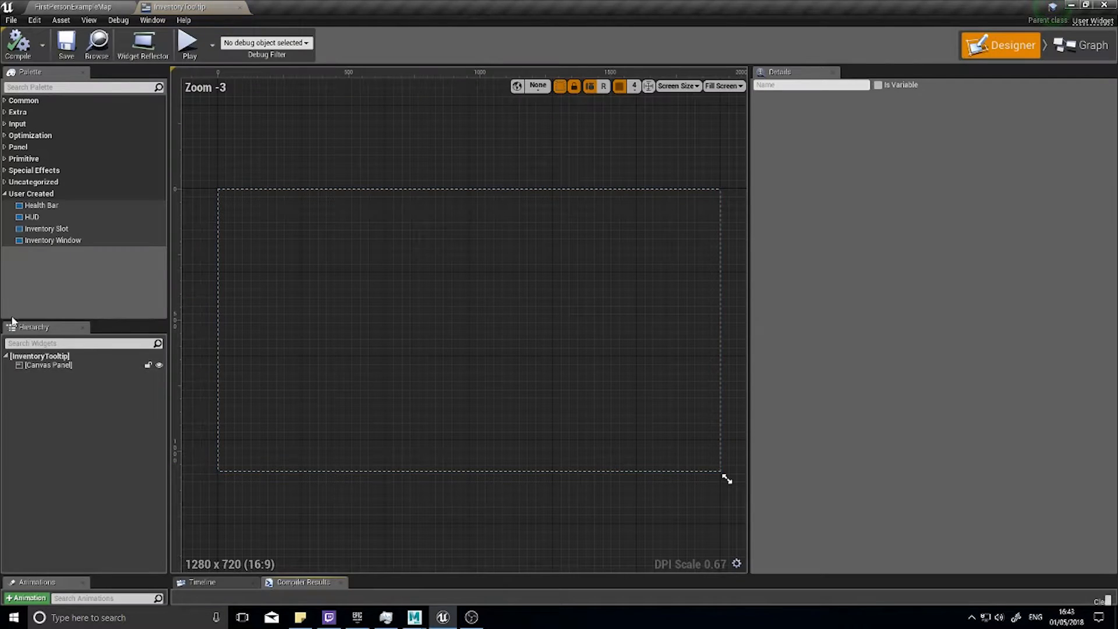
pyautogui.click(48, 365)
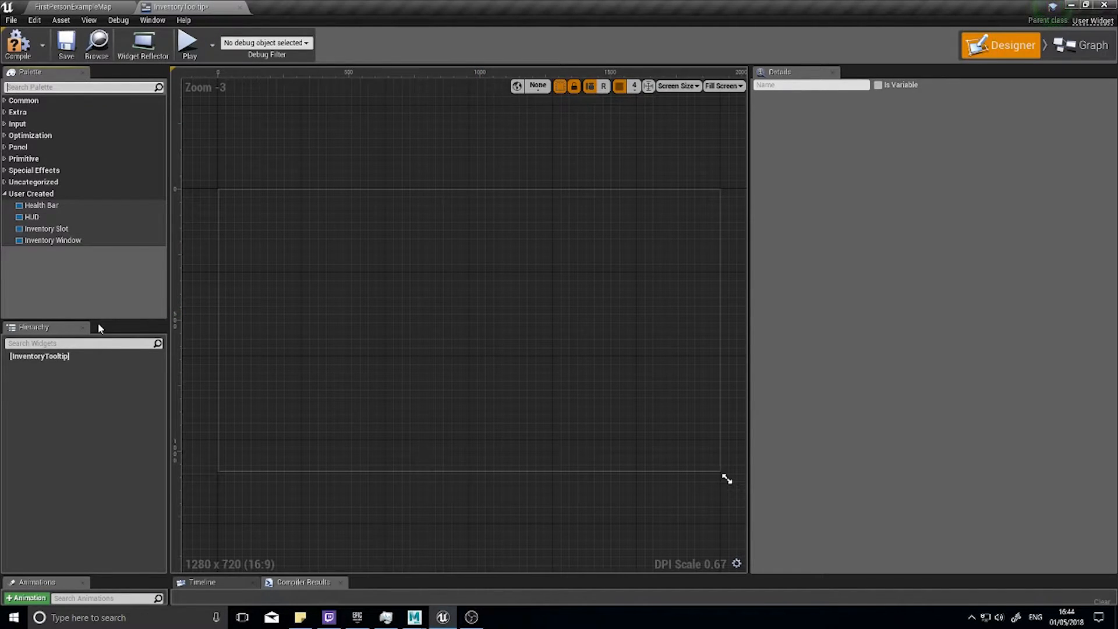
pyautogui.write('size')
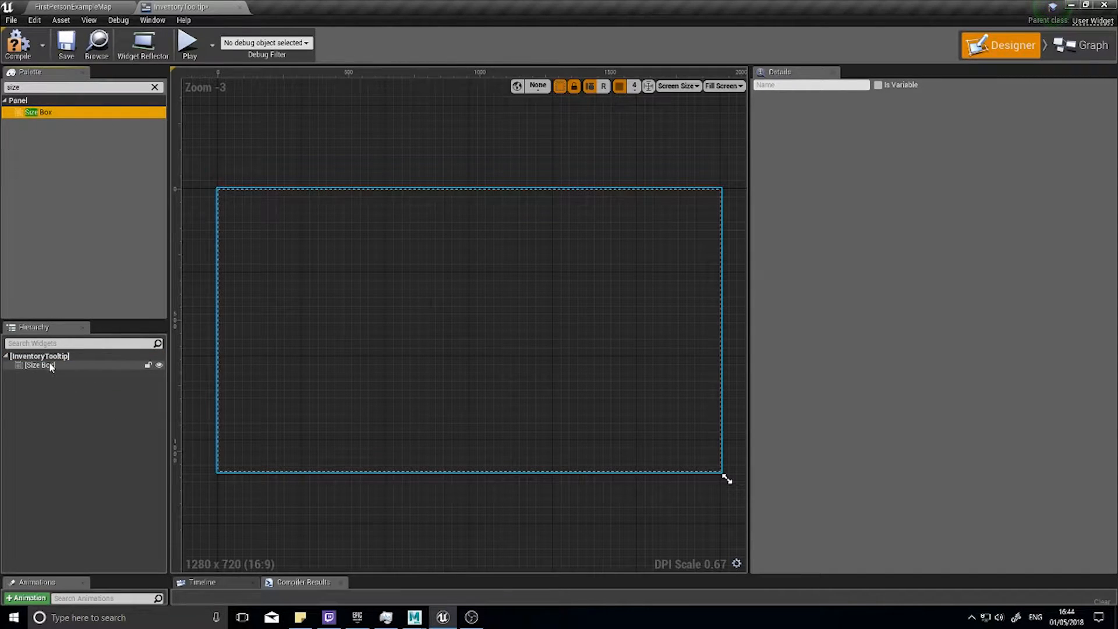
pyautogui.click(39, 364)
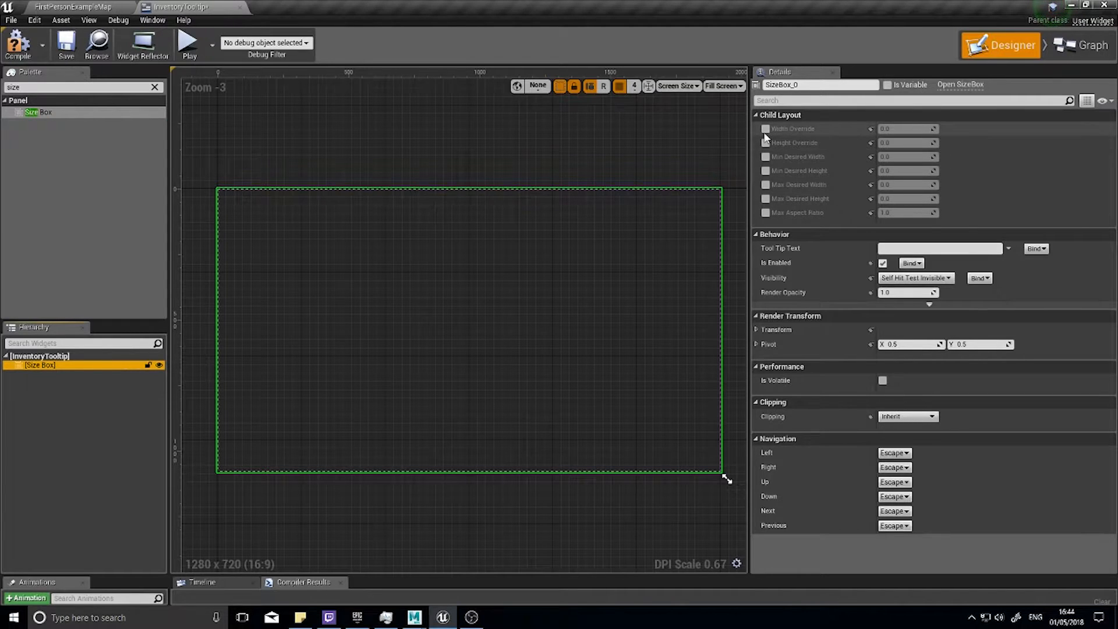
# Give the Size Box a width override of 300 and minimum desired height of 100
pyautogui.click(766, 128)
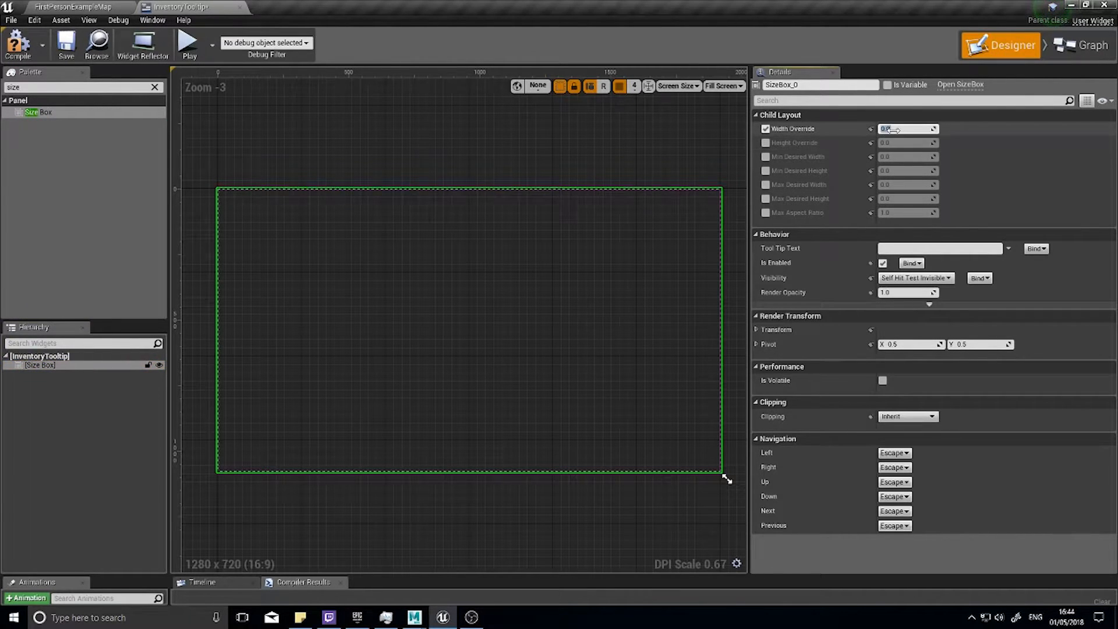
pyautogui.write('300')
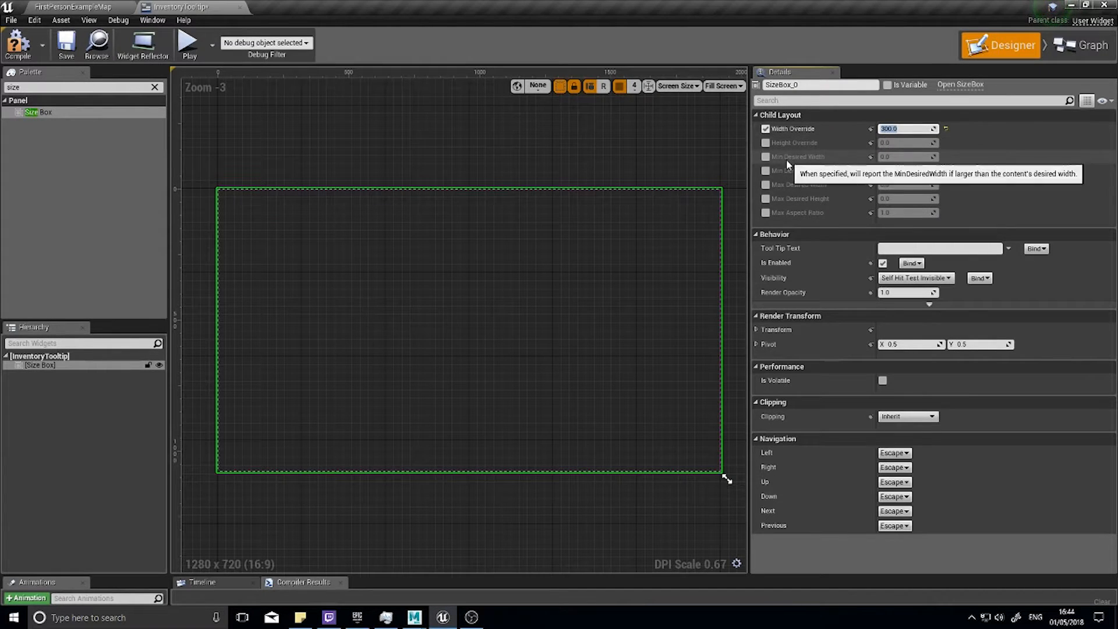
pyautogui.moveTo(797, 171)
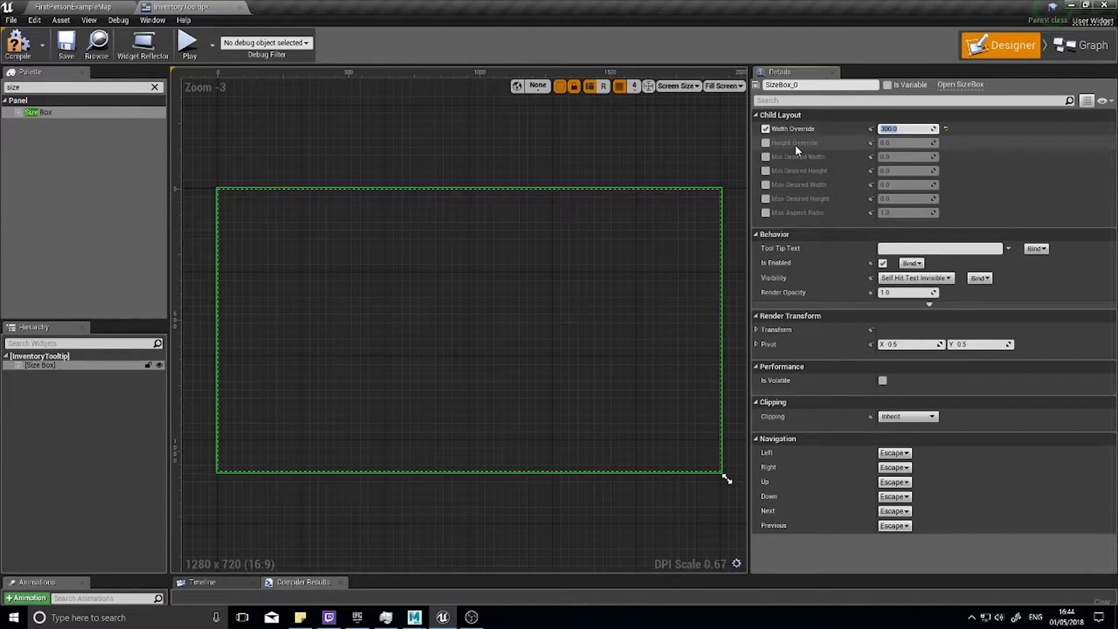
pyautogui.moveTo(798, 170)
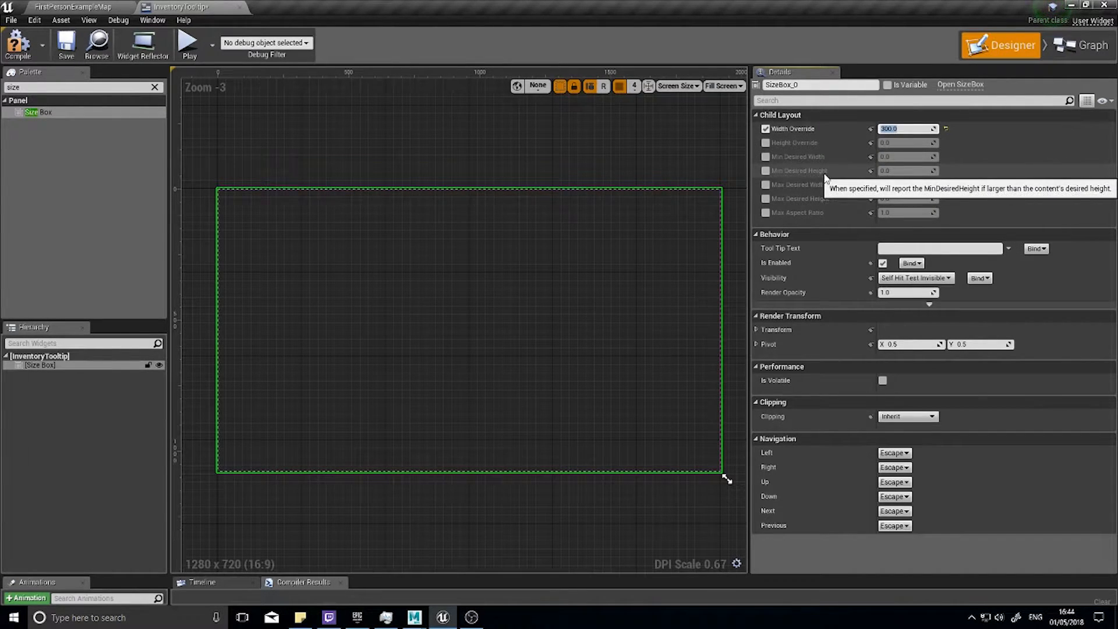
pyautogui.click(766, 170)
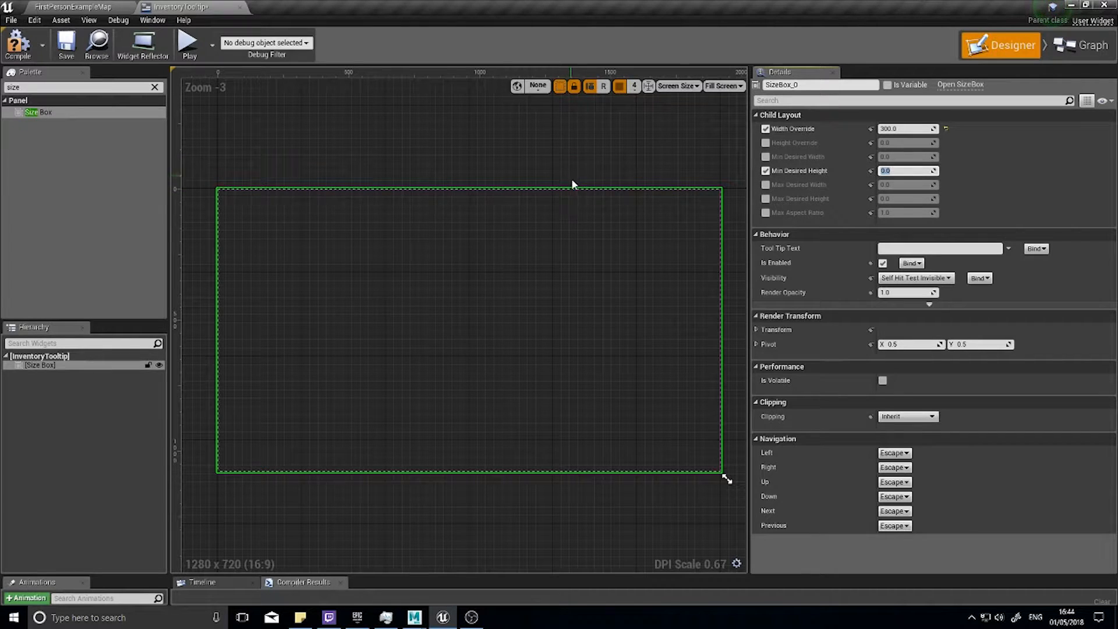
pyautogui.moveTo(595, 292)
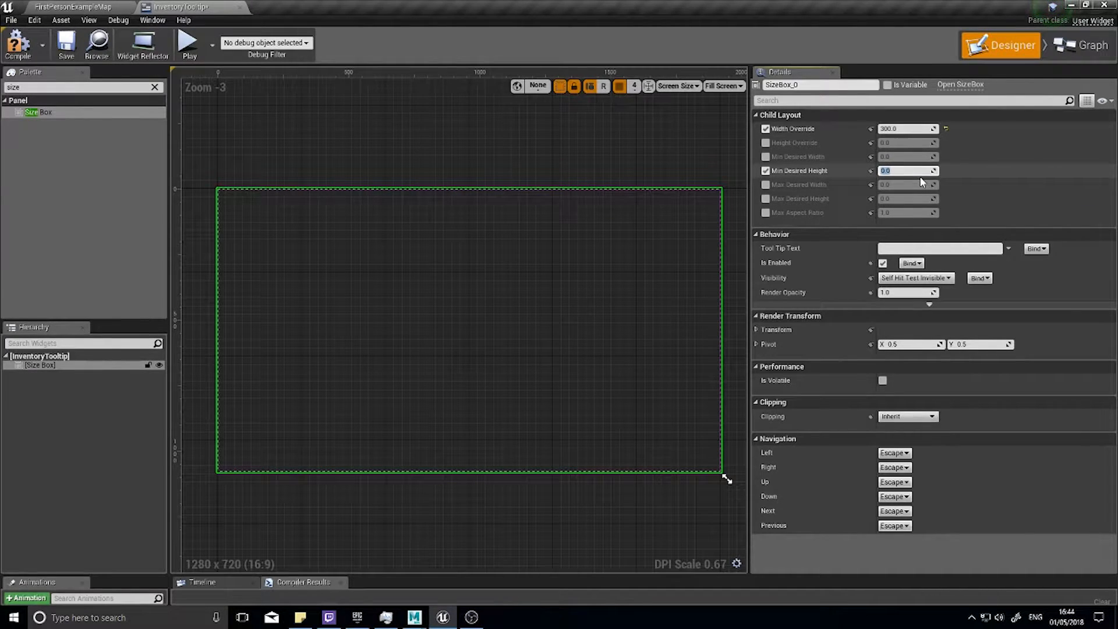
pyautogui.write('100.0')
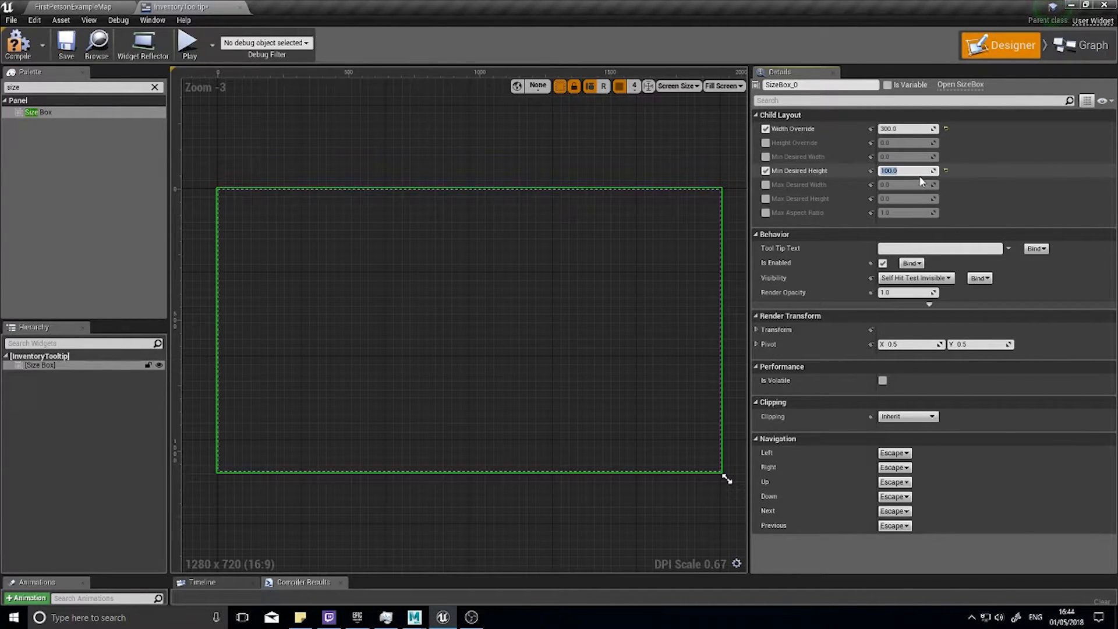
pyautogui.moveTo(646, 368)
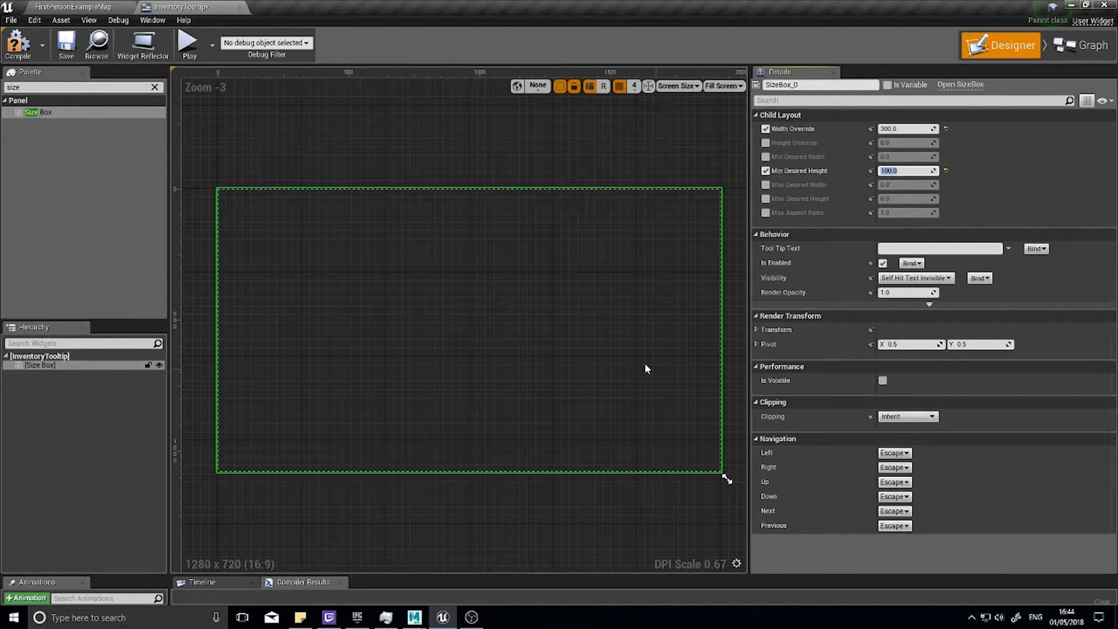
pyautogui.moveTo(864, 119)
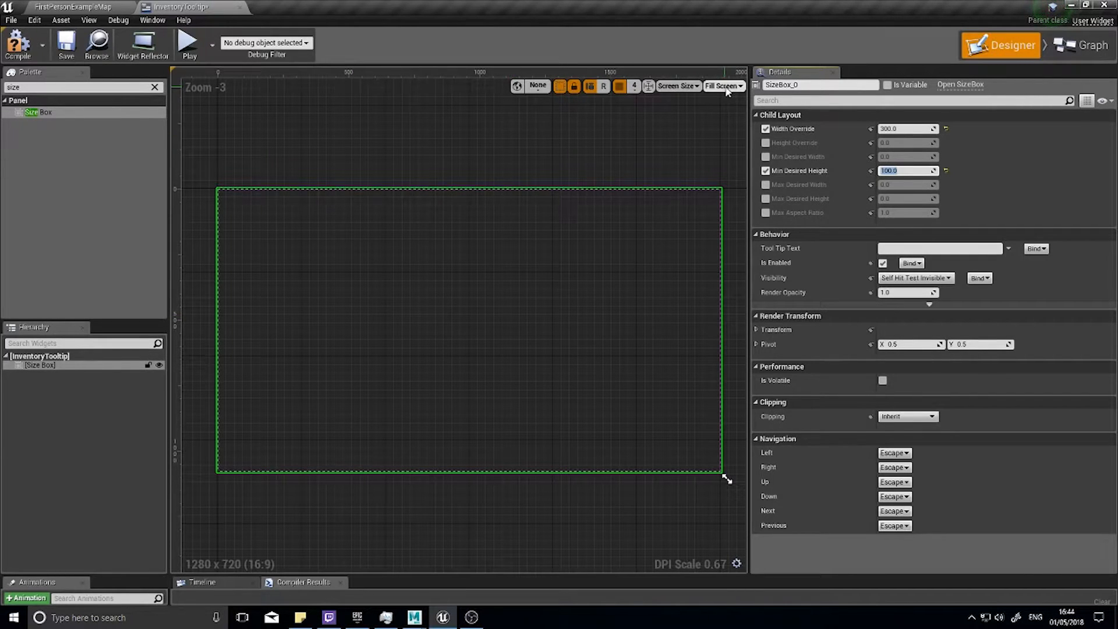
# Preview at desired size, add a Border under the Size Box, and darken its brush to dark grey
pyautogui.click(724, 86)
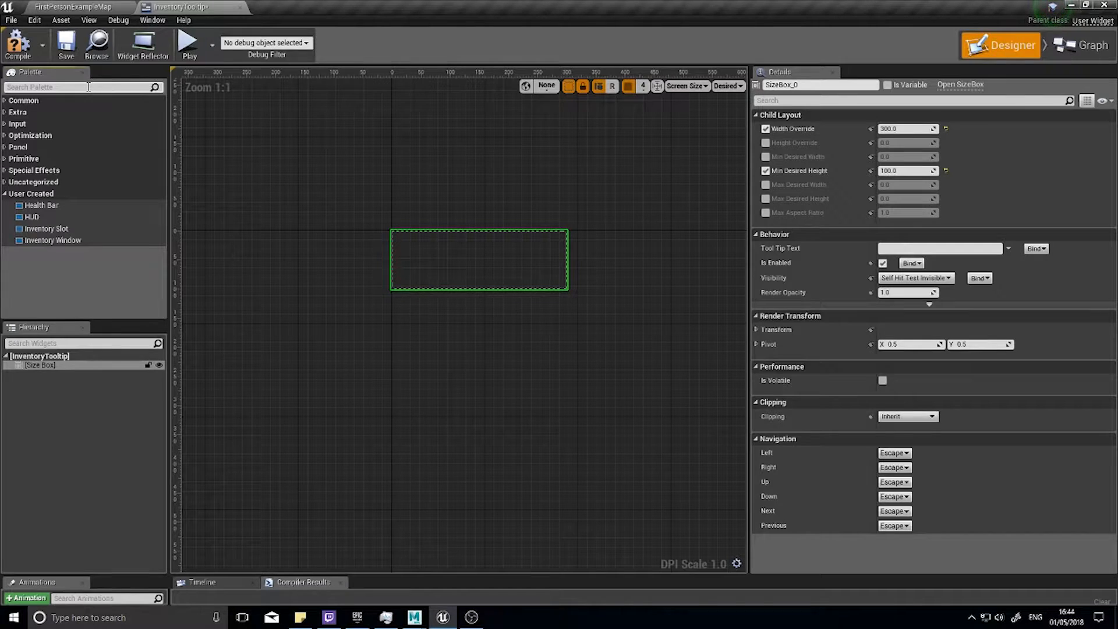
pyautogui.write('border')
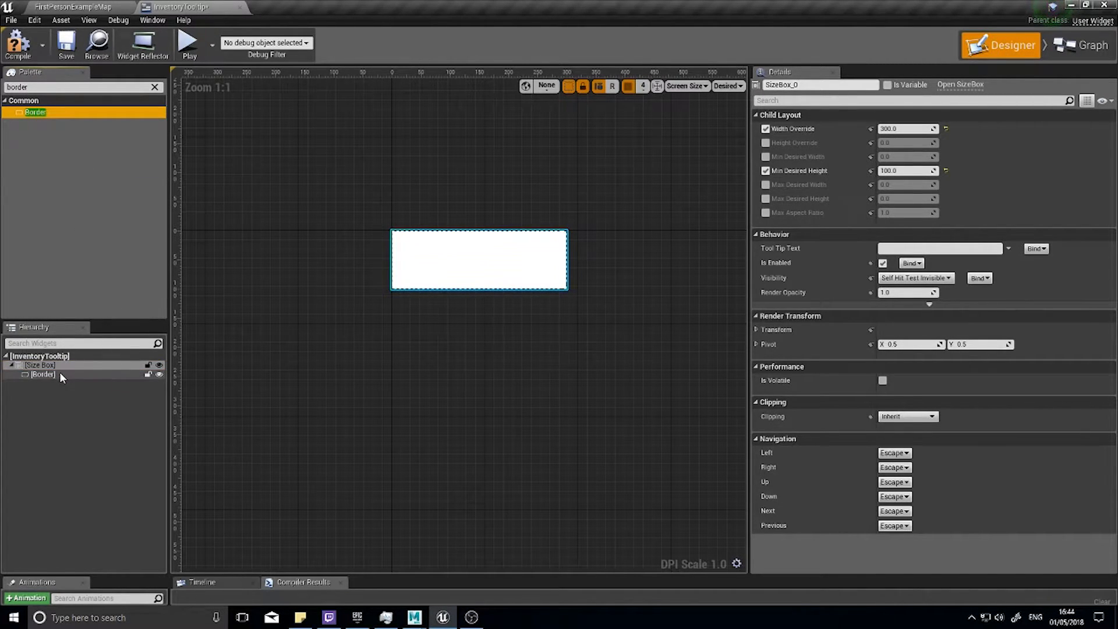
pyautogui.click(42, 375)
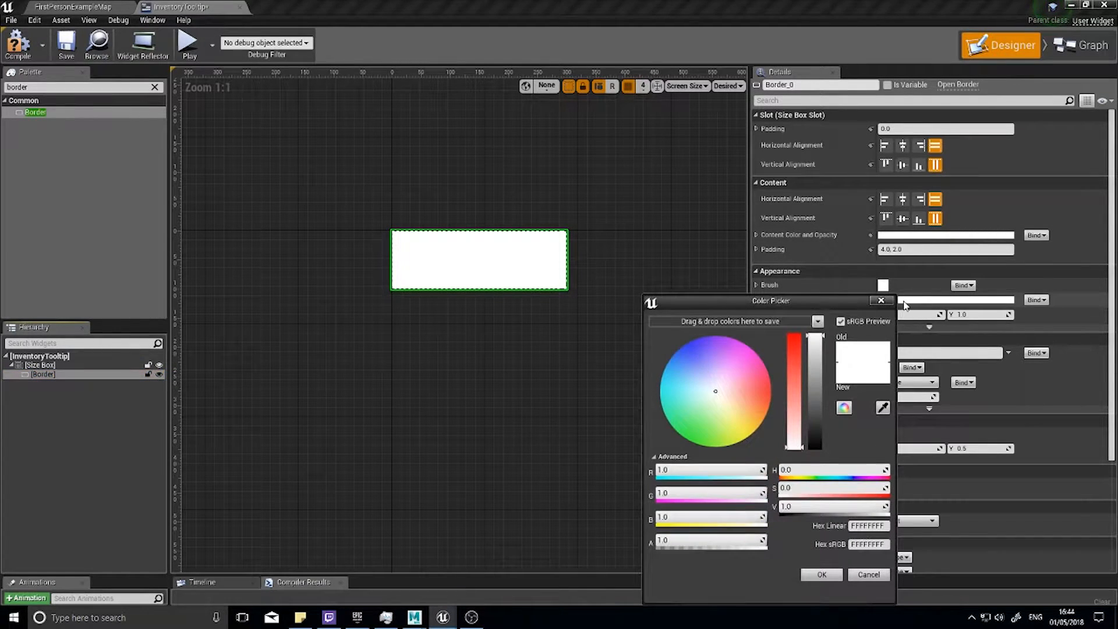
pyautogui.moveTo(815, 335); pyautogui.dragTo(815, 396)
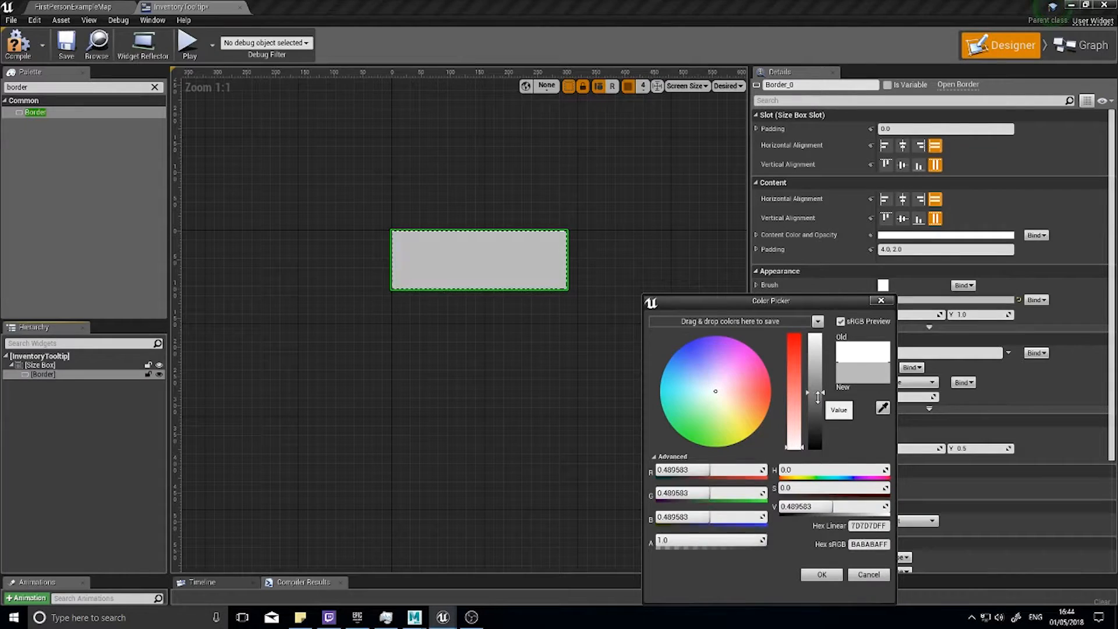
pyautogui.moveTo(816, 397); pyautogui.dragTo(816, 422)
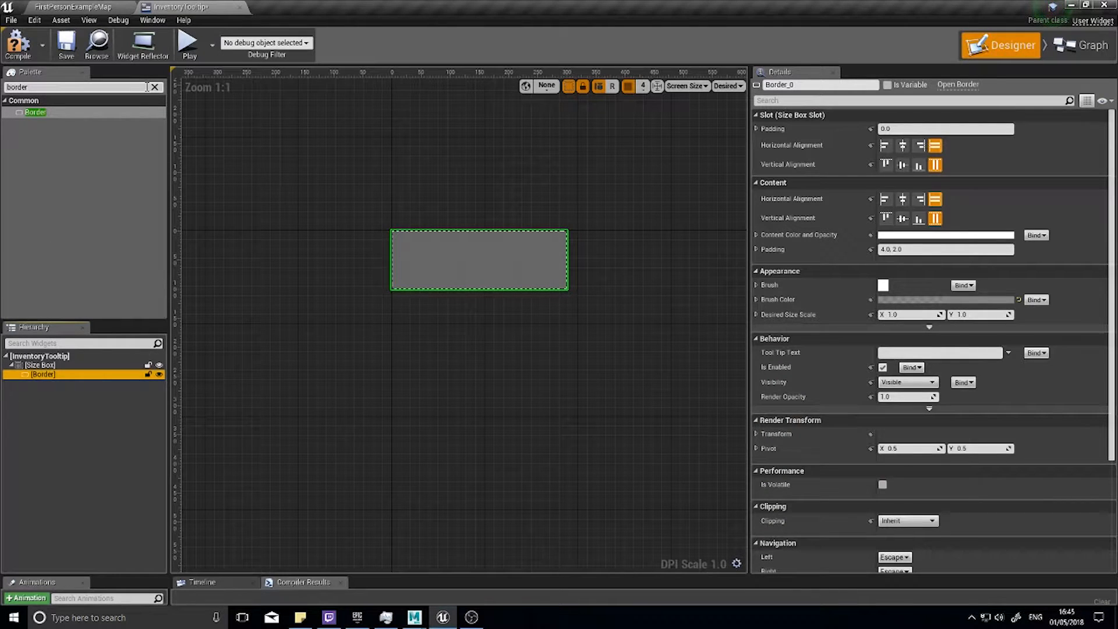
# Nest a Vertical Box under the Border, then clear the Palette search
pyautogui.write('vertic')
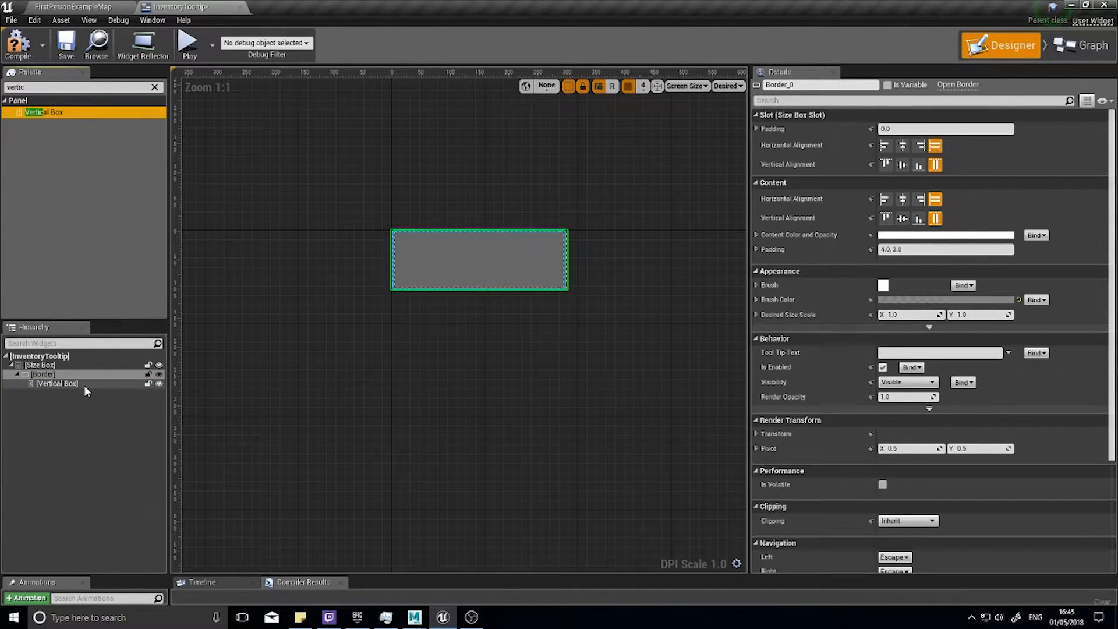
pyautogui.click(57, 384)
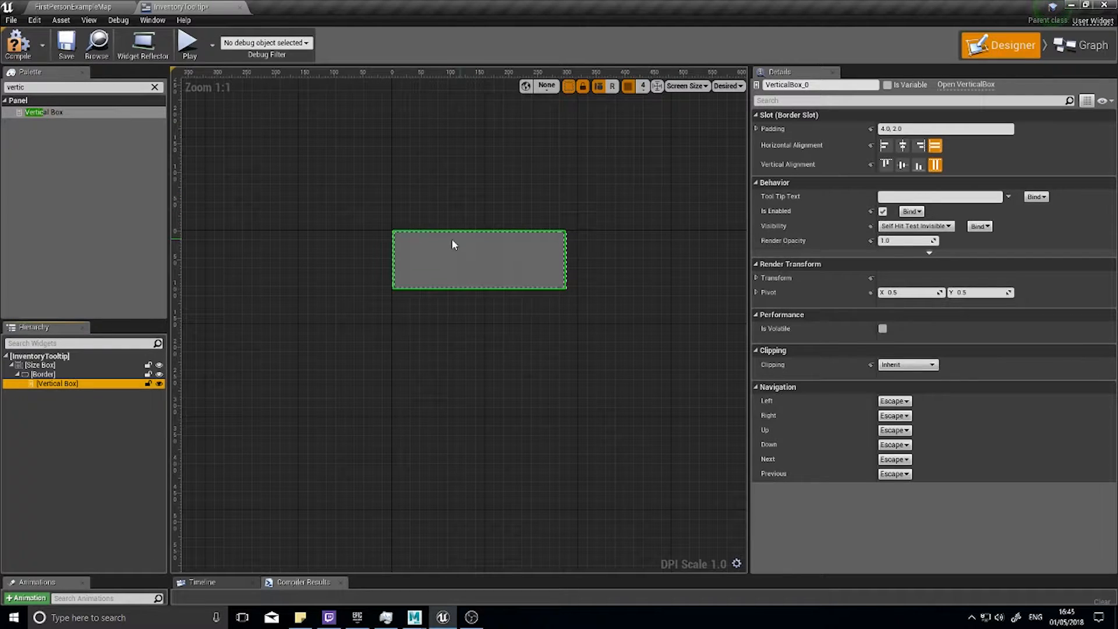
pyautogui.moveTo(457, 255)
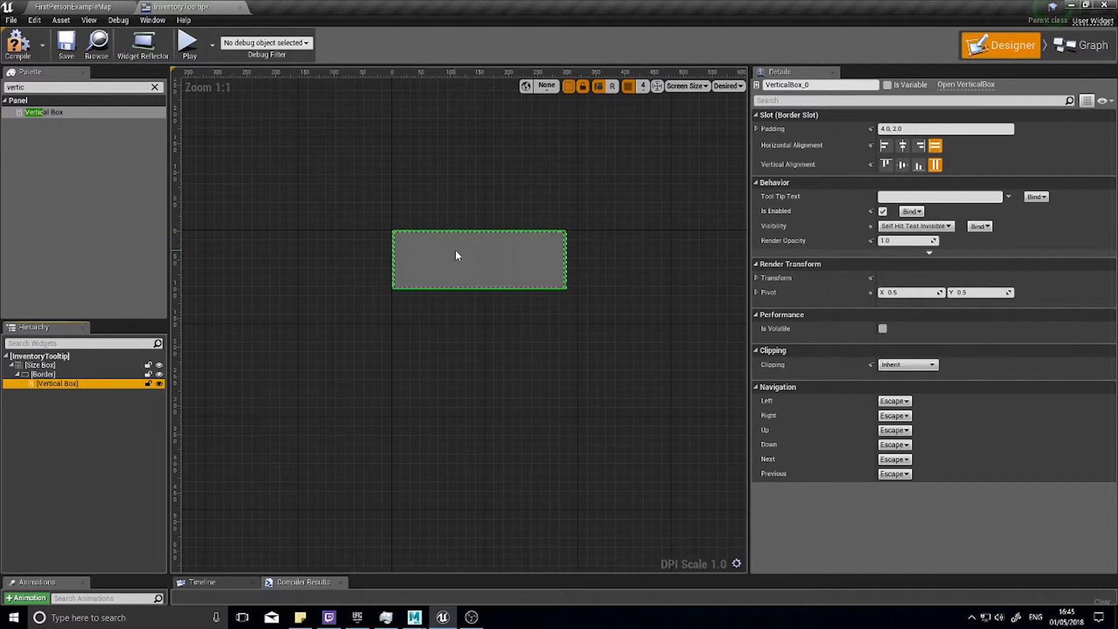
pyautogui.moveTo(356, 486)
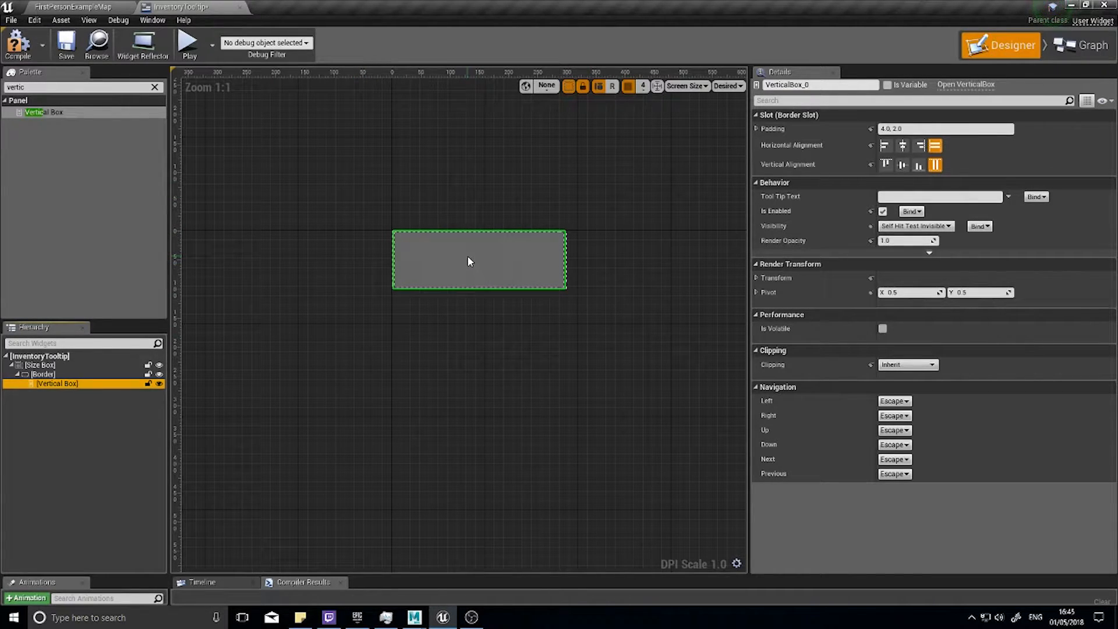
pyautogui.moveTo(445, 248)
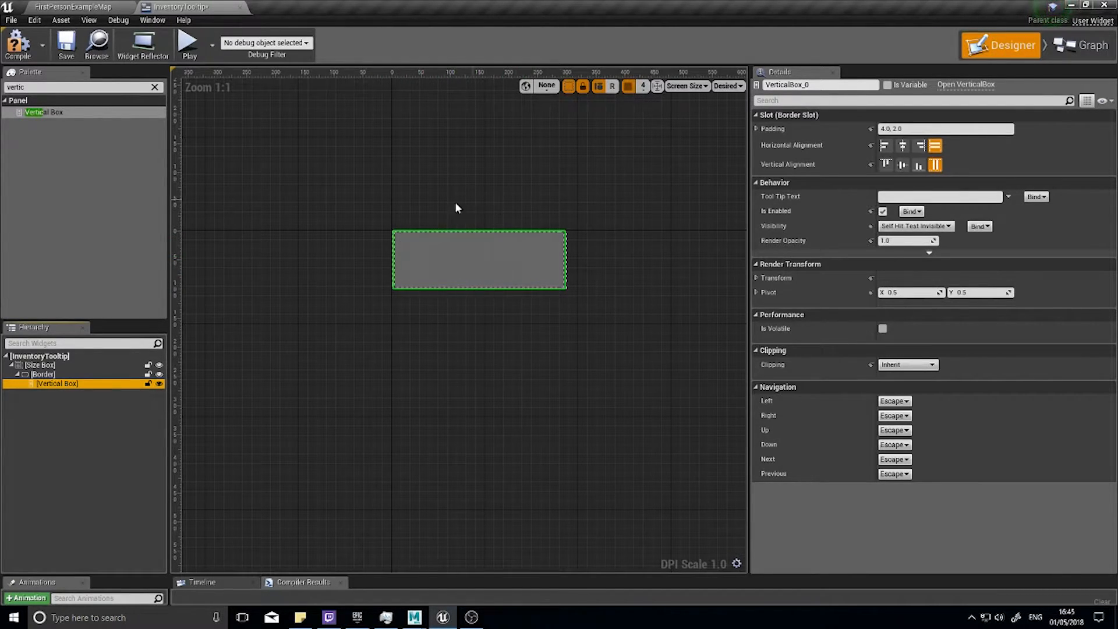
pyautogui.moveTo(130, 229)
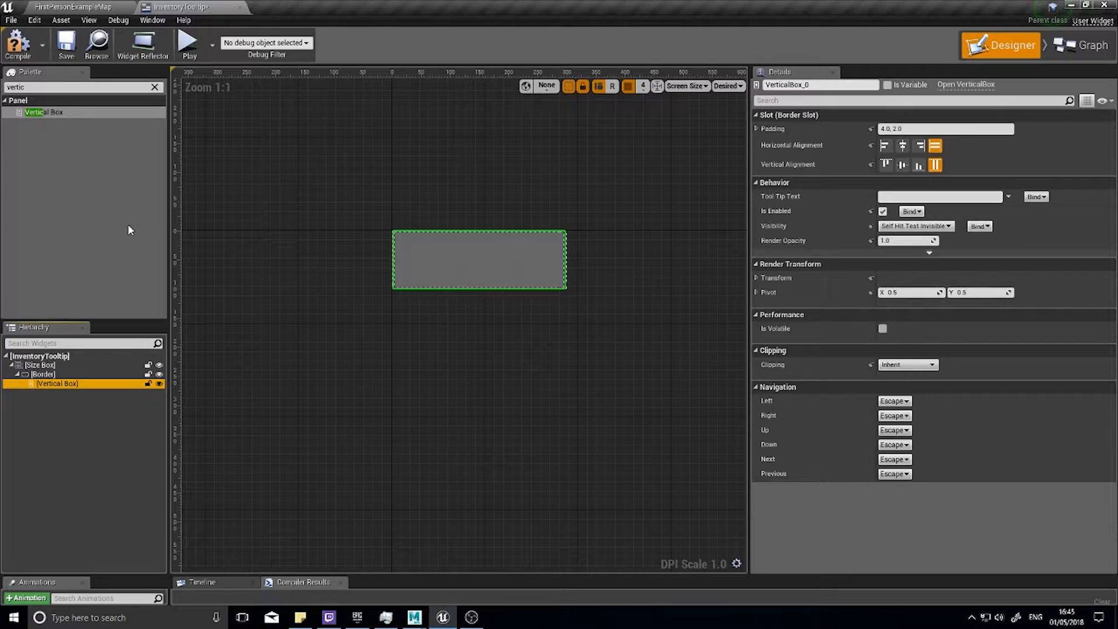
pyautogui.click(153, 86)
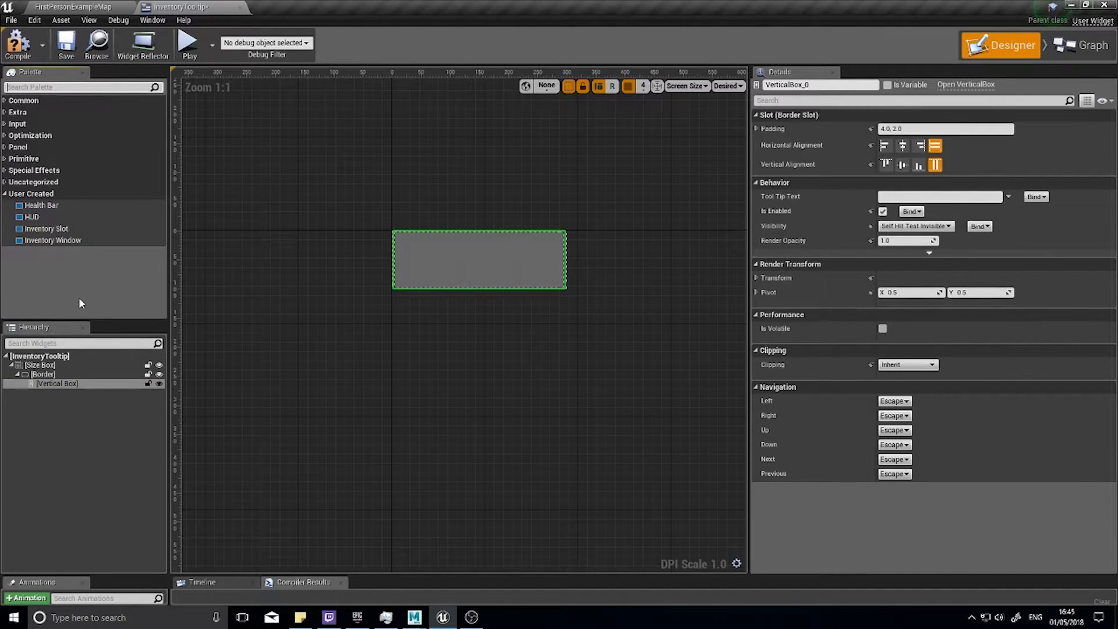
pyautogui.moveTo(50, 154)
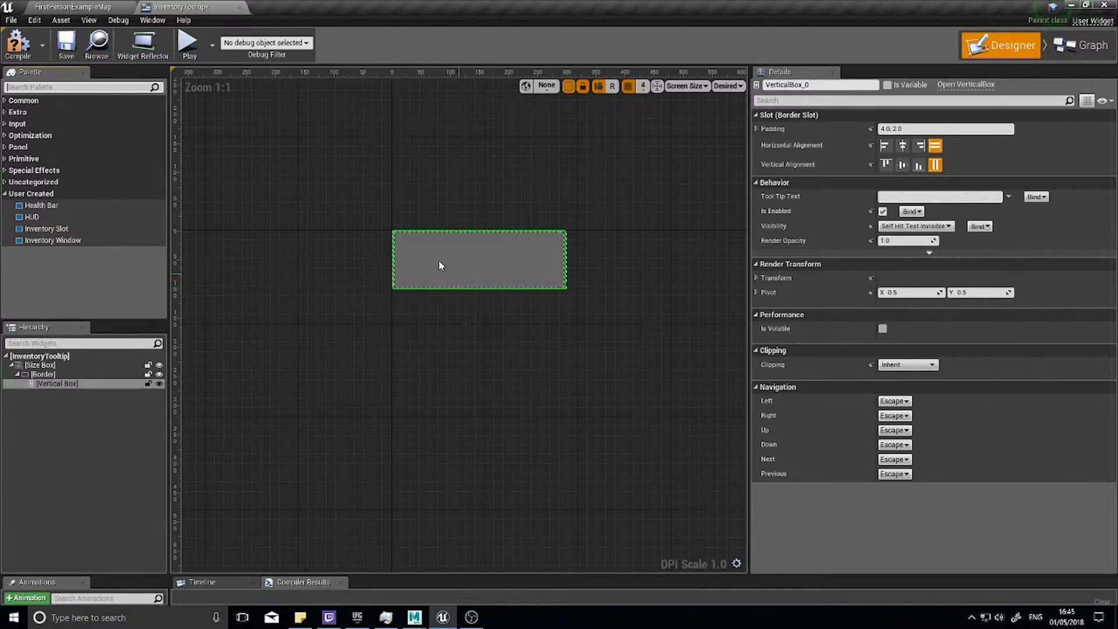
# Add two Text widgets to the Vertical Box reading _ph_itemname and _ph_itemdescription
pyautogui.write('text')
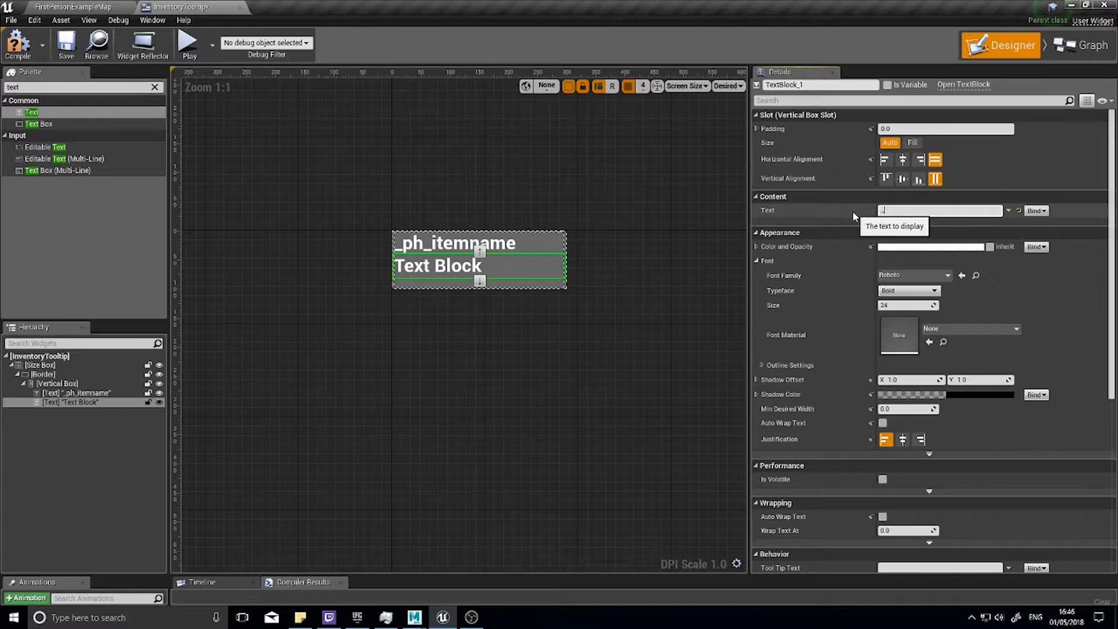
pyautogui.write('_ph.')
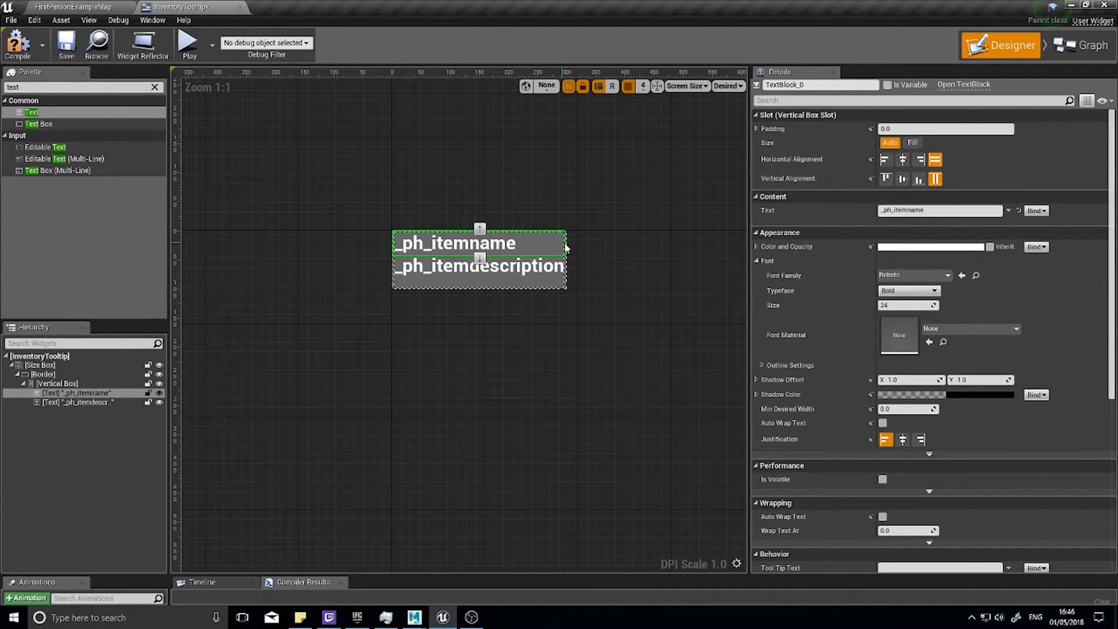
pyautogui.moveTo(575, 242)
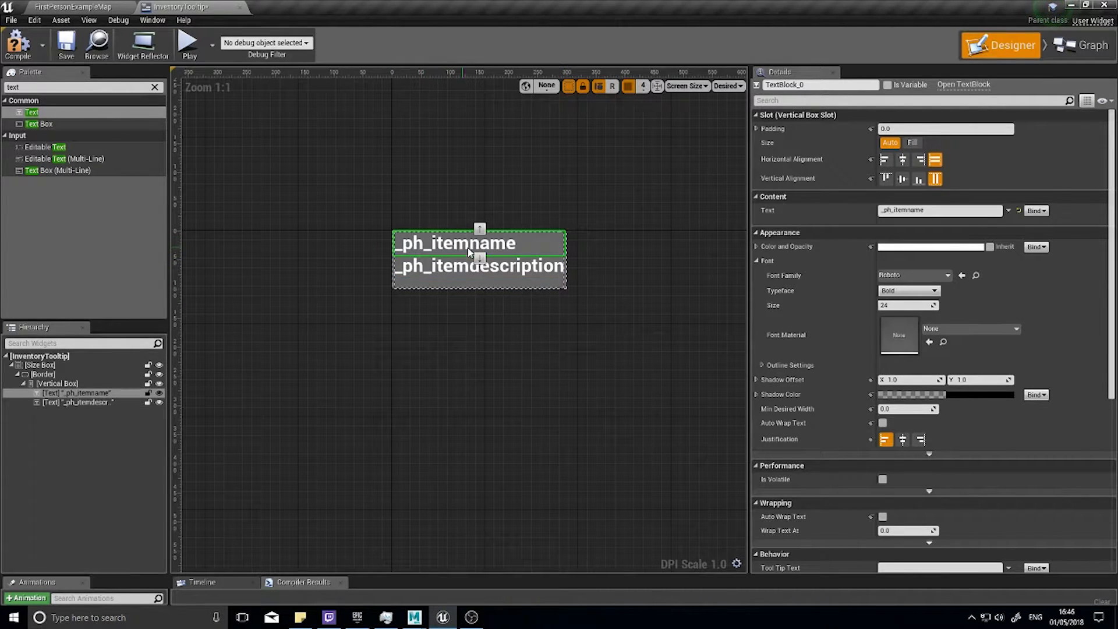
# Enable Auto Wrap Text on the _ph_itemdescription text and set its font size to 14
pyautogui.scroll(-3)
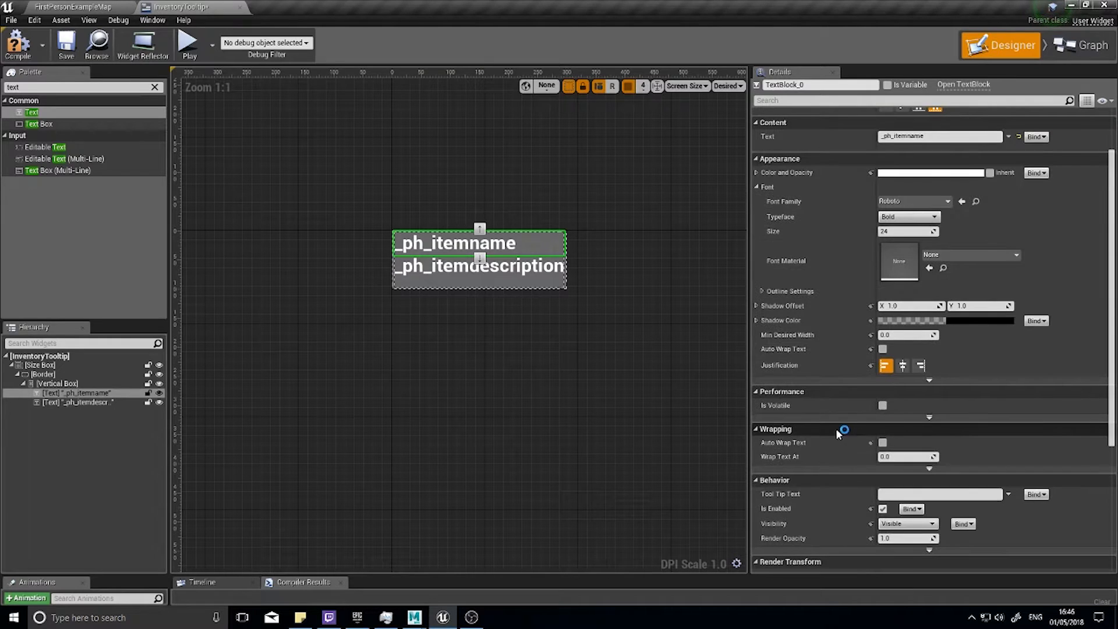
pyautogui.moveTo(883, 442)
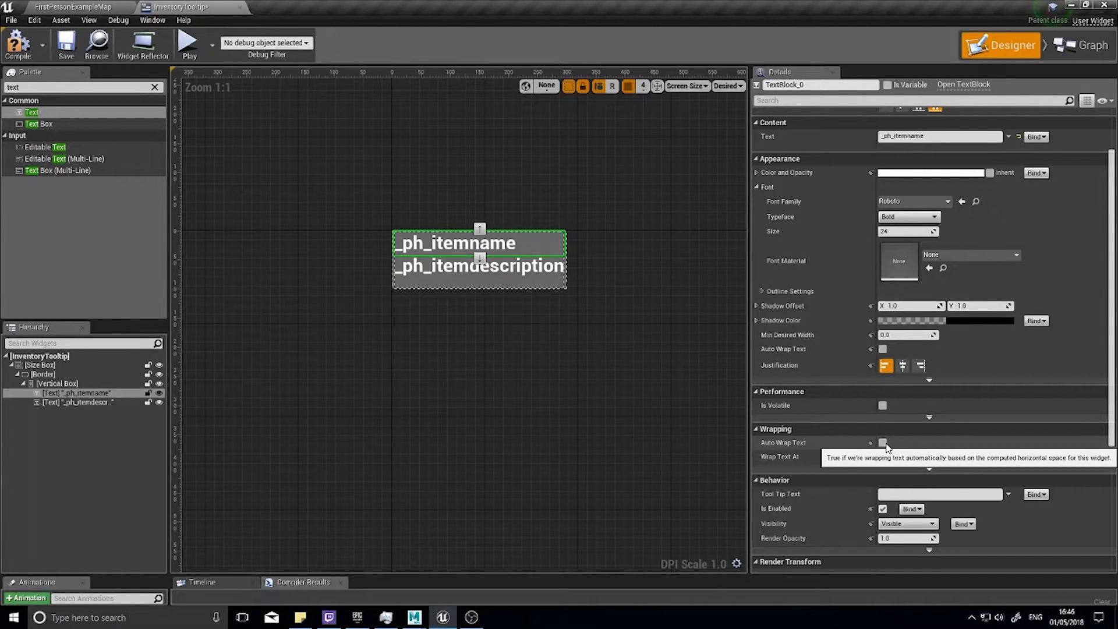
pyautogui.click(477, 266)
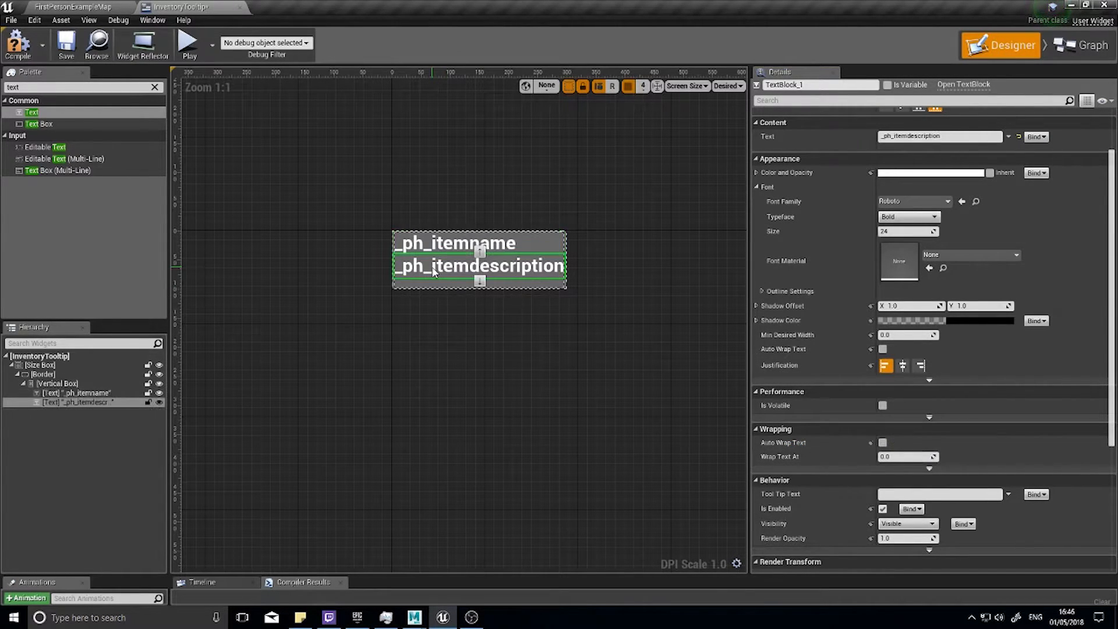
pyautogui.click(882, 442)
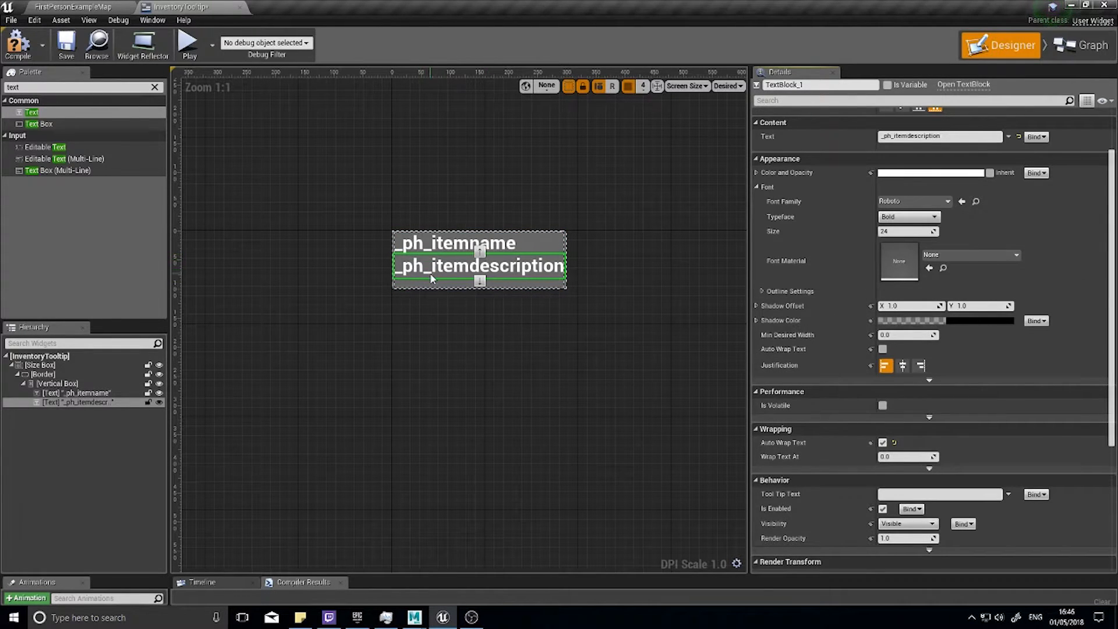
pyautogui.click(455, 242)
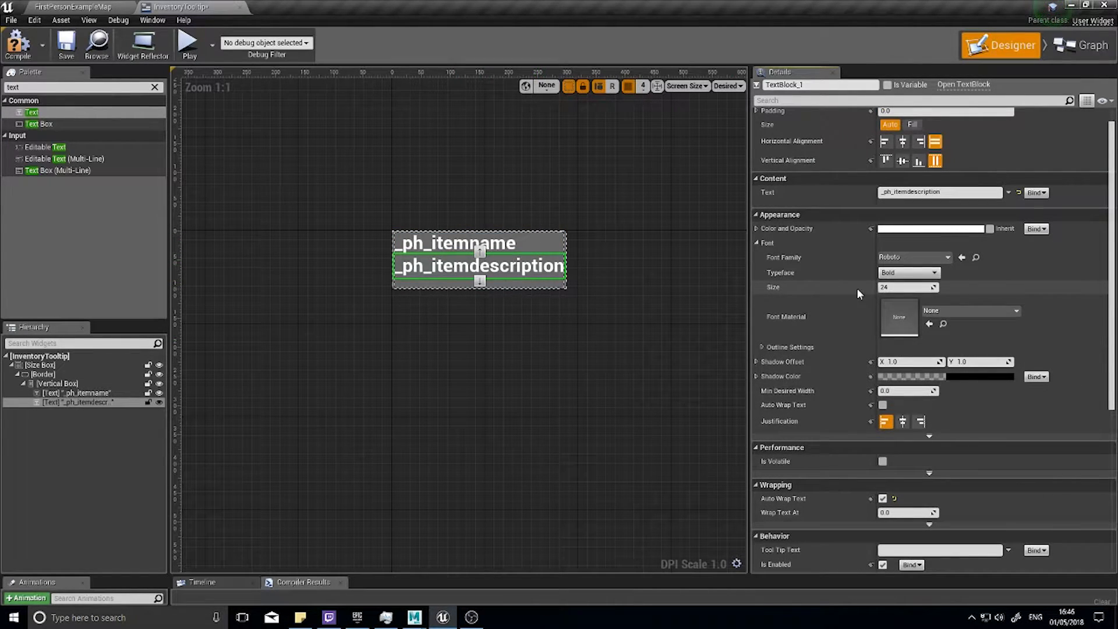
pyautogui.moveTo(905, 287)
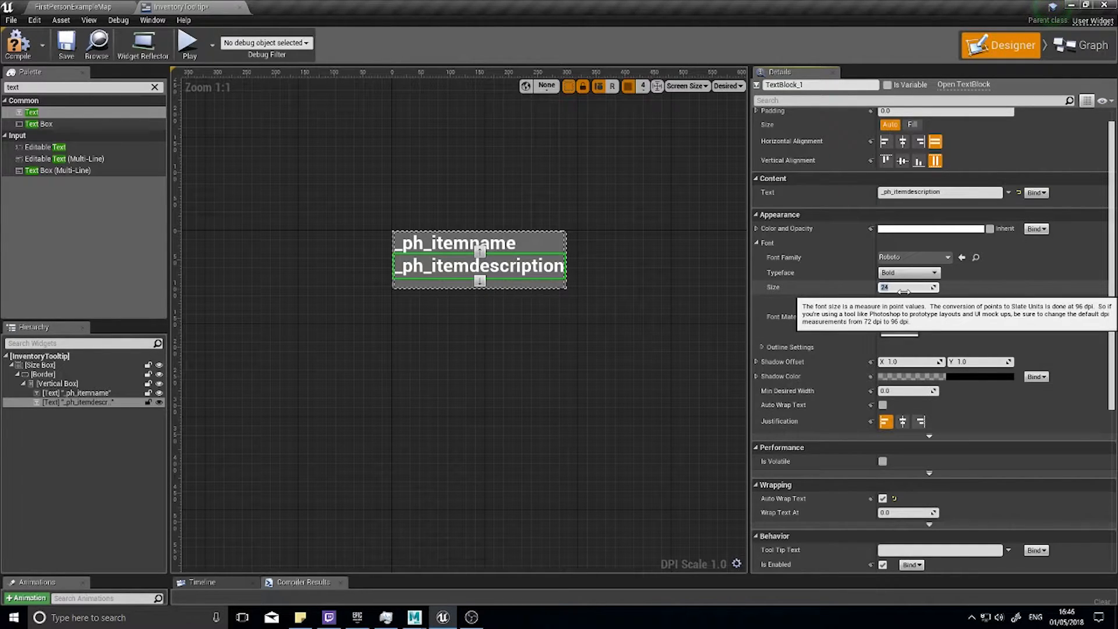
pyautogui.write('14')
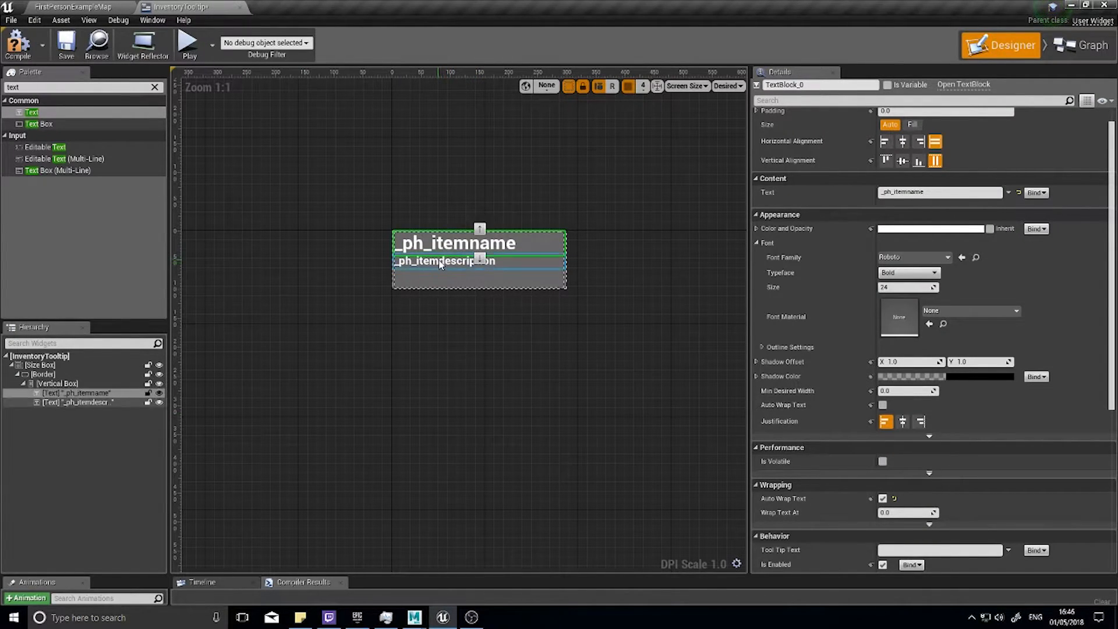
pyautogui.click(446, 261)
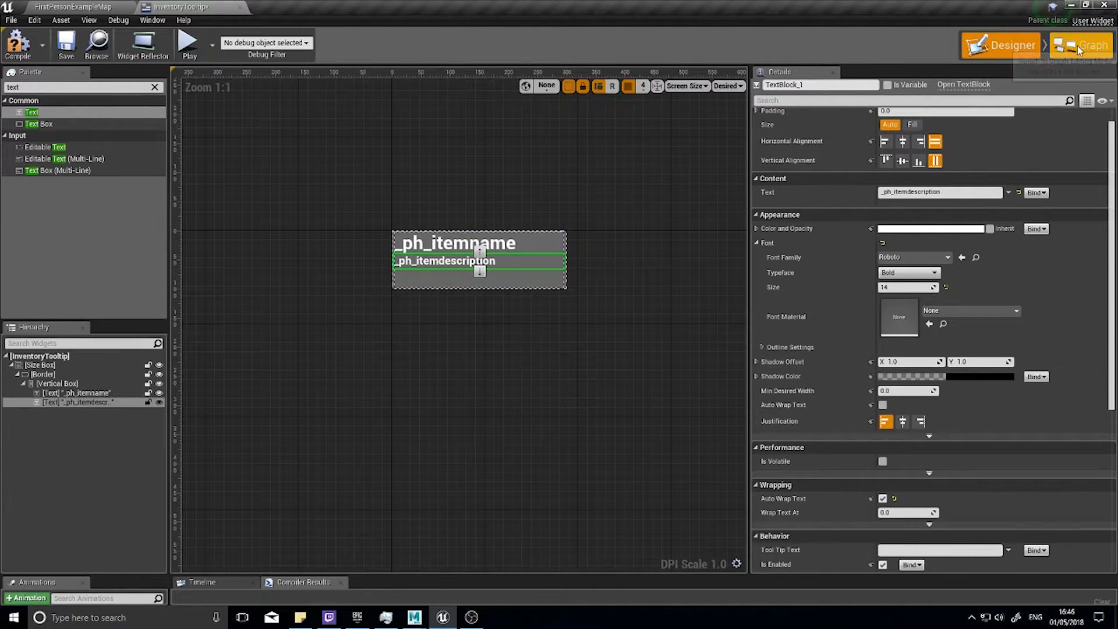
# In the Graph, add a variable named ItemName of type Text
pyautogui.click(1086, 44)
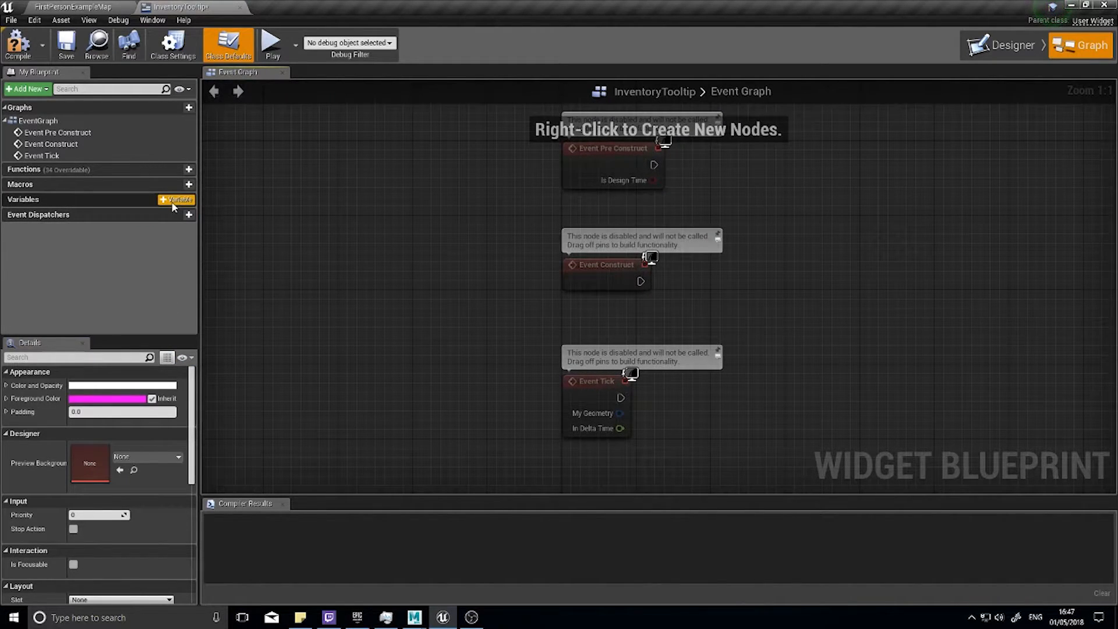
pyautogui.click(175, 200)
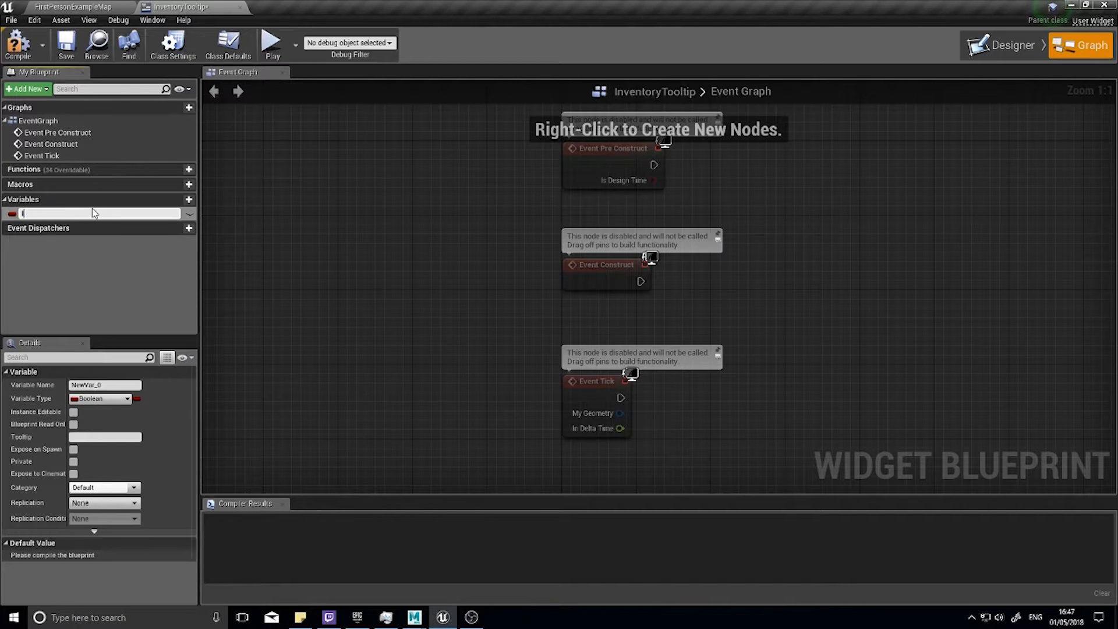
pyautogui.write('ItemName')
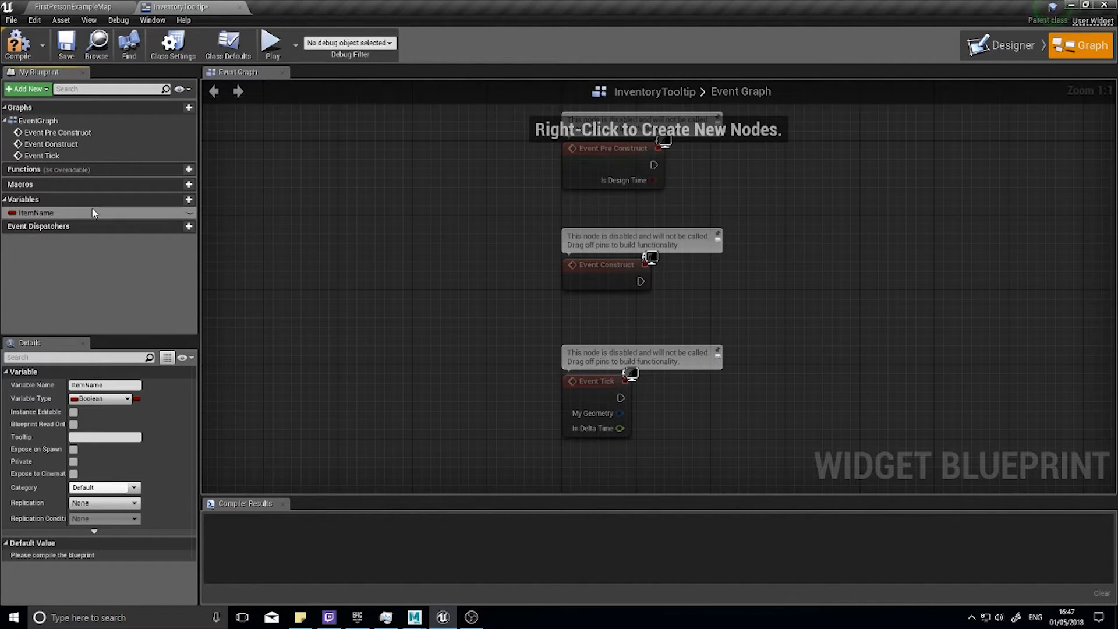
pyautogui.click(100, 398)
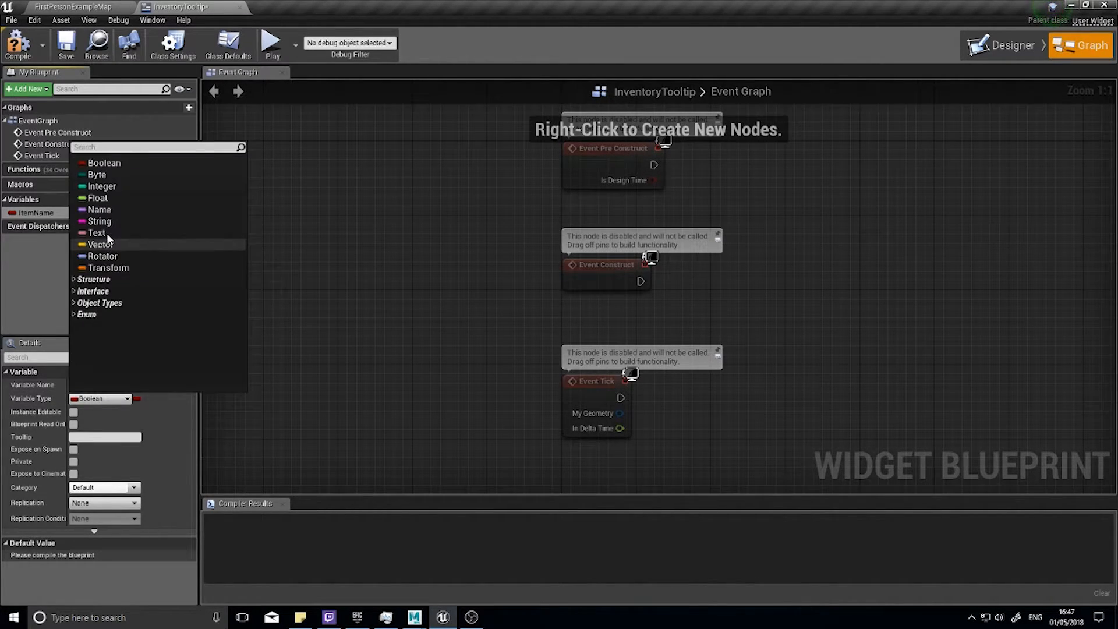
pyautogui.click(96, 232)
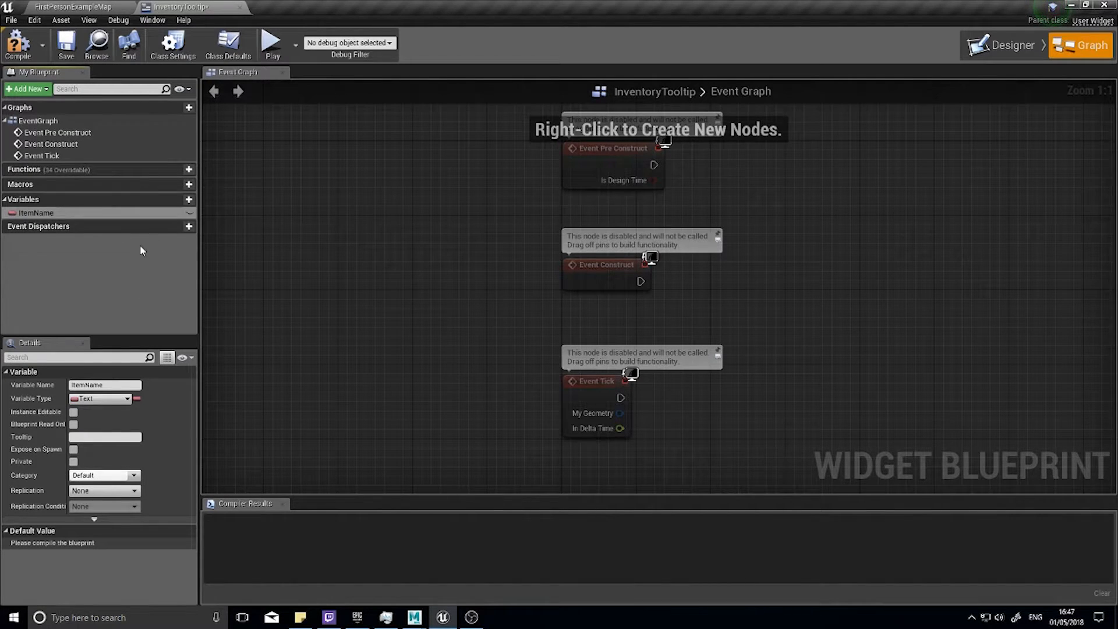
pyautogui.click(187, 199)
pyautogui.write('ItemDescription')
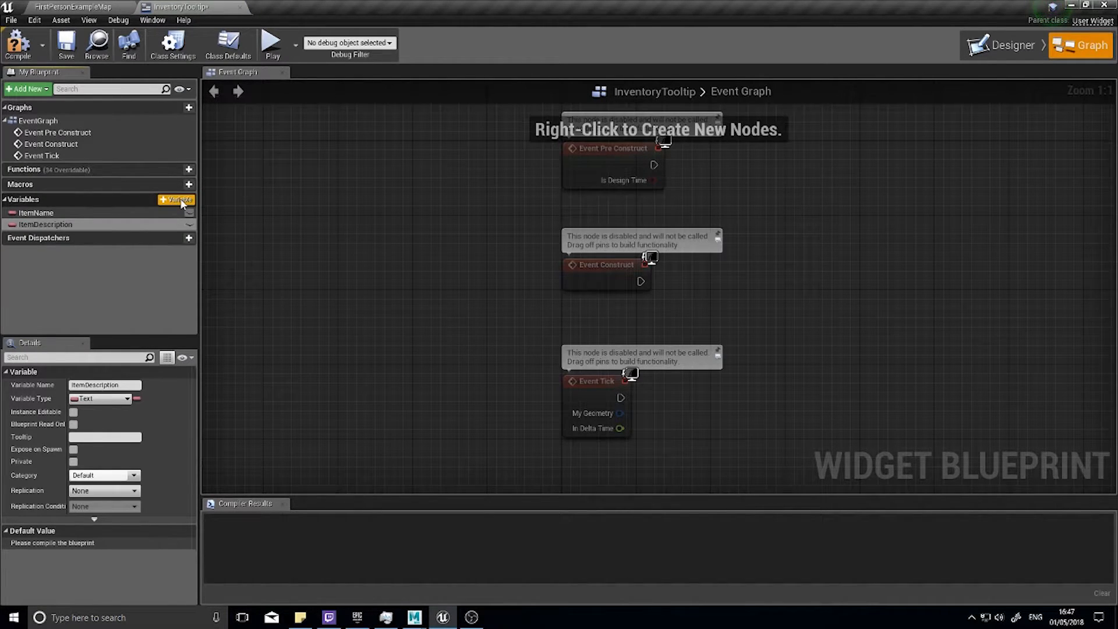
# Tick Instance Editable and Expose on Spawn for the variables, then compile InventoryTooltip
pyautogui.click(35, 213)
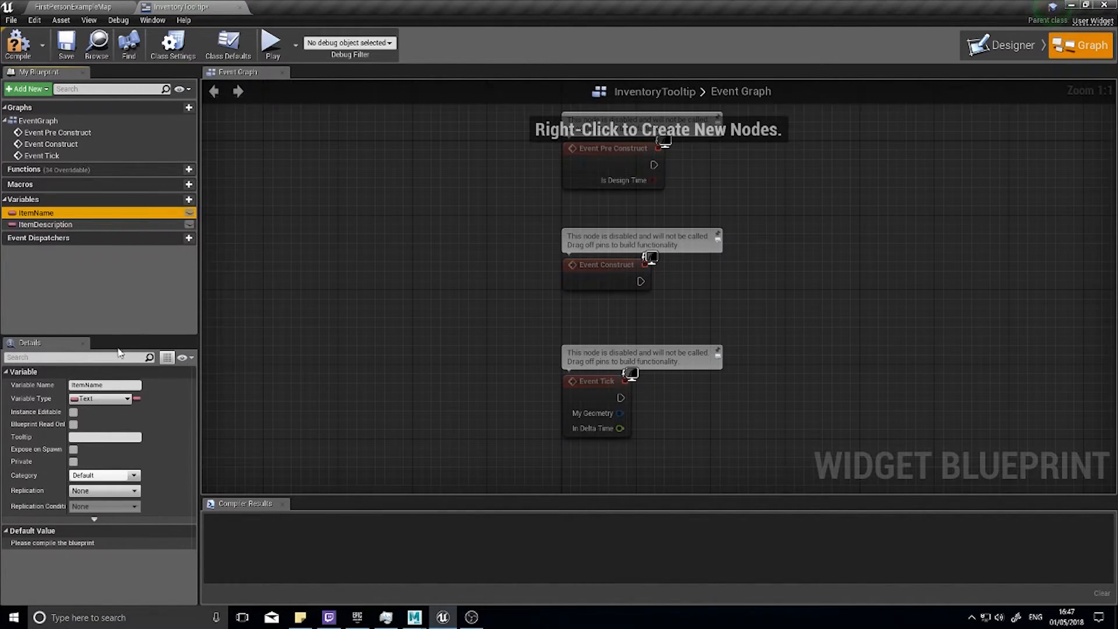
pyautogui.click(72, 412)
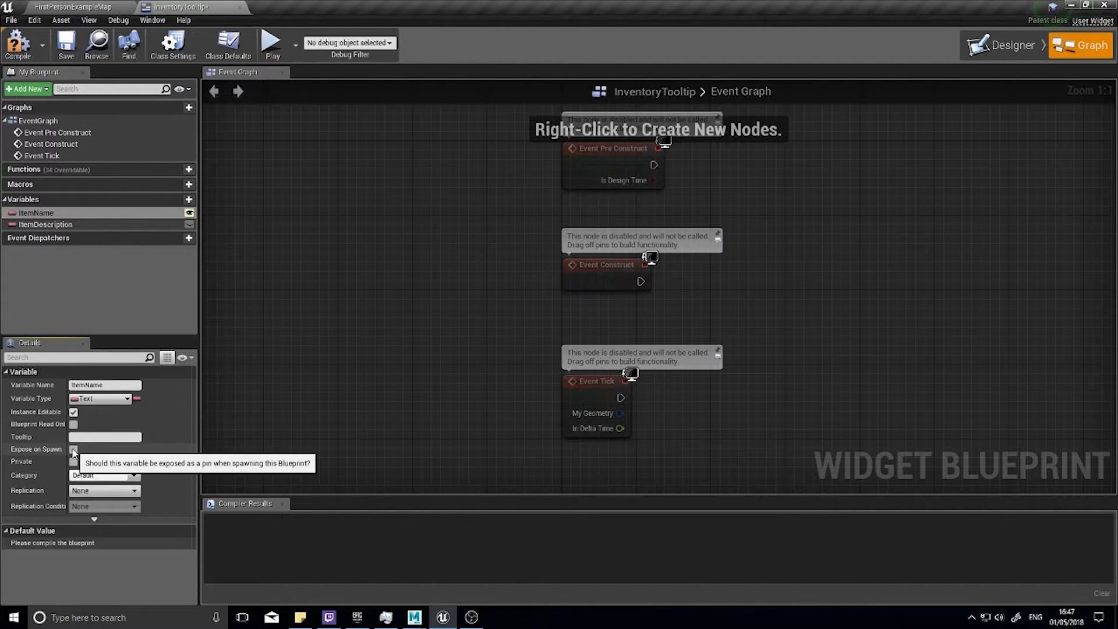
pyautogui.click(45, 223)
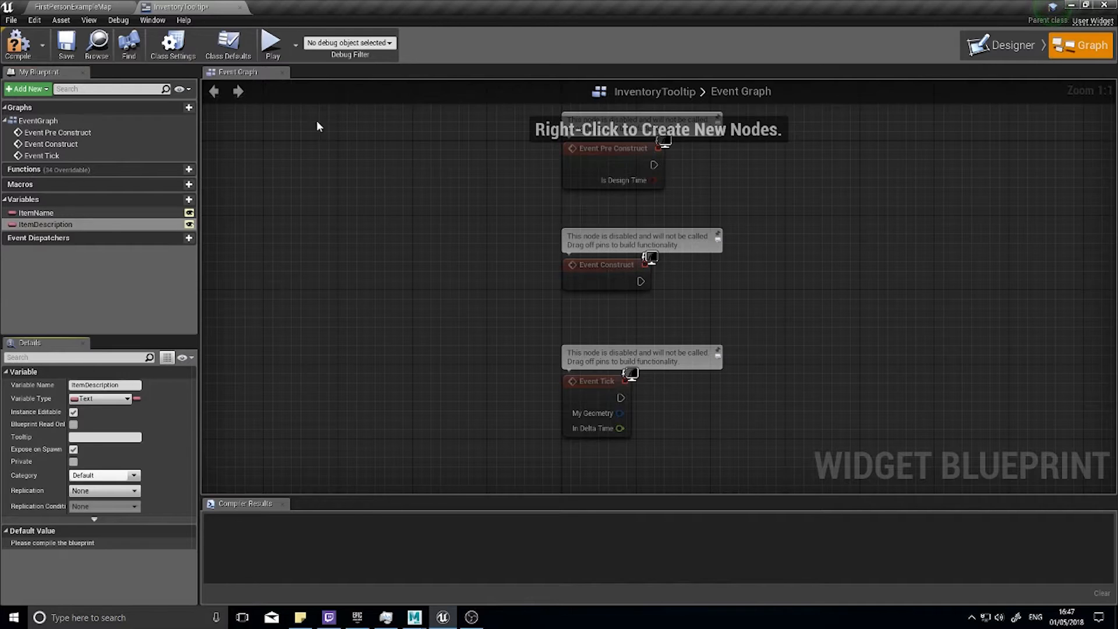
pyautogui.moveTo(249, 139)
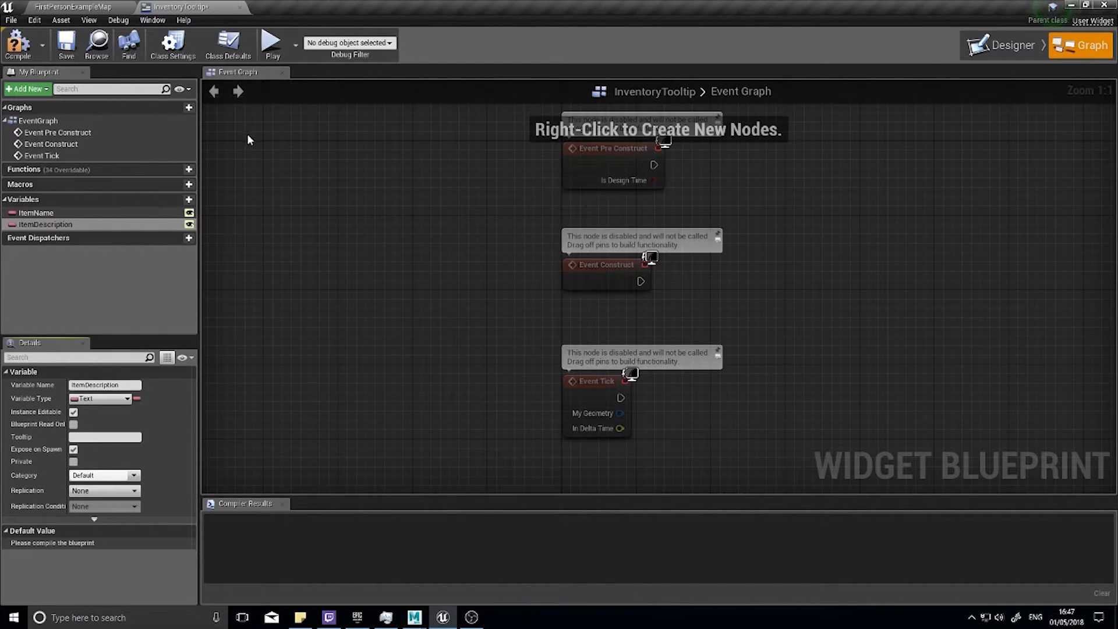
pyautogui.moveTo(210, 291)
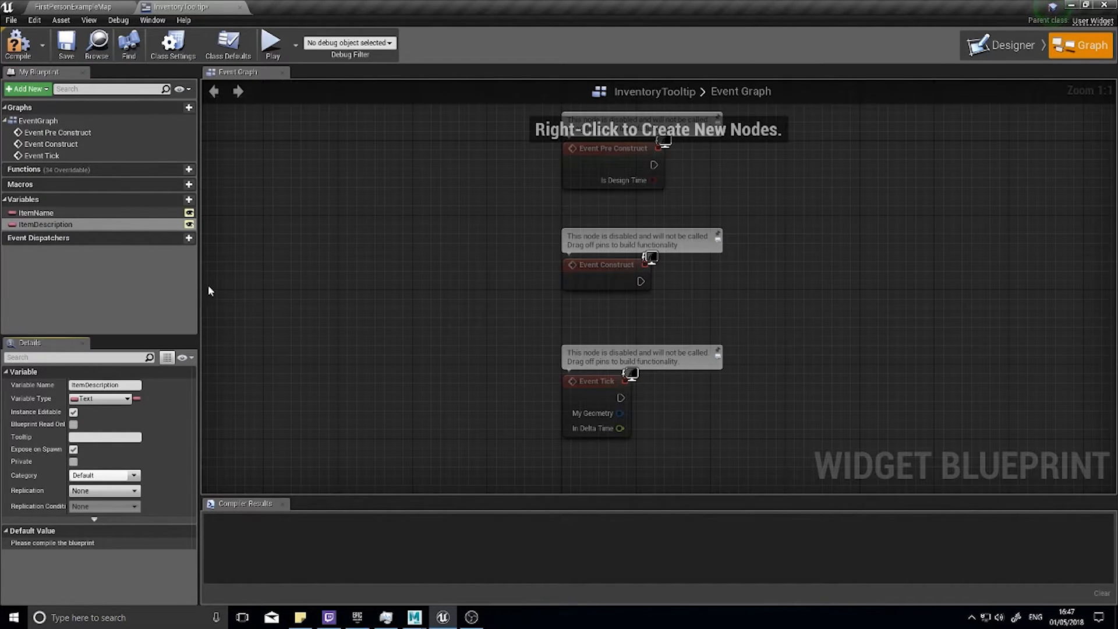
pyautogui.moveTo(405, 212)
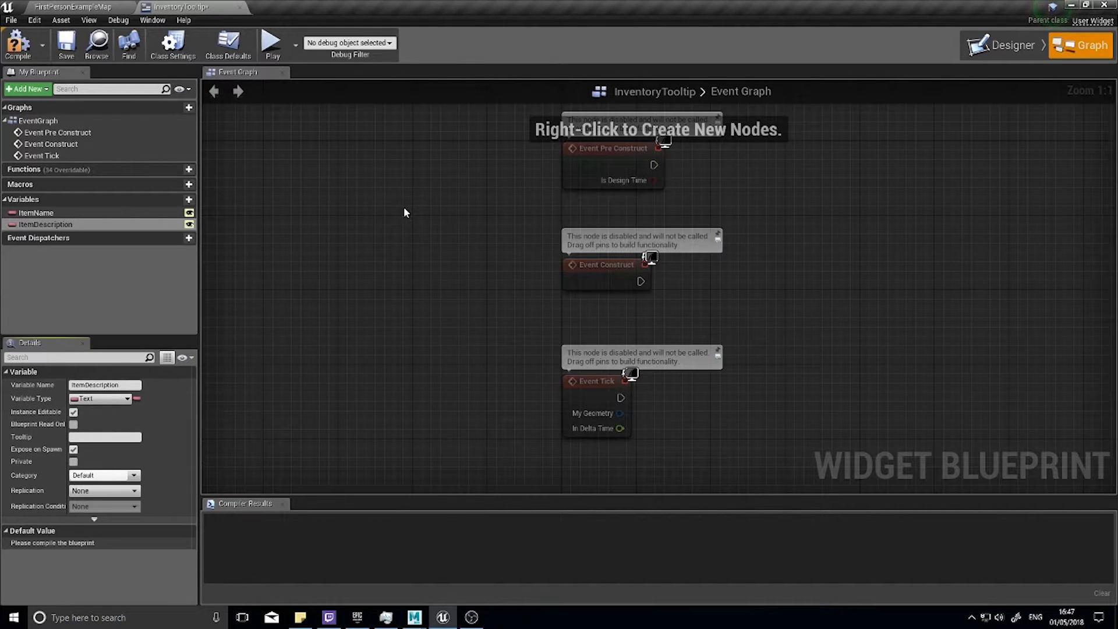
pyautogui.moveTo(283, 341)
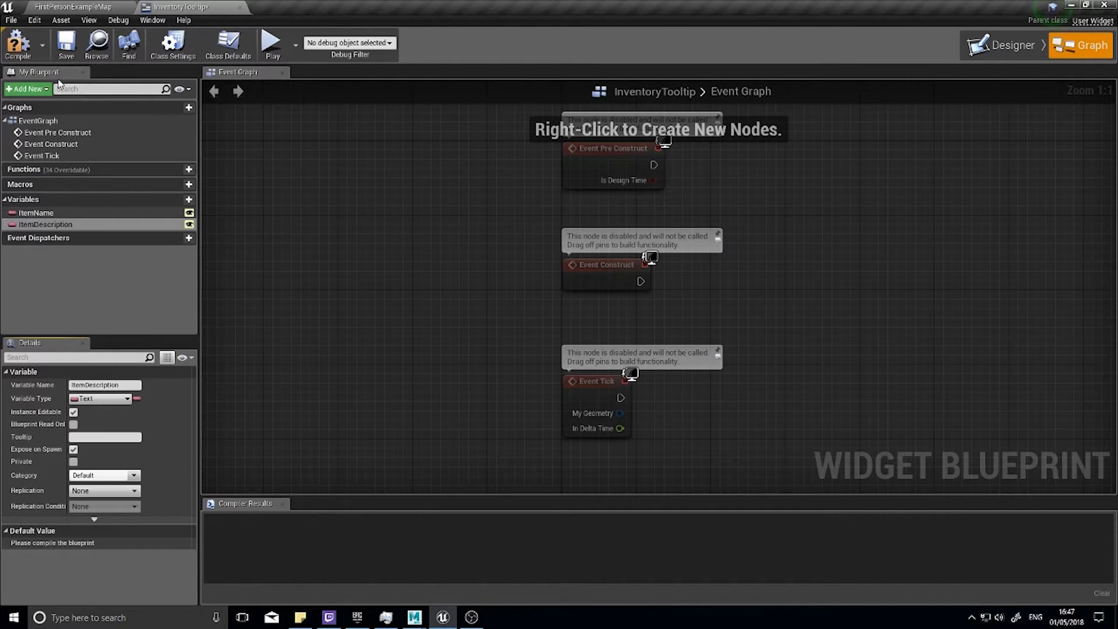
pyautogui.click(17, 44)
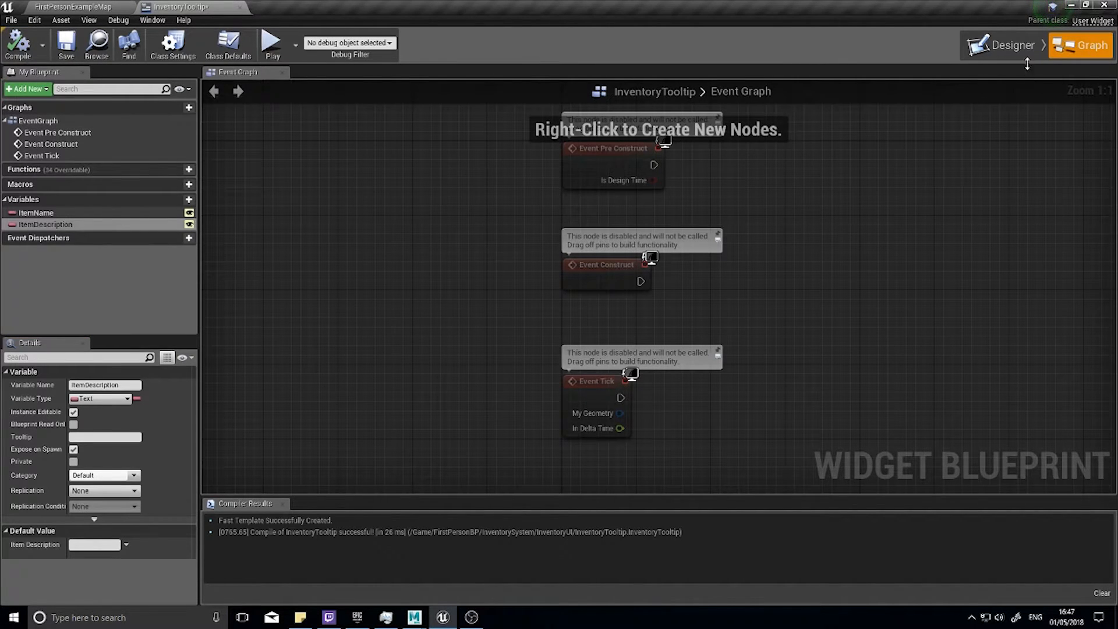
# In Designer, bind the _ph_itemdescription text's Text property to Item Description
pyautogui.click(1006, 45)
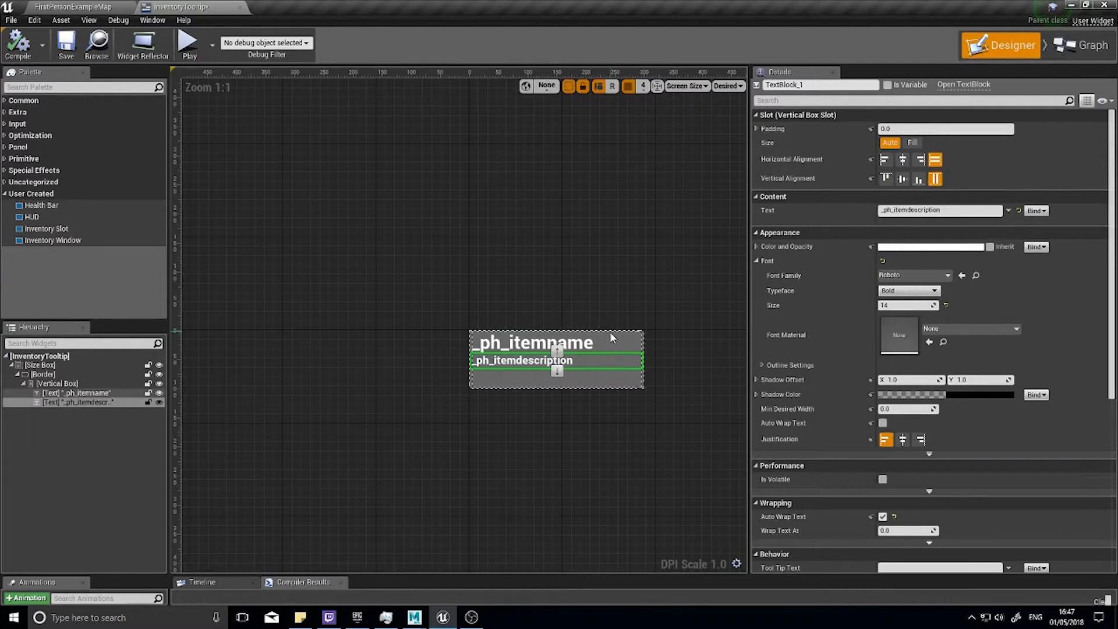
pyautogui.click(523, 360)
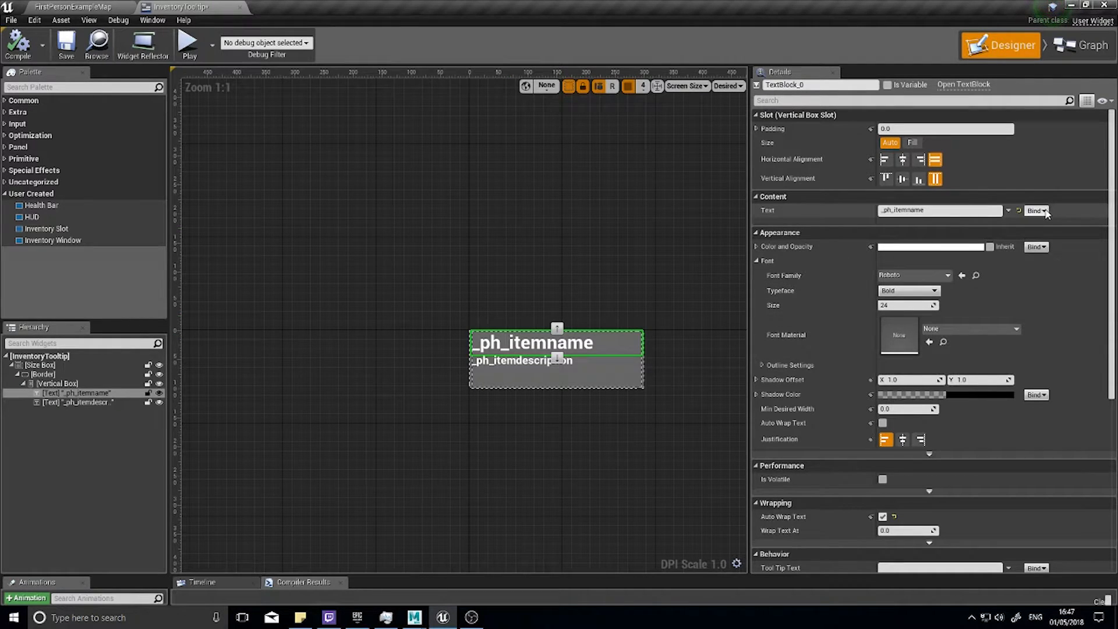
pyautogui.click(1035, 210)
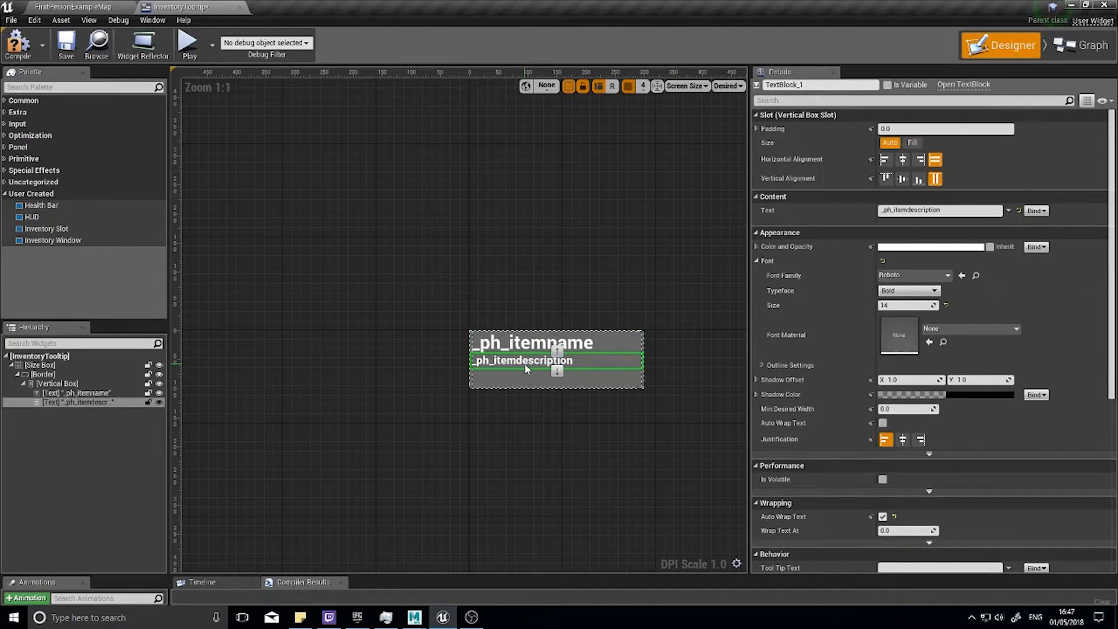
pyautogui.click(1035, 209)
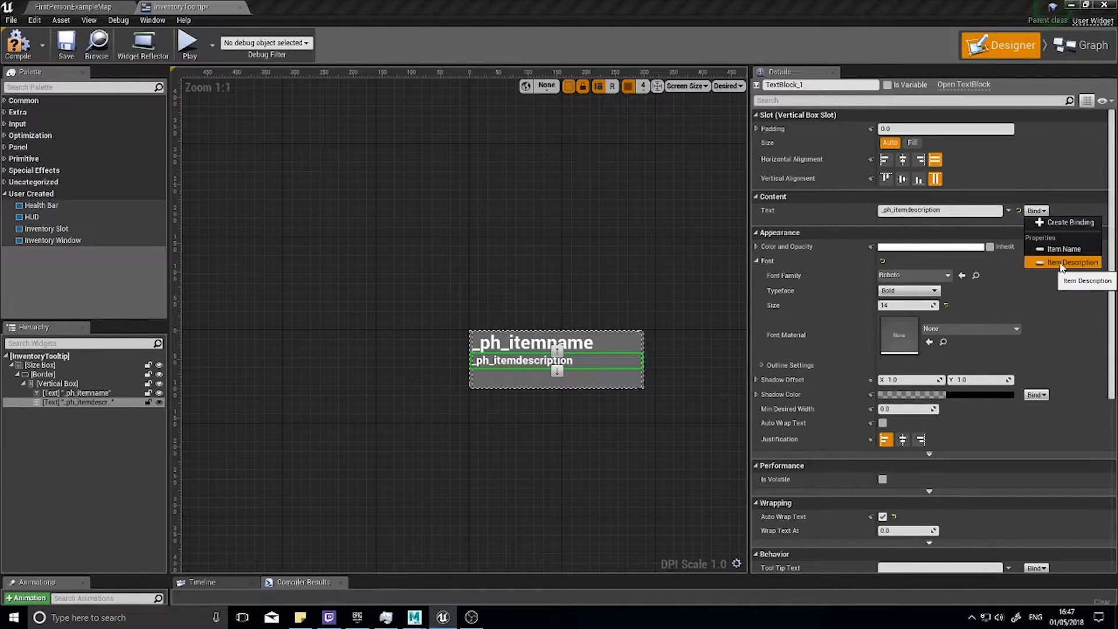
pyautogui.click(1078, 263)
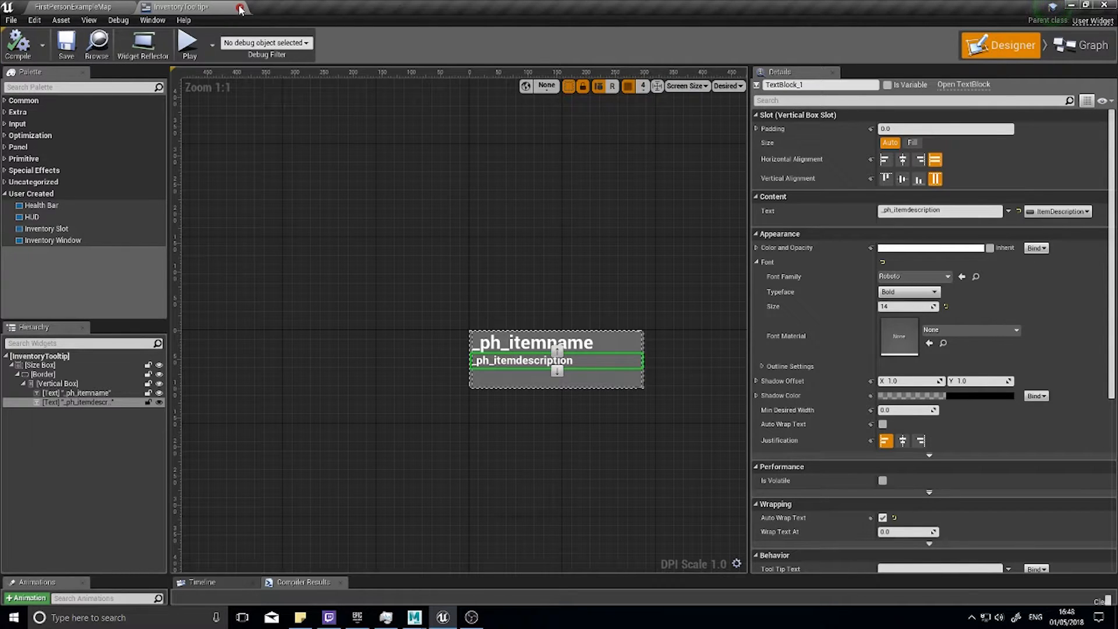
pyautogui.moveTo(241, 10)
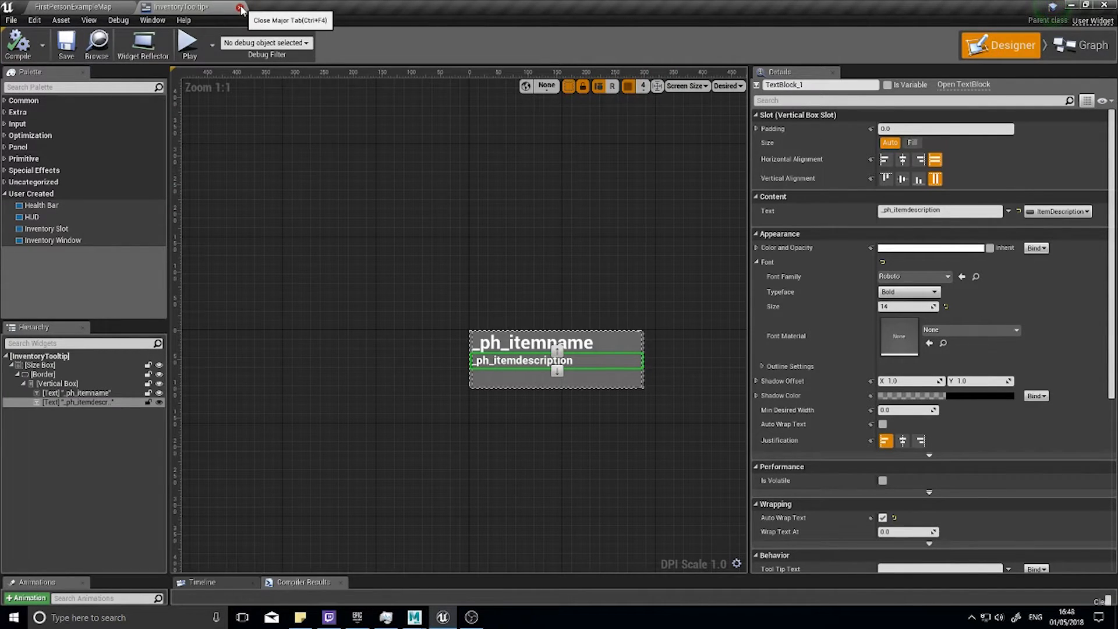
# Close the tooltip editor and open the InventorySlot widget's event graph
pyautogui.click(241, 8)
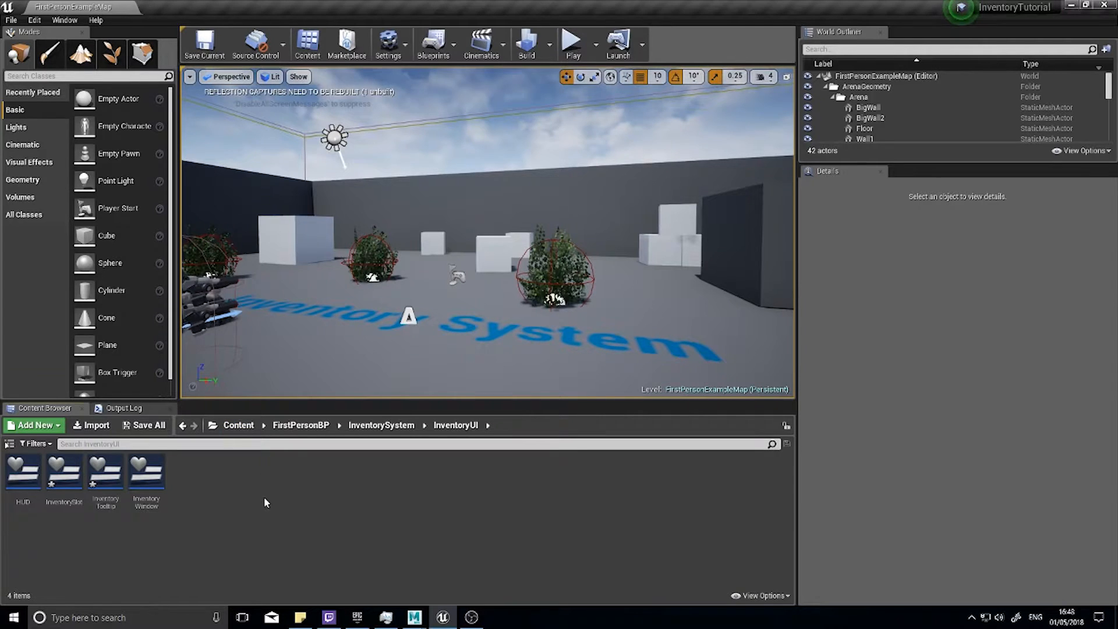
pyautogui.moveTo(64, 473)
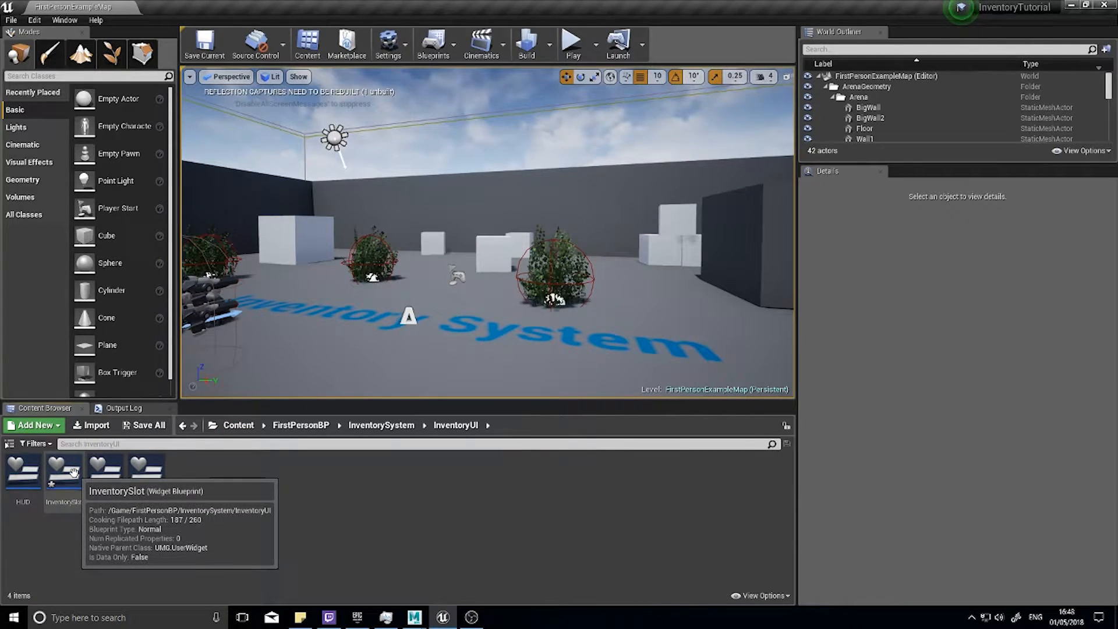
pyautogui.doubleClick(63, 470)
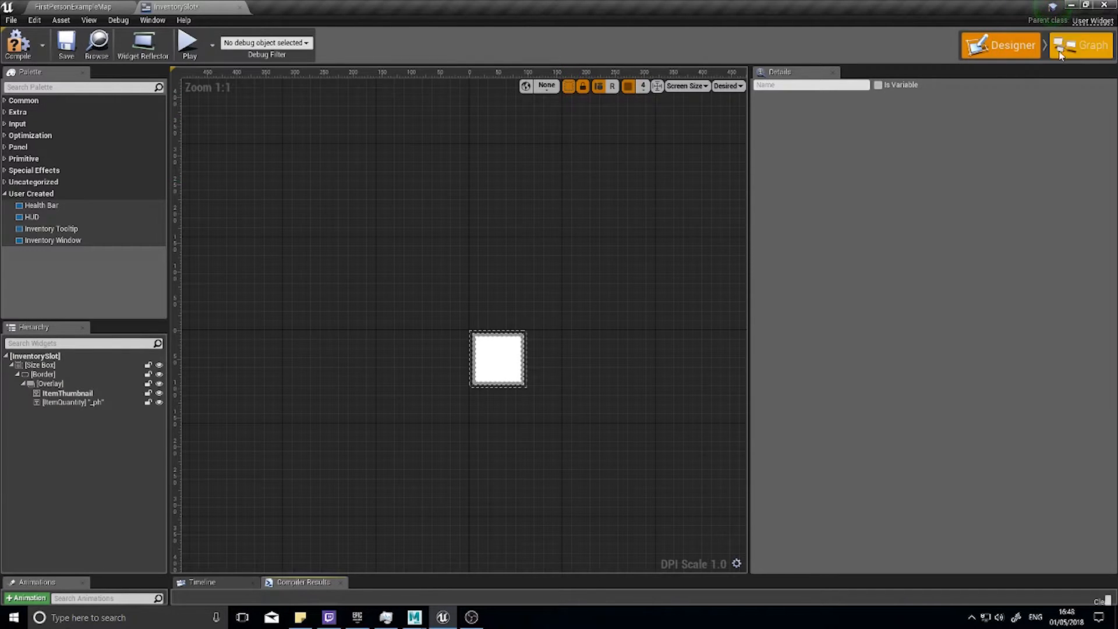
pyautogui.click(1080, 44)
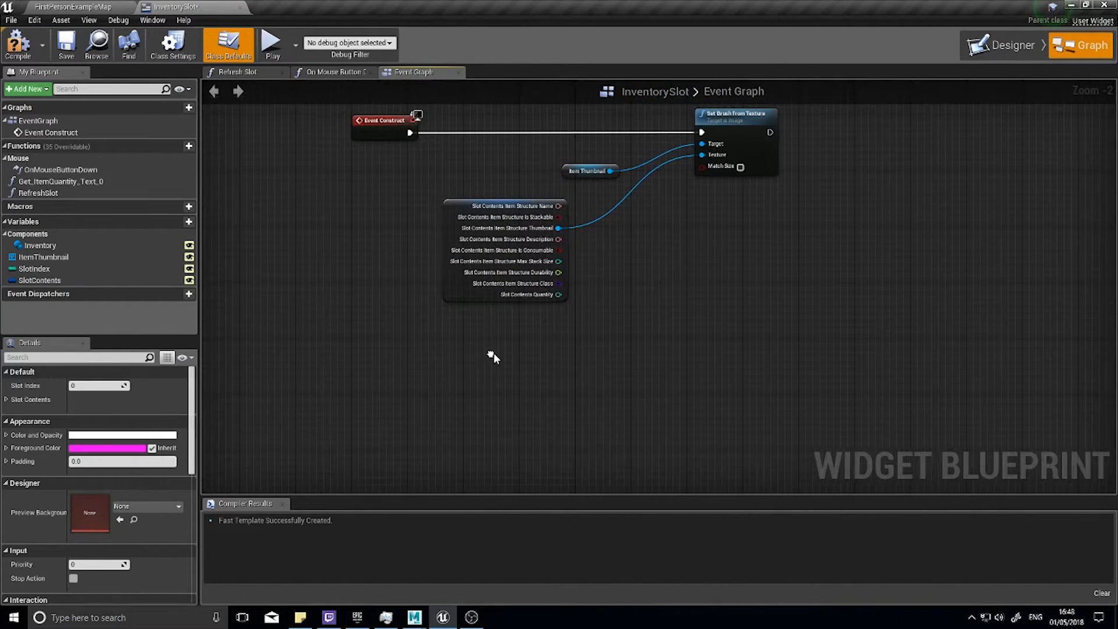
# Add an Event On Mouse Enter node to the InventorySlot graph
pyautogui.rightClick(494, 356)
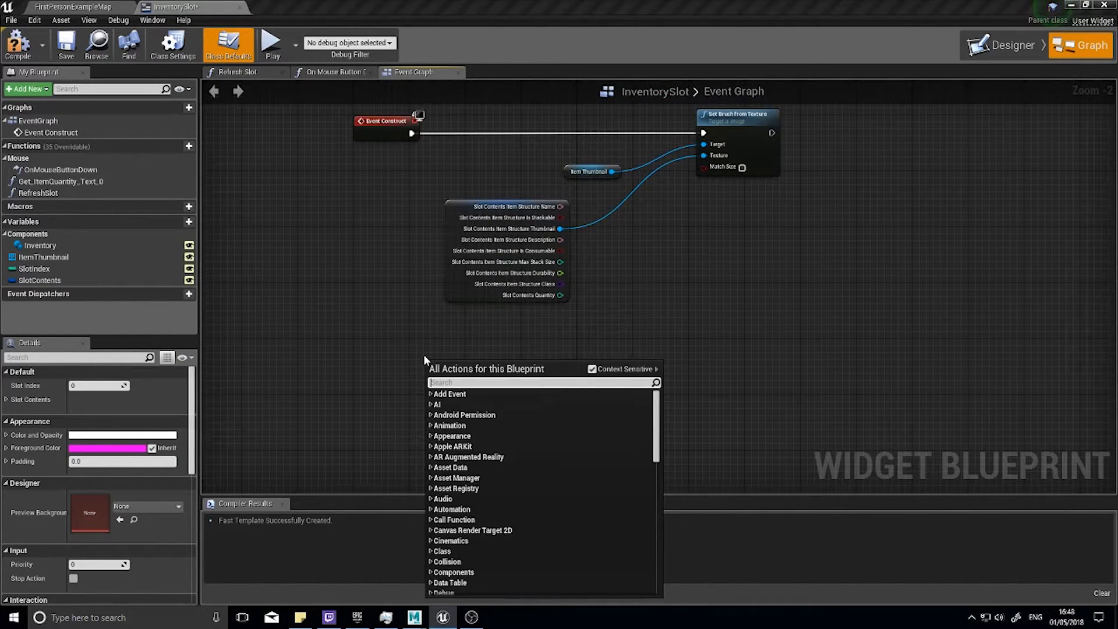
pyautogui.write('mouse')
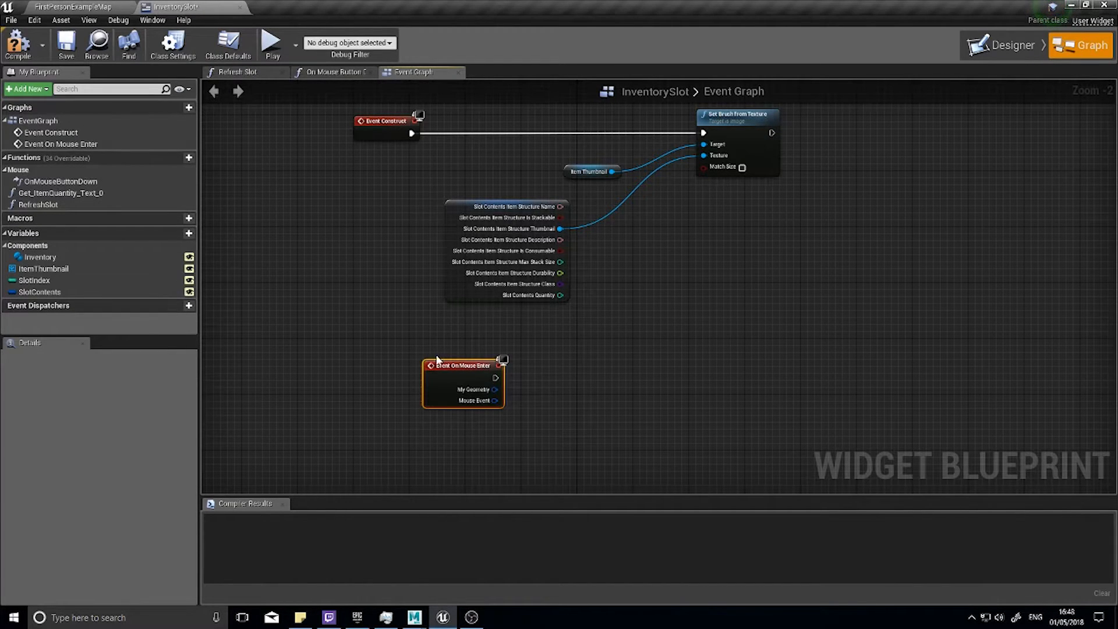
pyautogui.moveTo(463, 365); pyautogui.dragTo(387, 371)
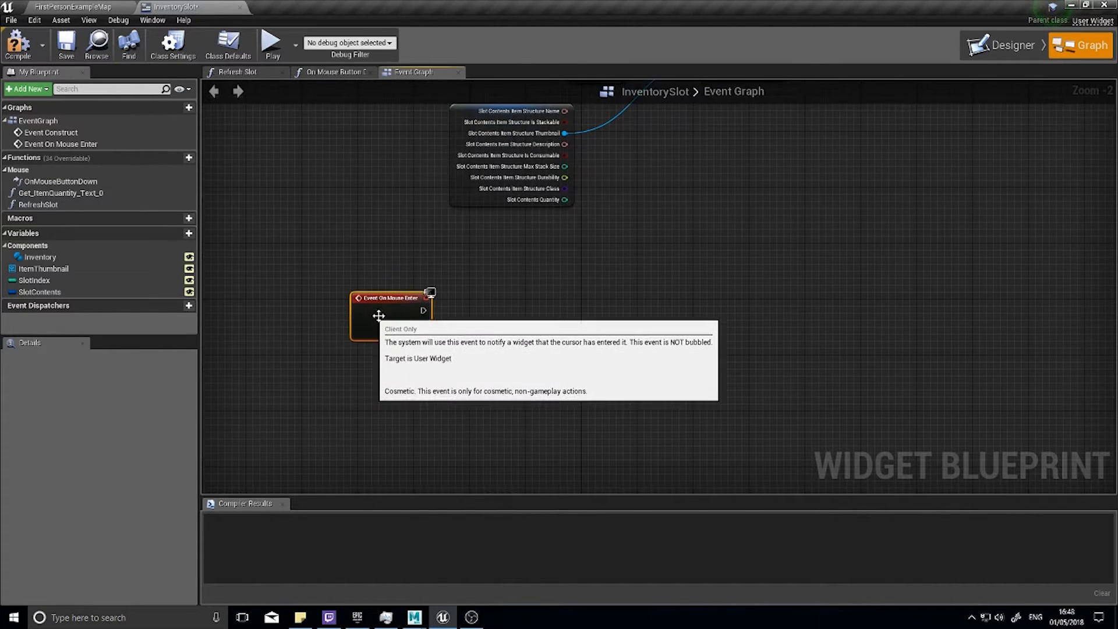
pyautogui.moveTo(485, 287)
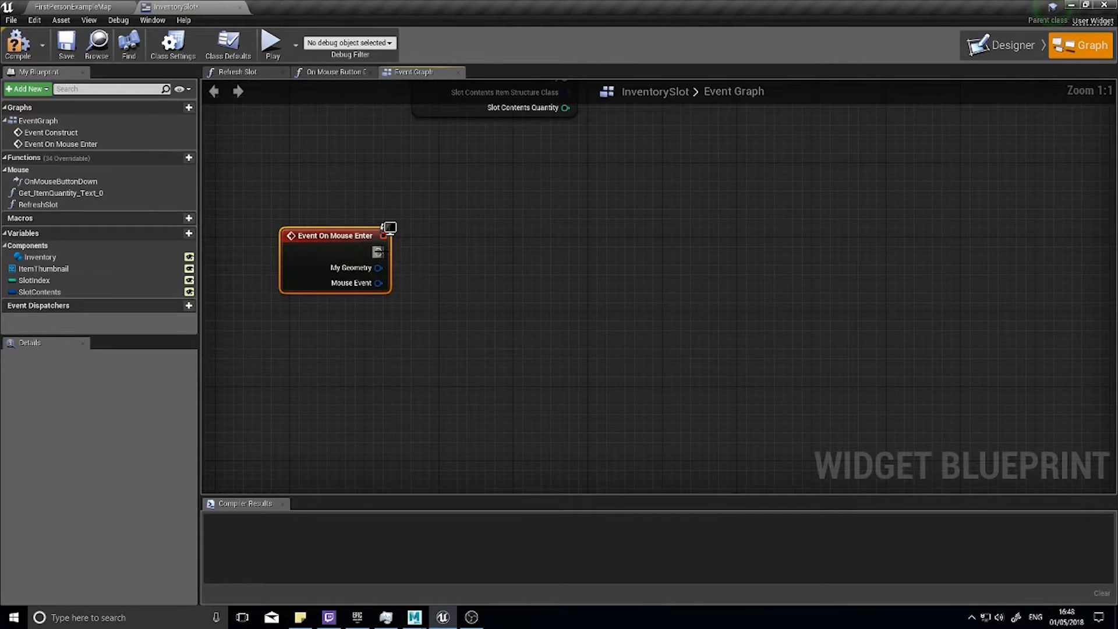
# Attach a Create Widget node with Class InventoryTooltip to the mouse-enter event
pyautogui.moveTo(378, 251); pyautogui.dragTo(542, 267)
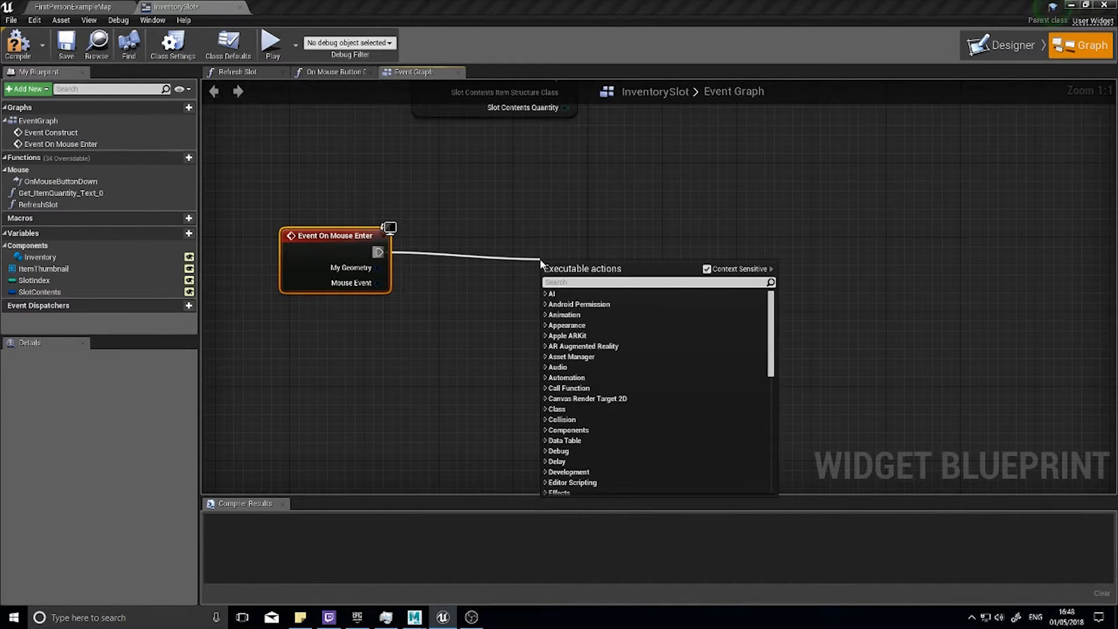
pyautogui.write('createw')
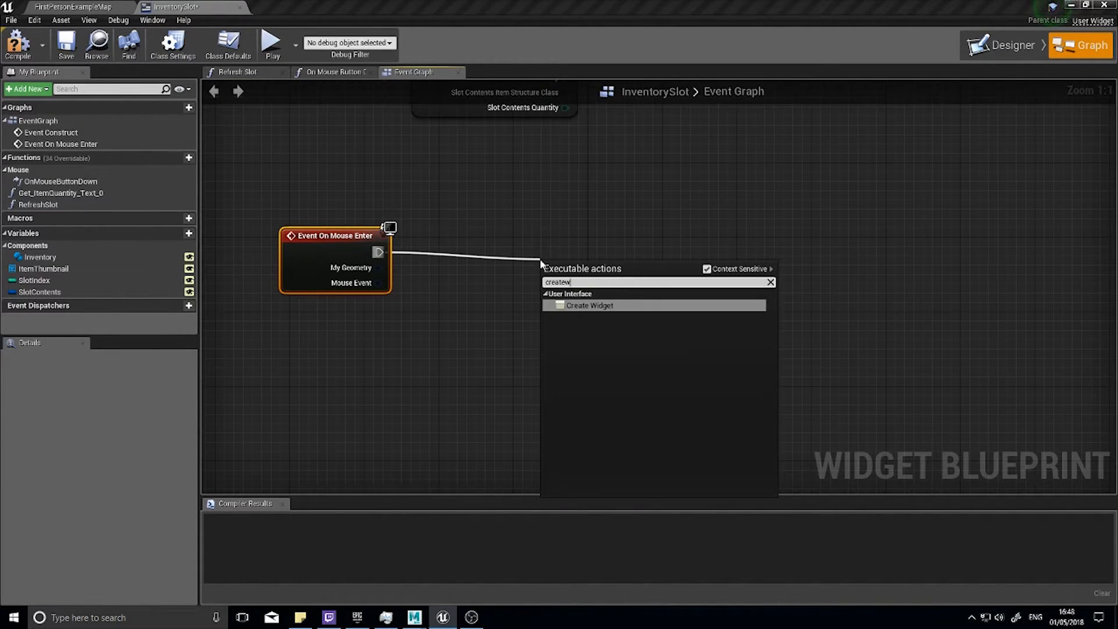
pyautogui.click(589, 305)
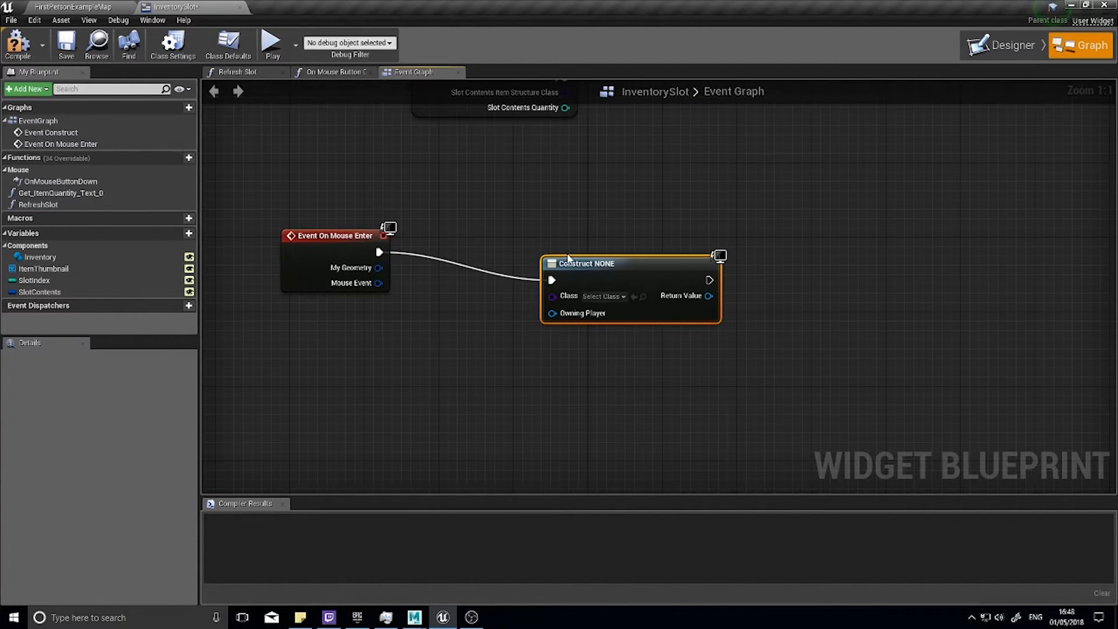
pyautogui.click(603, 268)
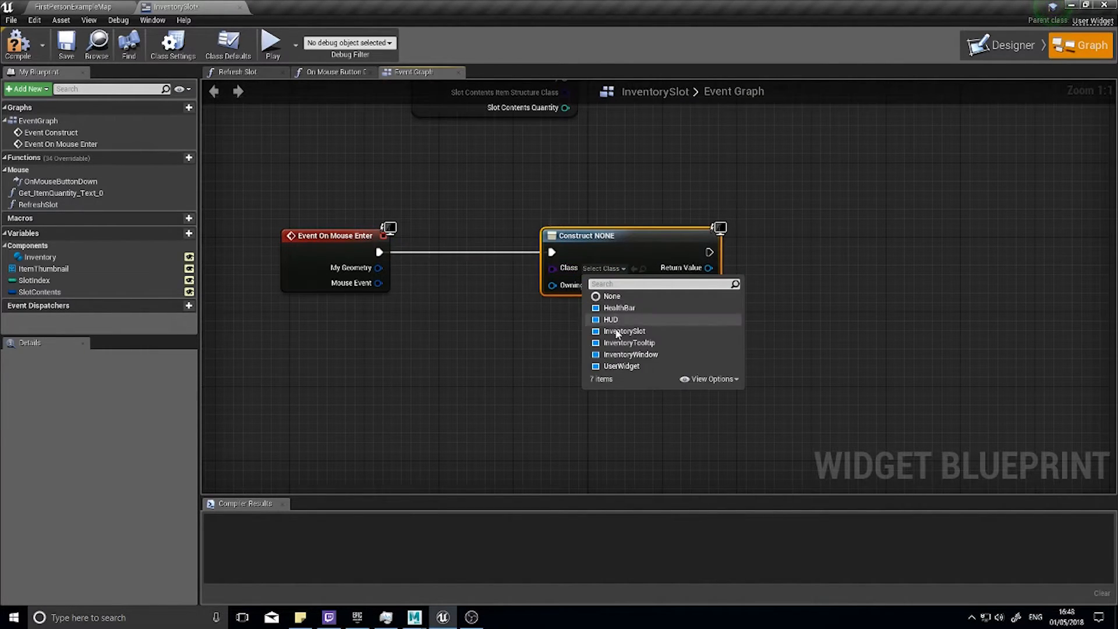
pyautogui.click(628, 342)
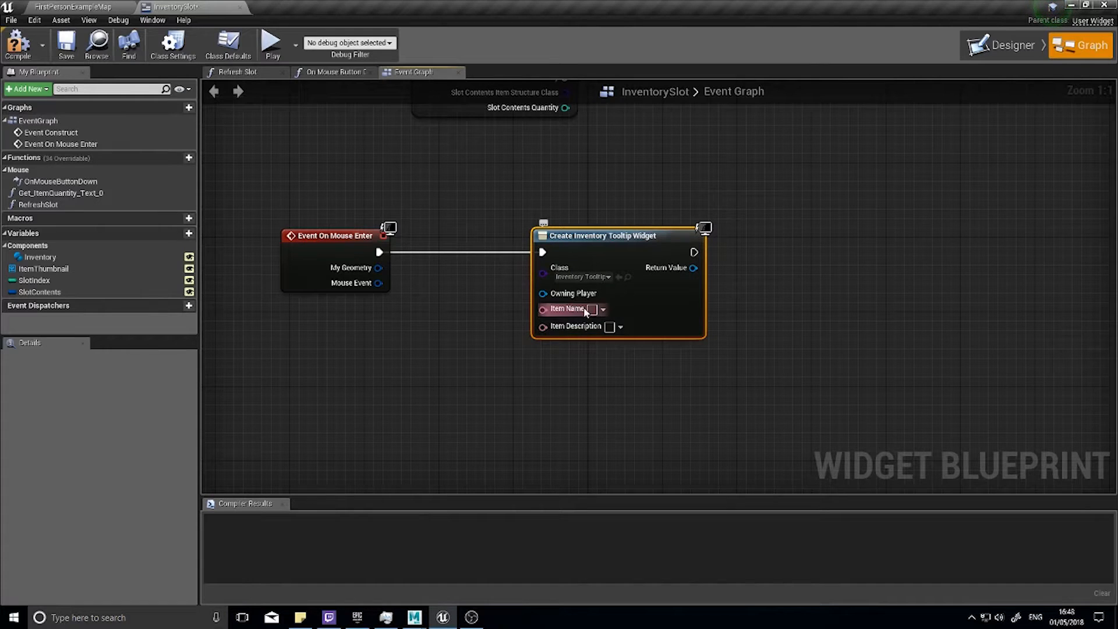
pyautogui.moveTo(604, 239)
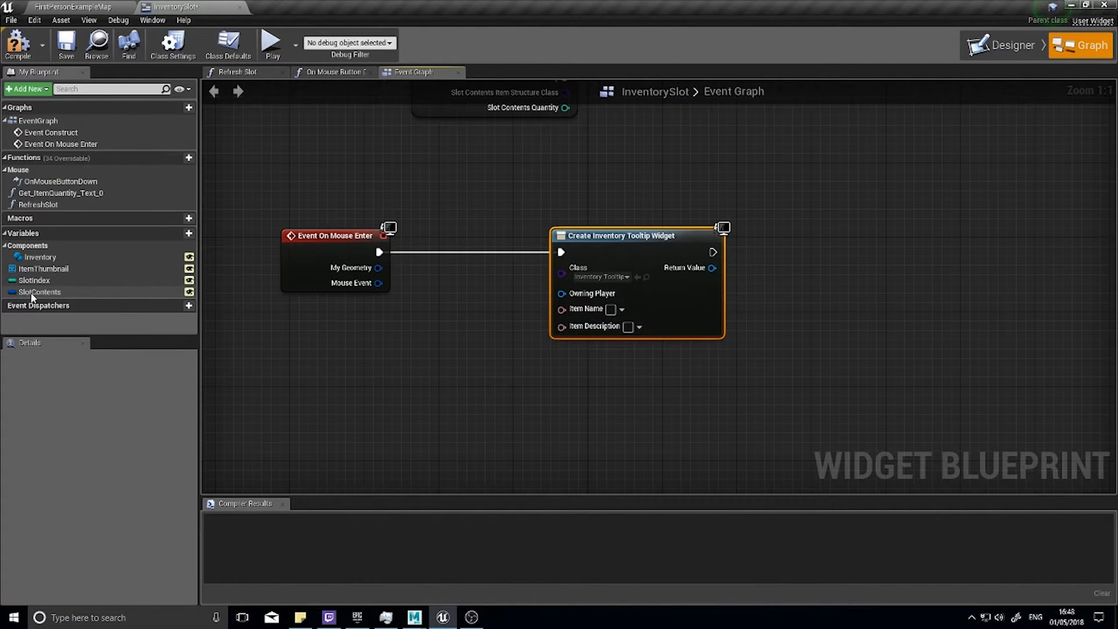
# Get SlotContents, split its struct twice, and wire Name and Description into the tooltip widget
pyautogui.click(36, 291)
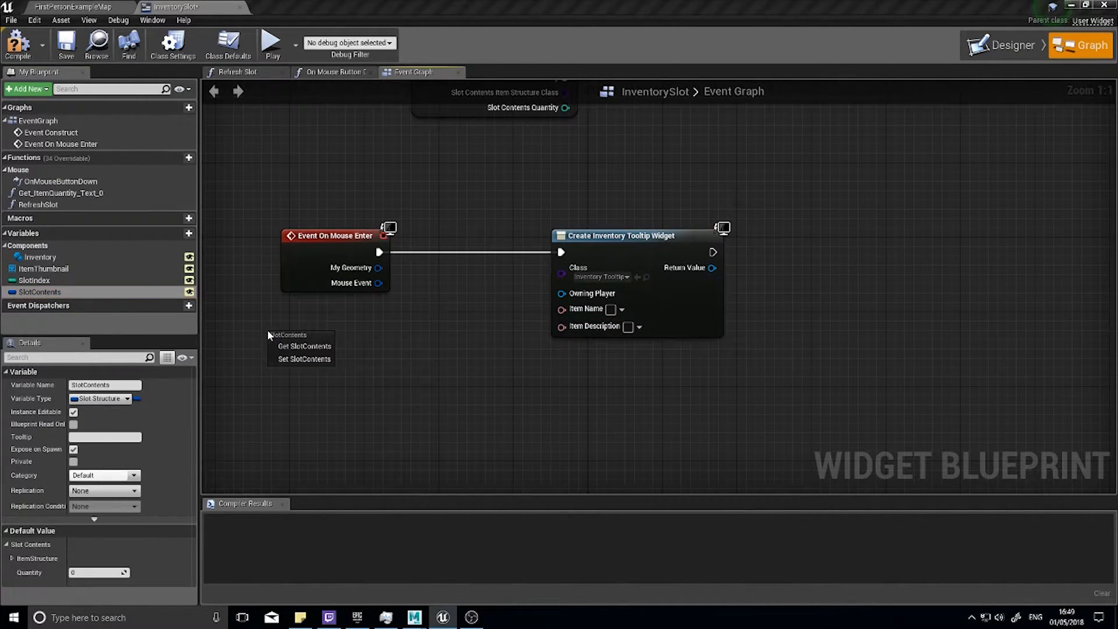
pyautogui.click(302, 346)
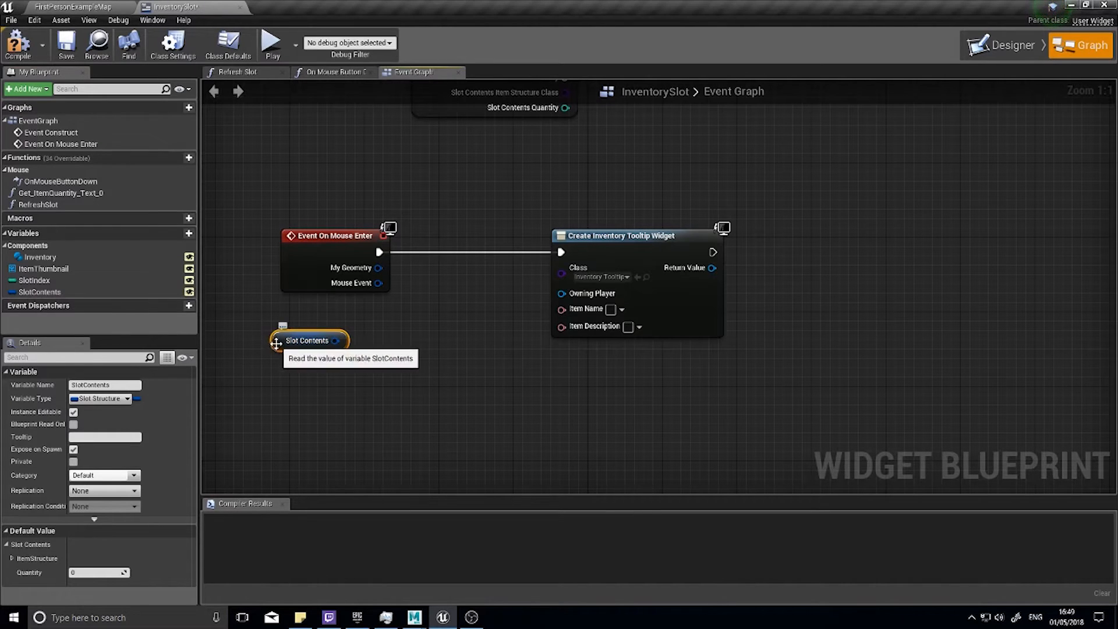
pyautogui.rightClick(335, 340)
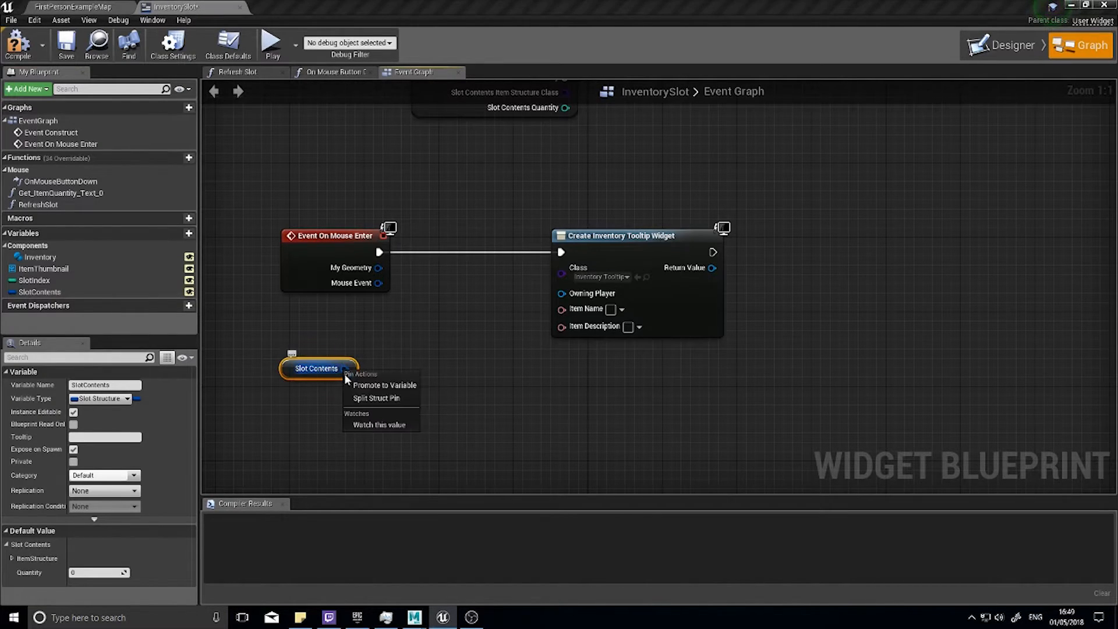
pyautogui.click(375, 398)
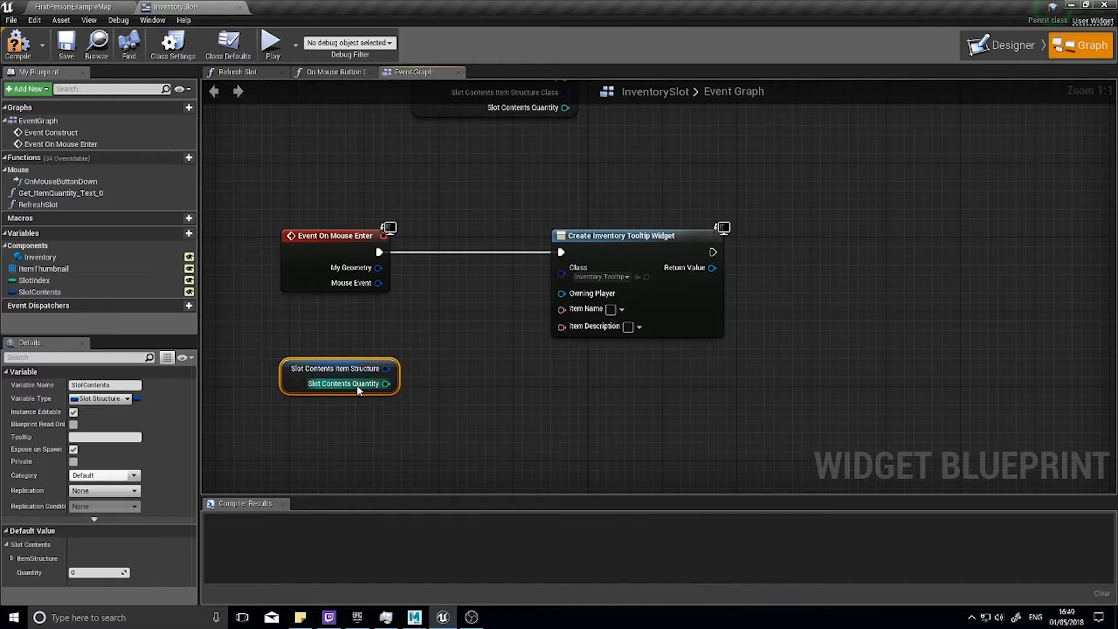
pyautogui.click(390, 368)
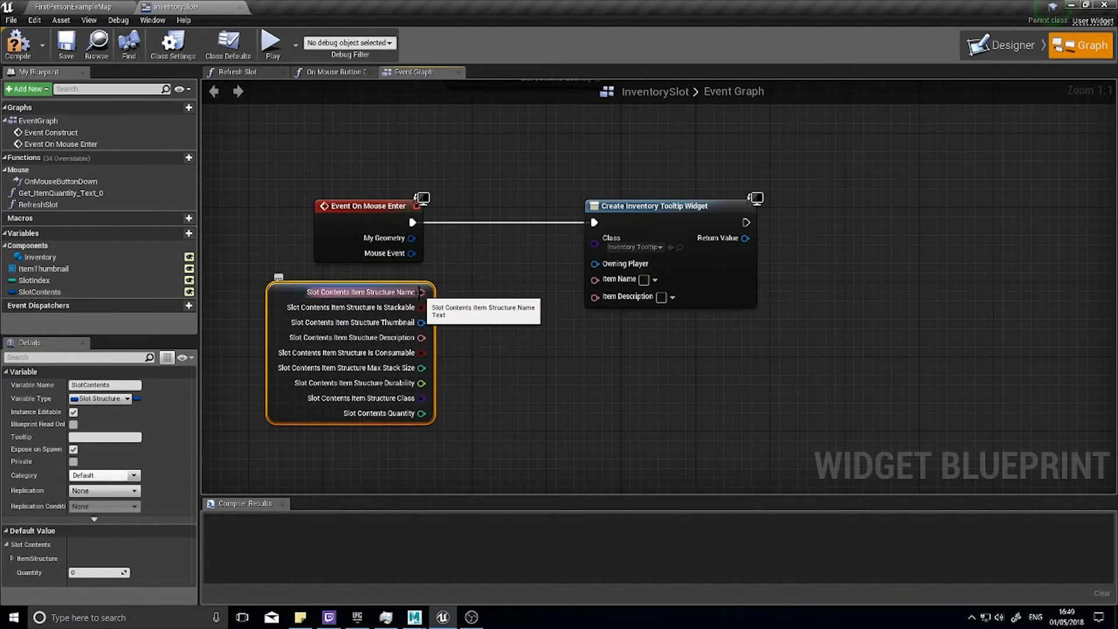
pyautogui.moveTo(425, 291); pyautogui.dragTo(612, 279)
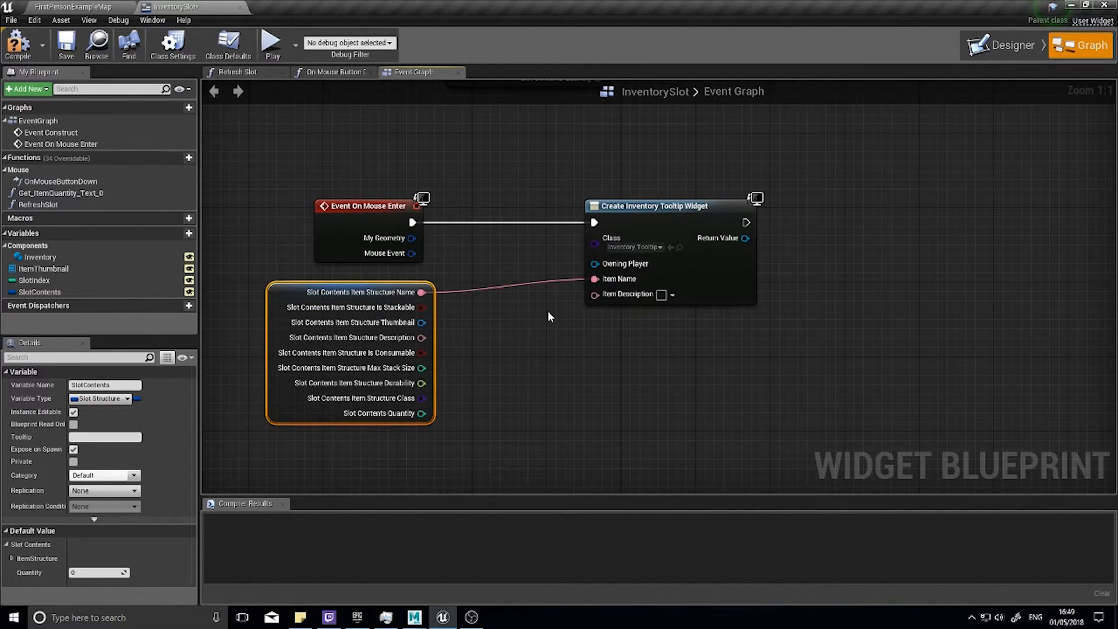
pyautogui.moveTo(421, 337); pyautogui.dragTo(593, 295)
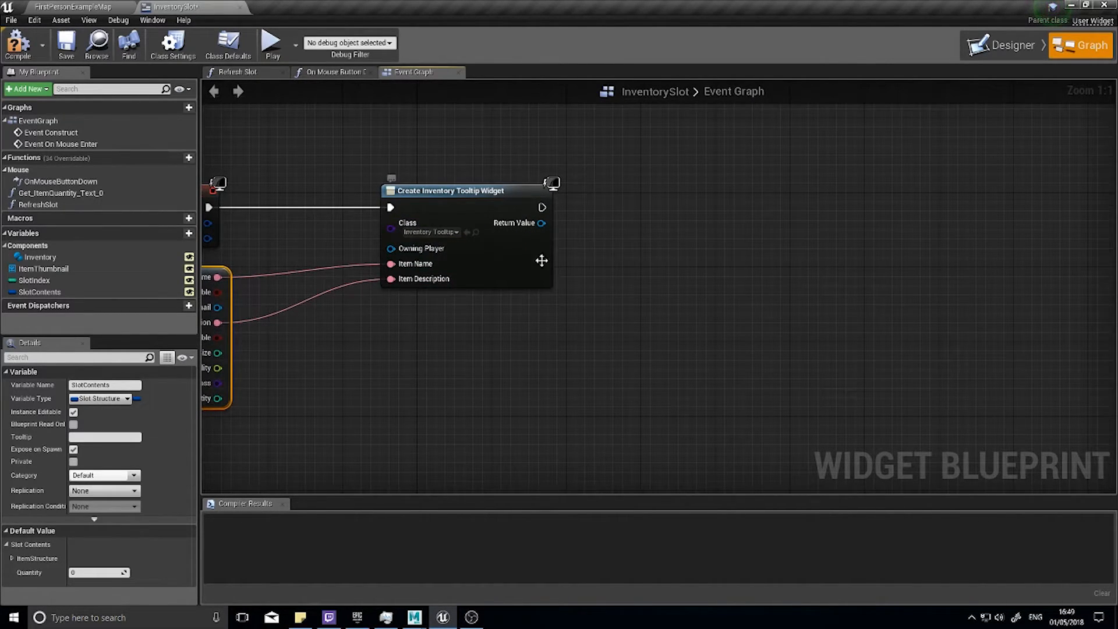
pyautogui.moveTo(517, 223)
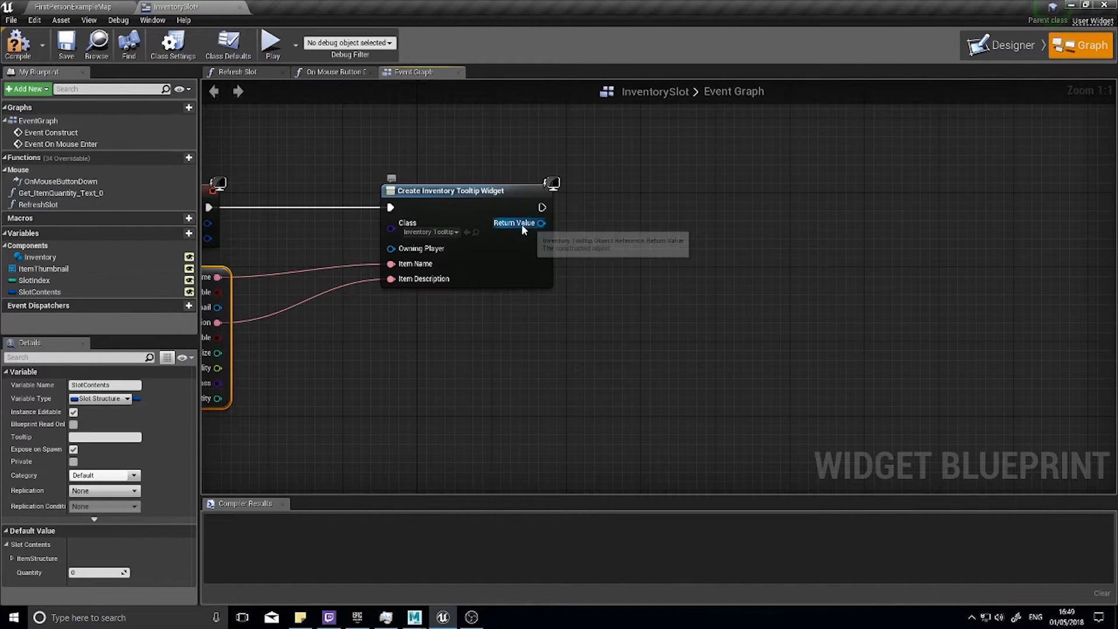
# Promote the Create Widget return value to a variable renamed SlotTooltip
pyautogui.moveTo(541, 223); pyautogui.dragTo(605, 229)
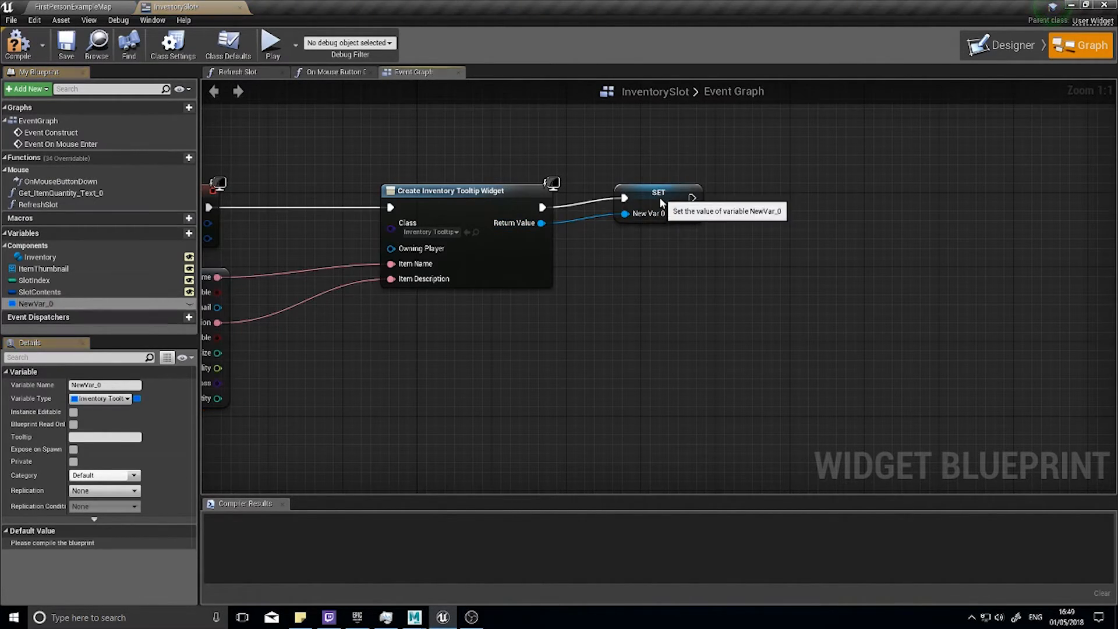
pyautogui.click(657, 202)
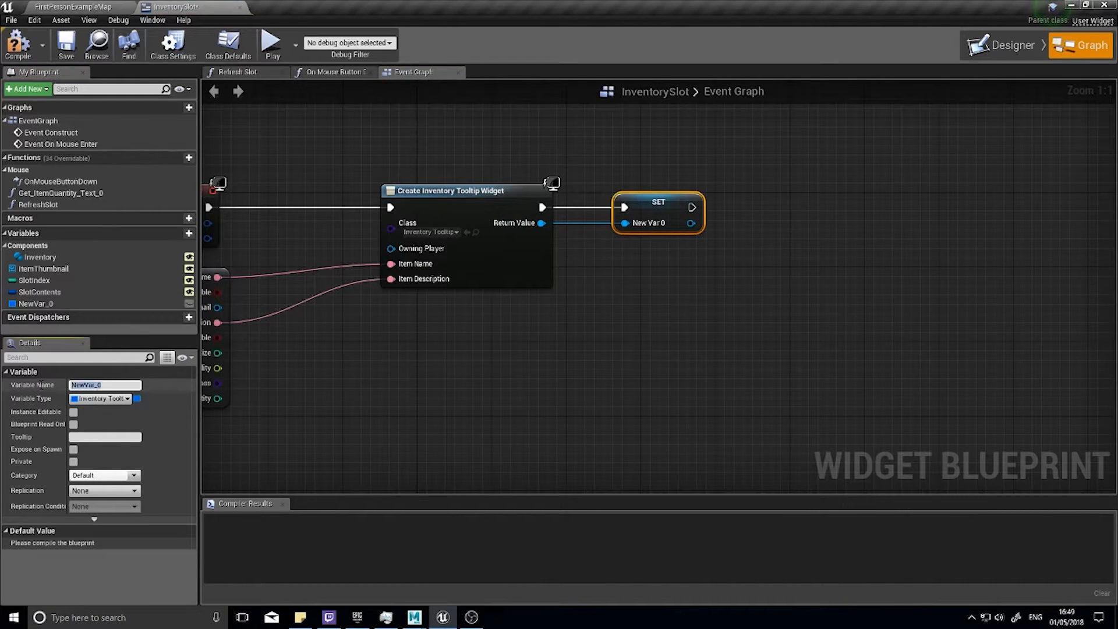
pyautogui.write('SlotToolt')
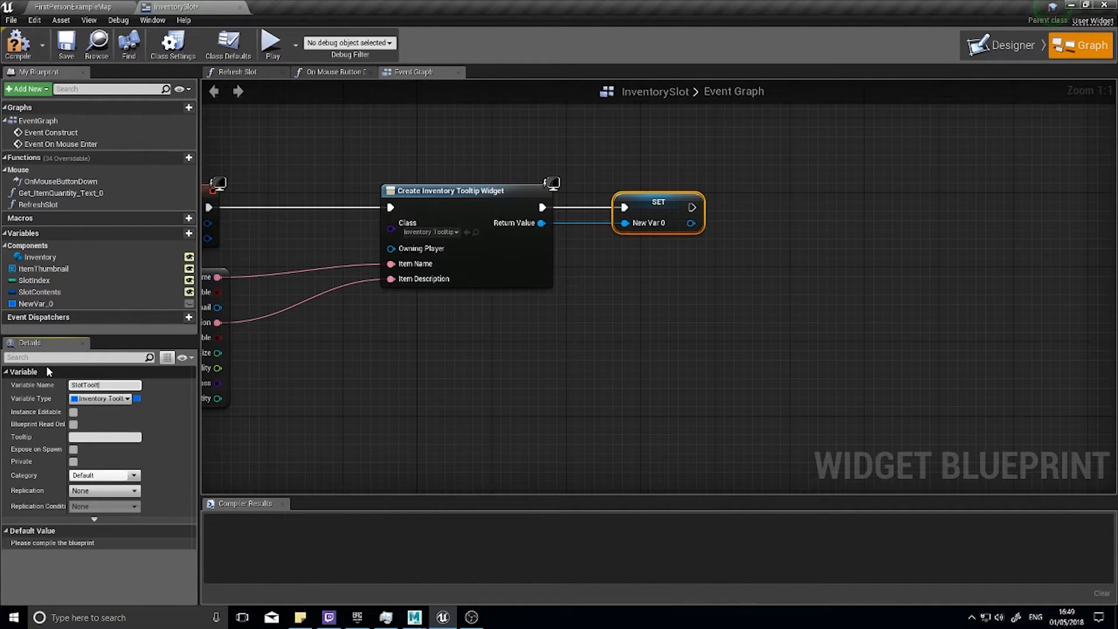
pyautogui.write('SlotTooltip')
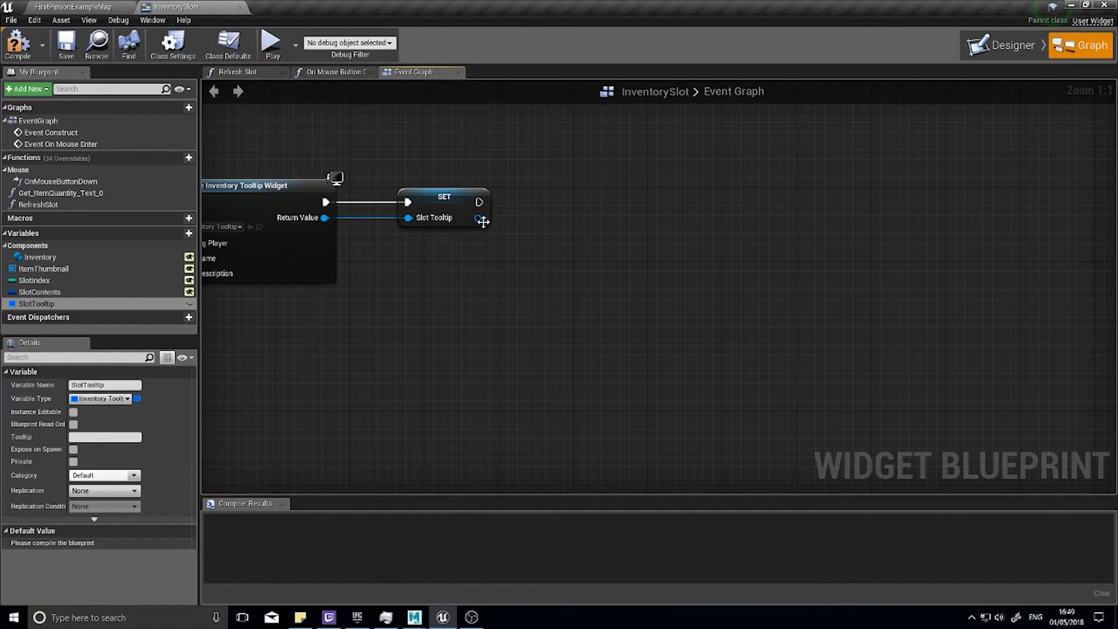
pyautogui.moveTo(492, 291)
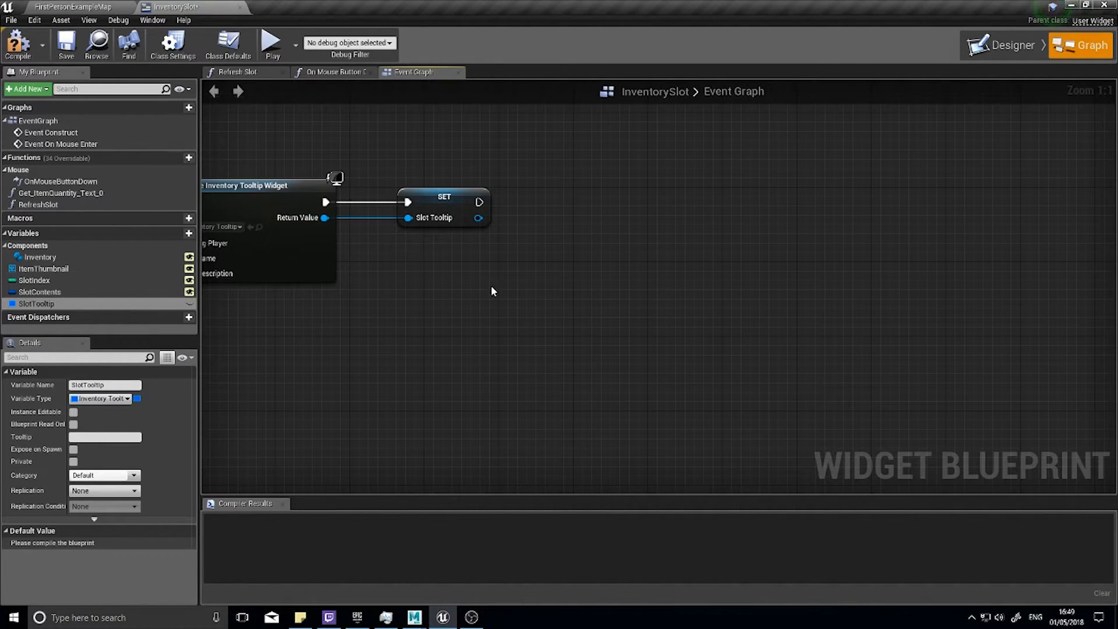
# Cast Get Player Controller to MyPlayerController after the SET, then get Hud Widget and Hud Canvas
pyautogui.write('get player contr')
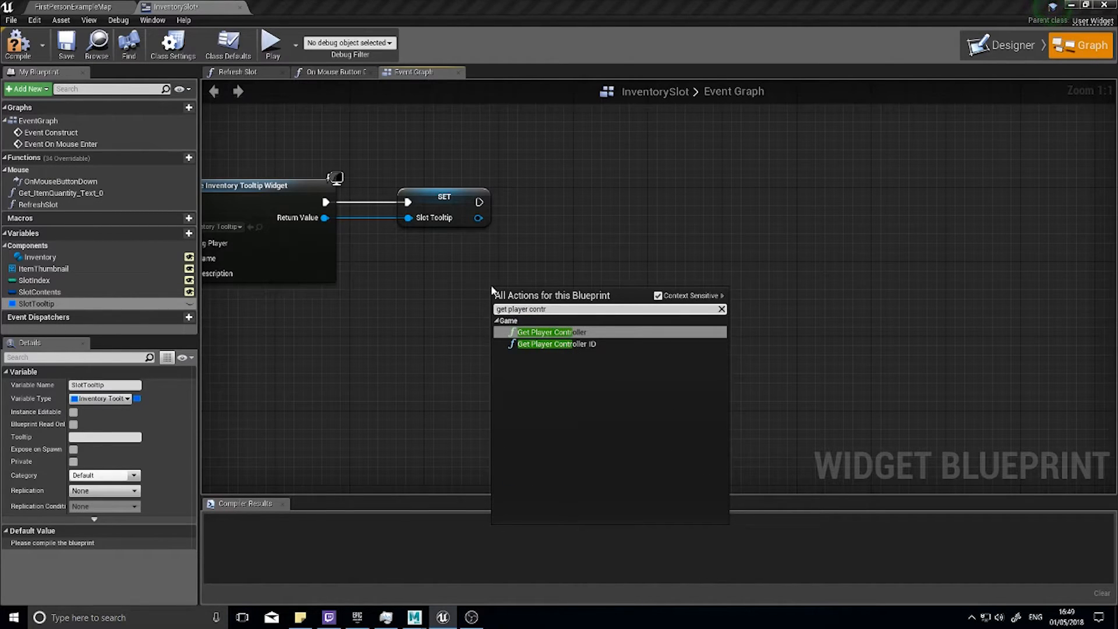
pyautogui.click(552, 332)
pyautogui.write('cast to')
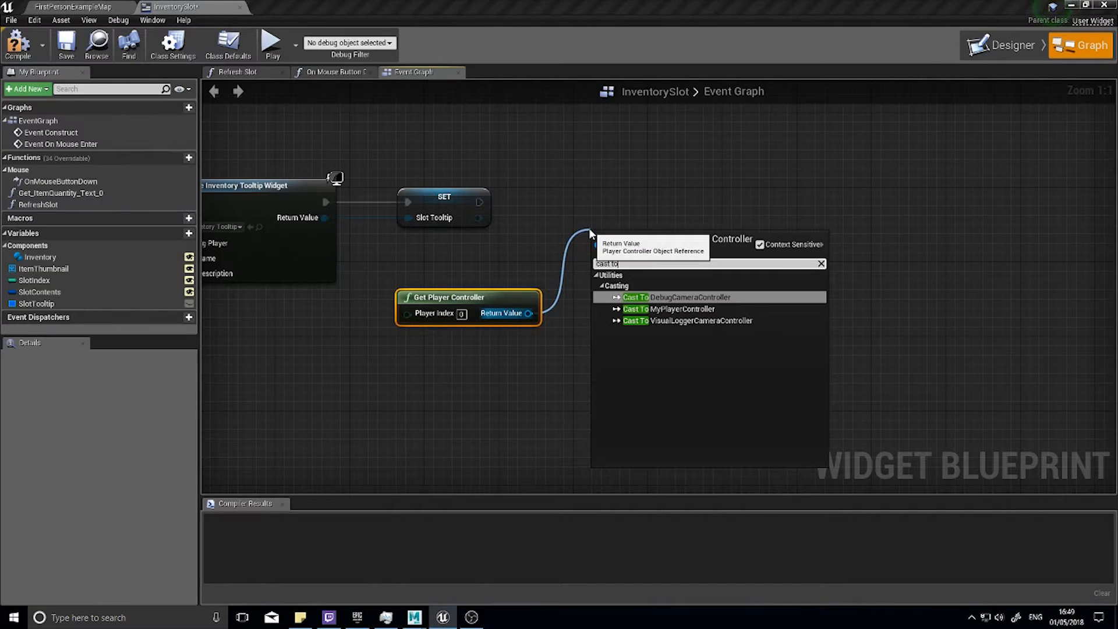
pyautogui.click(667, 309)
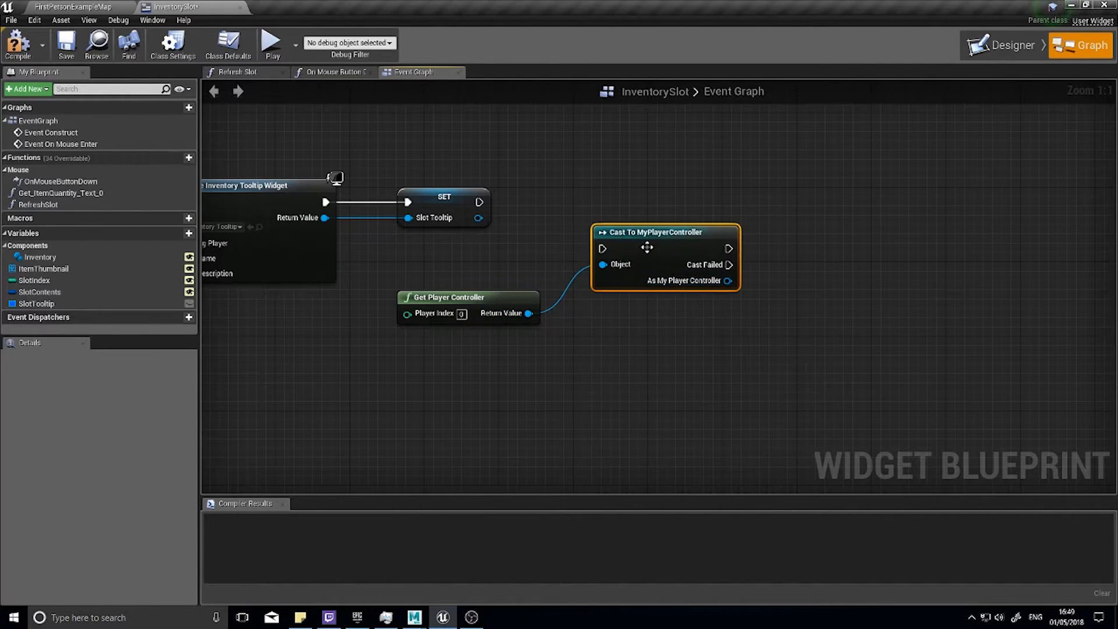
pyautogui.moveTo(665, 256); pyautogui.dragTo(656, 221)
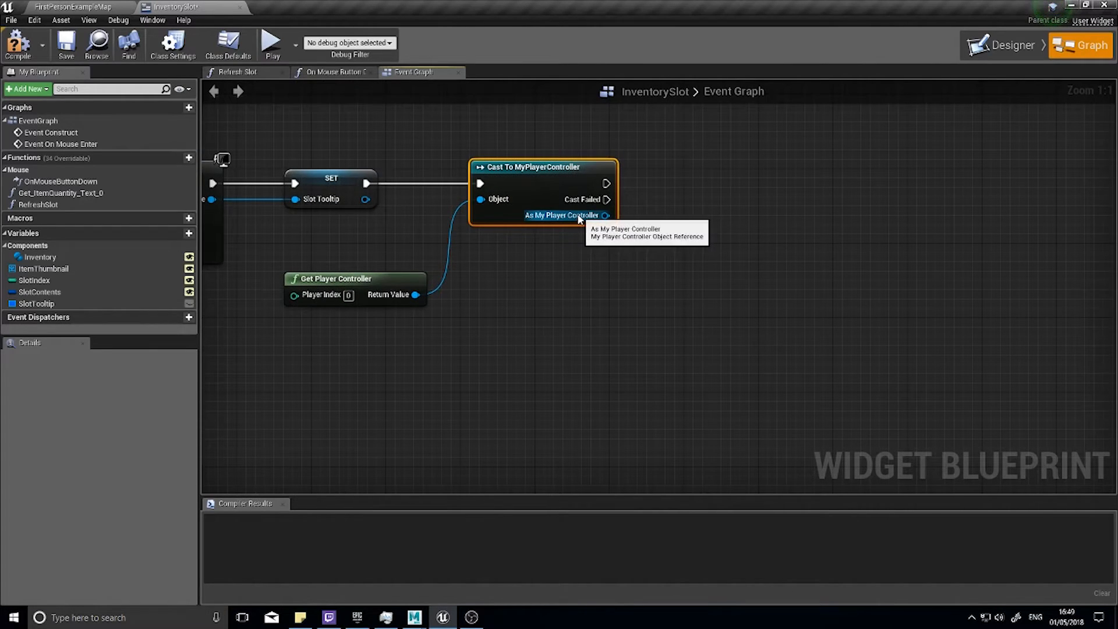
pyautogui.moveTo(607, 214); pyautogui.dragTo(654, 267)
pyautogui.write('get hudca')
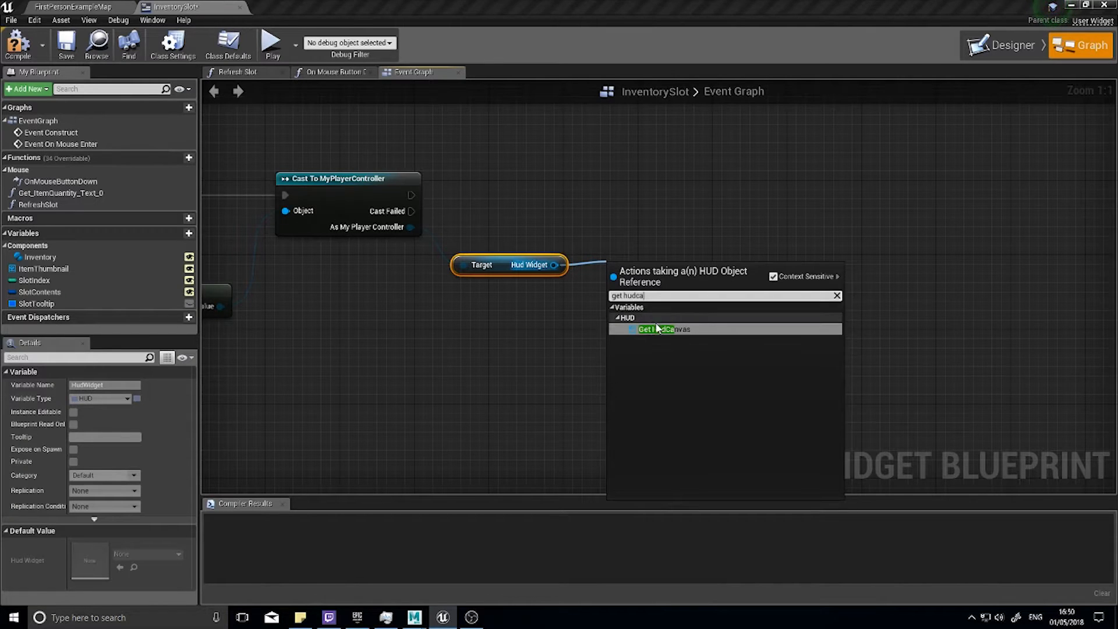
pyautogui.click(660, 329)
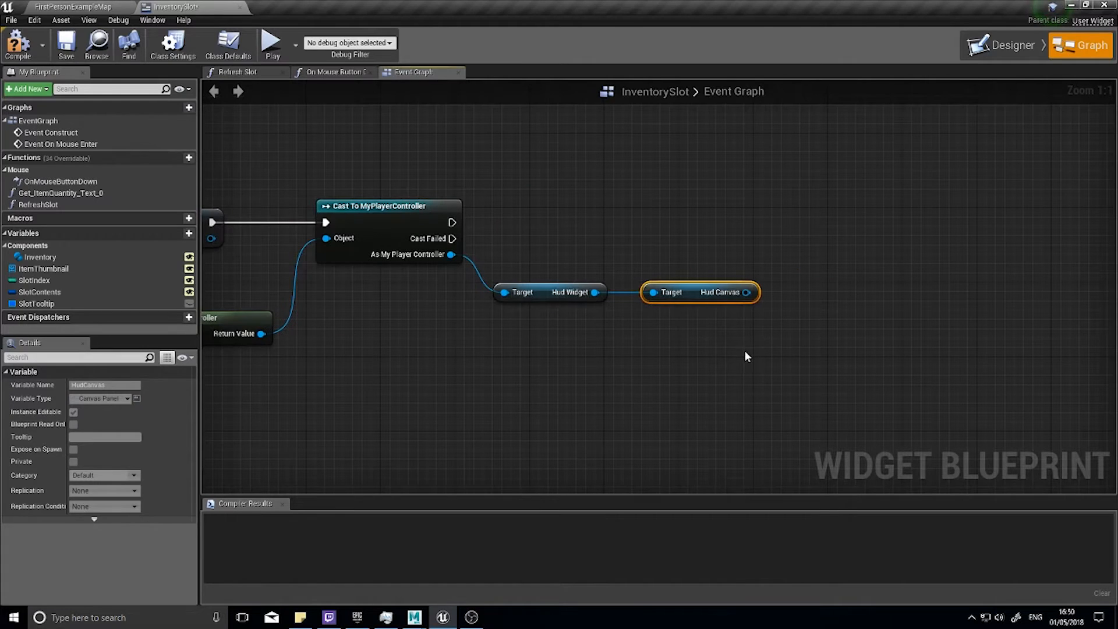
pyautogui.moveTo(570, 241)
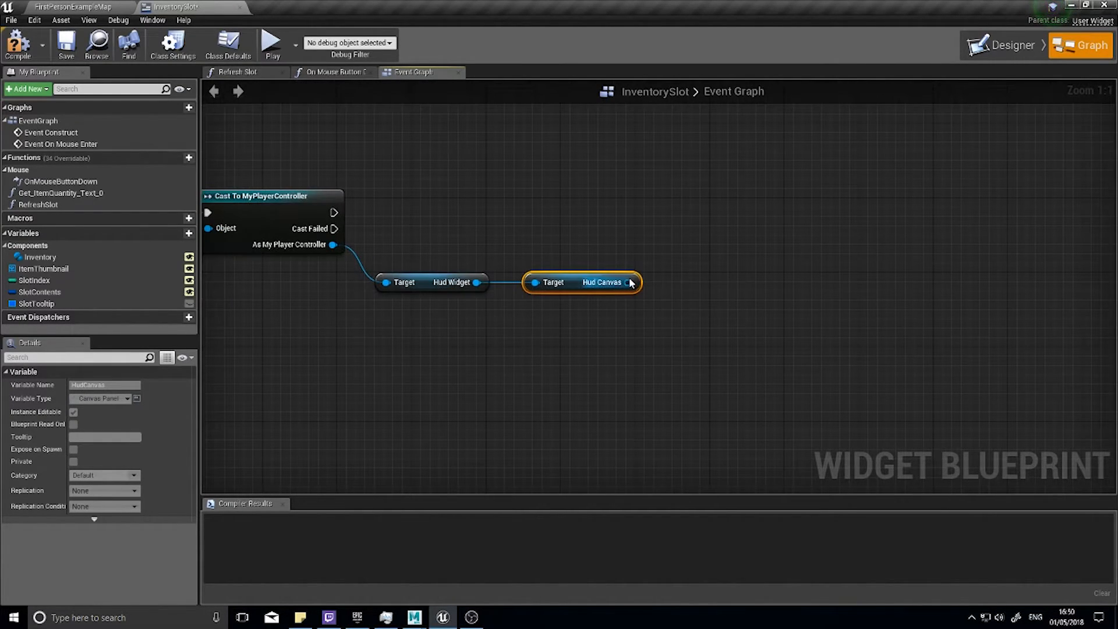
pyautogui.moveTo(630, 283)
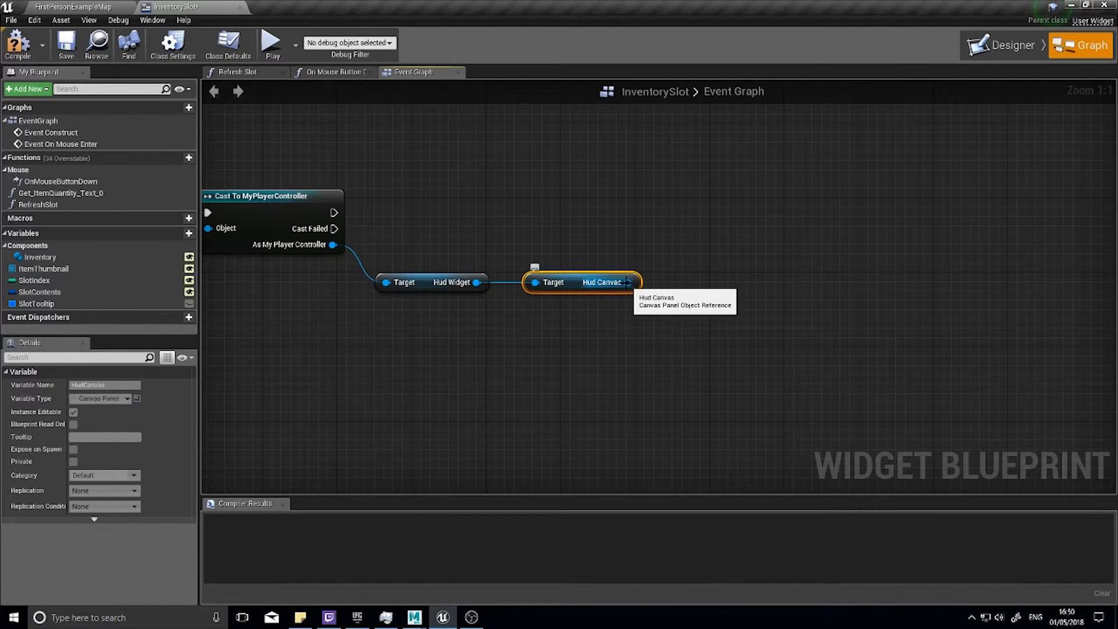
# Add Child to Canvas on Hud Canvas with the SlotTooltip variable as Content
pyautogui.moveTo(630, 282); pyautogui.dragTo(674, 218)
pyautogui.write('addchi')
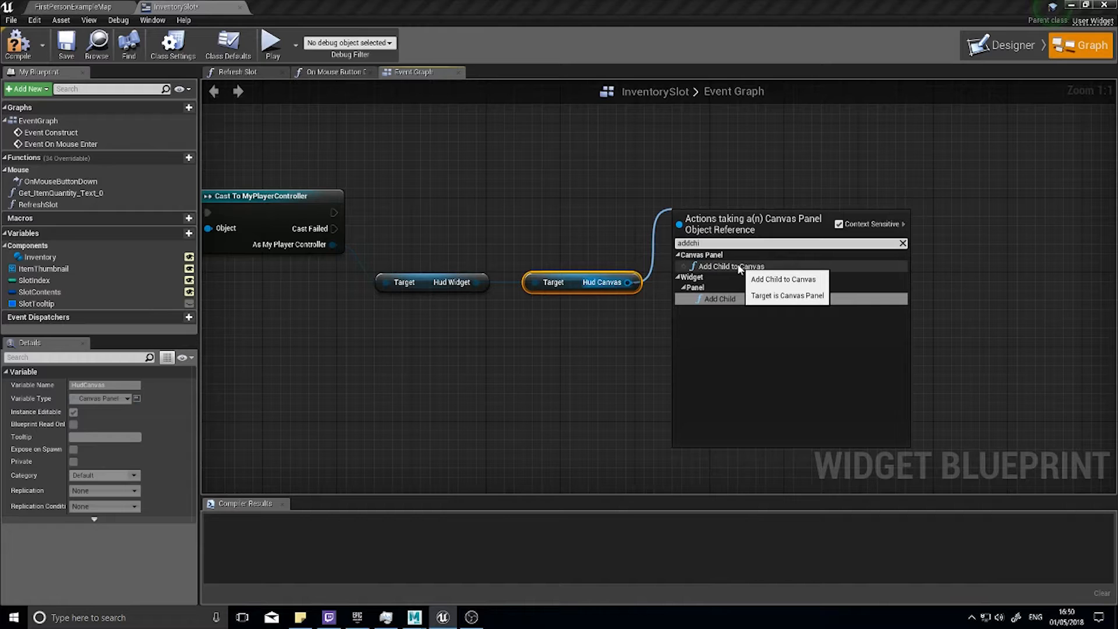
pyautogui.click(729, 266)
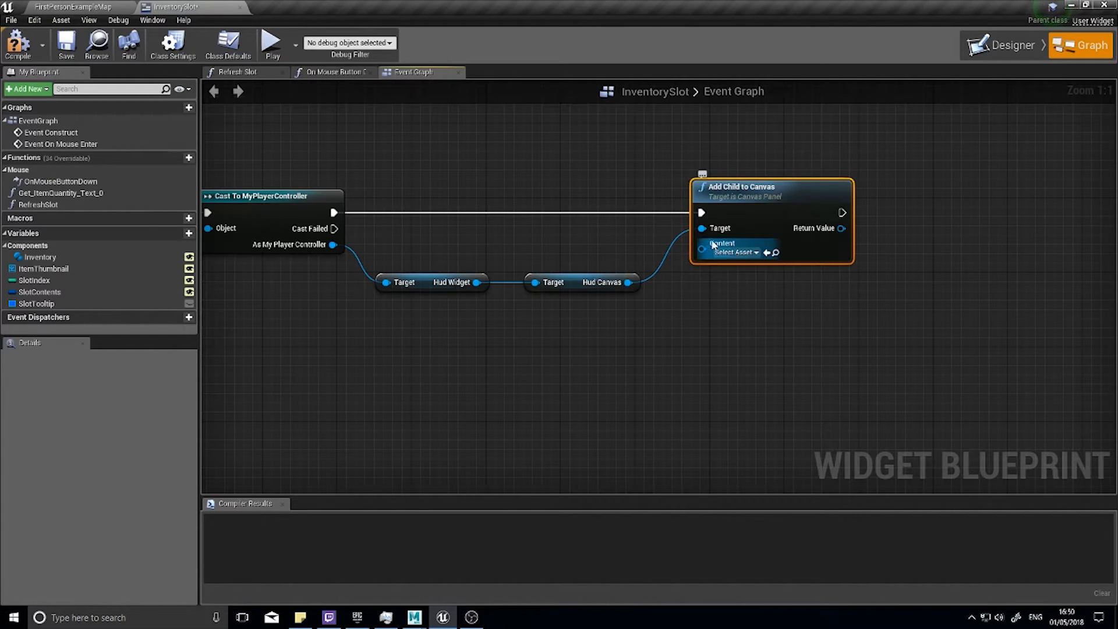
pyautogui.moveTo(36, 303)
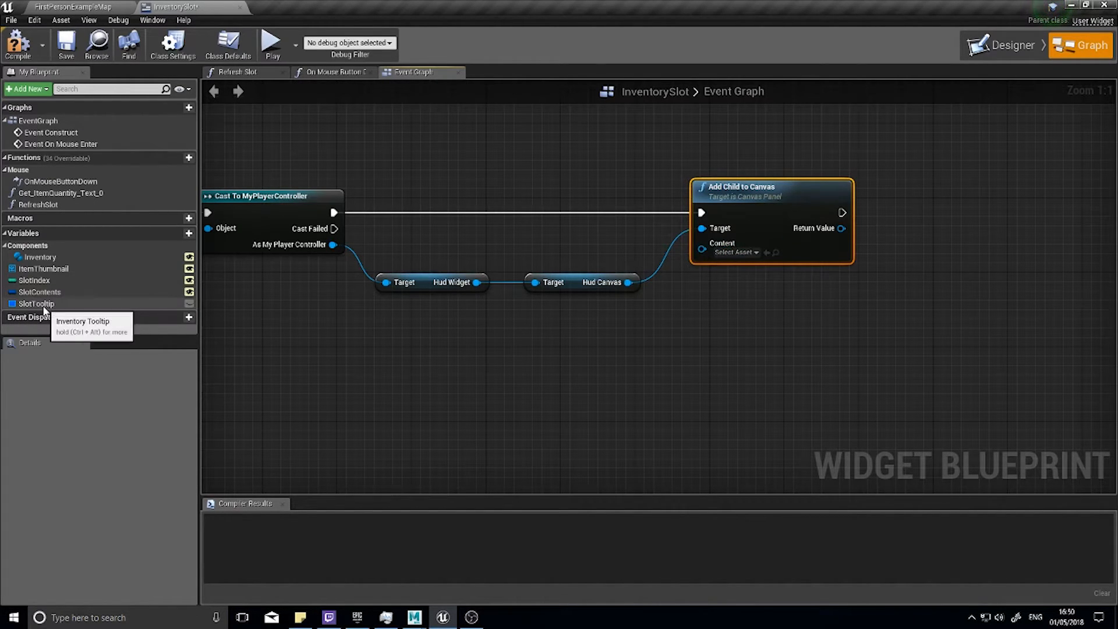
pyautogui.moveTo(36, 303); pyautogui.dragTo(616, 245)
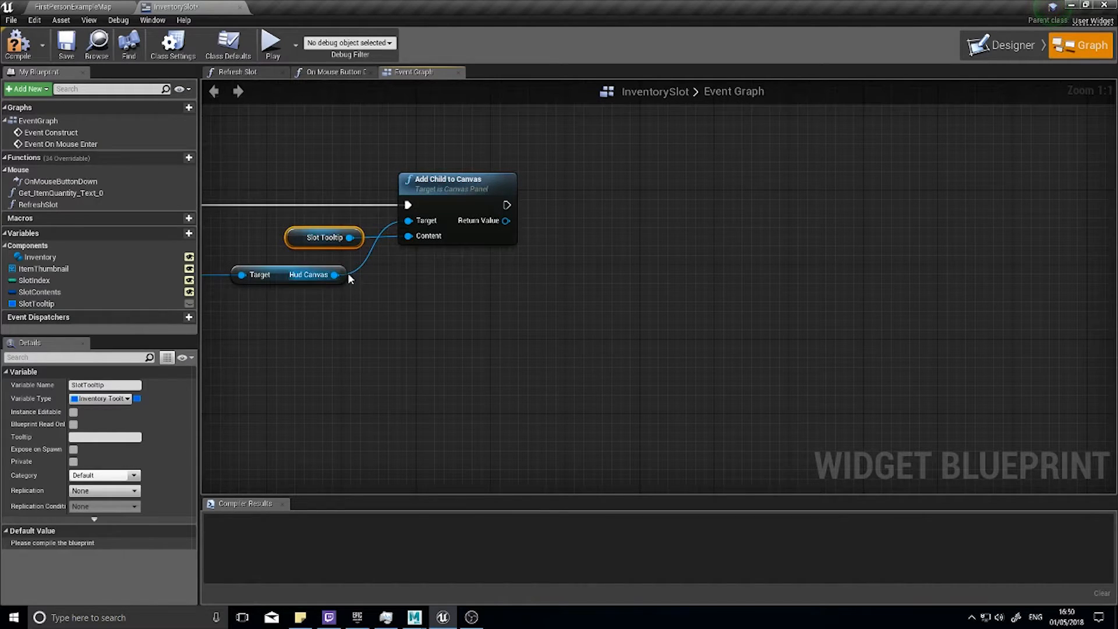
pyautogui.moveTo(507, 219)
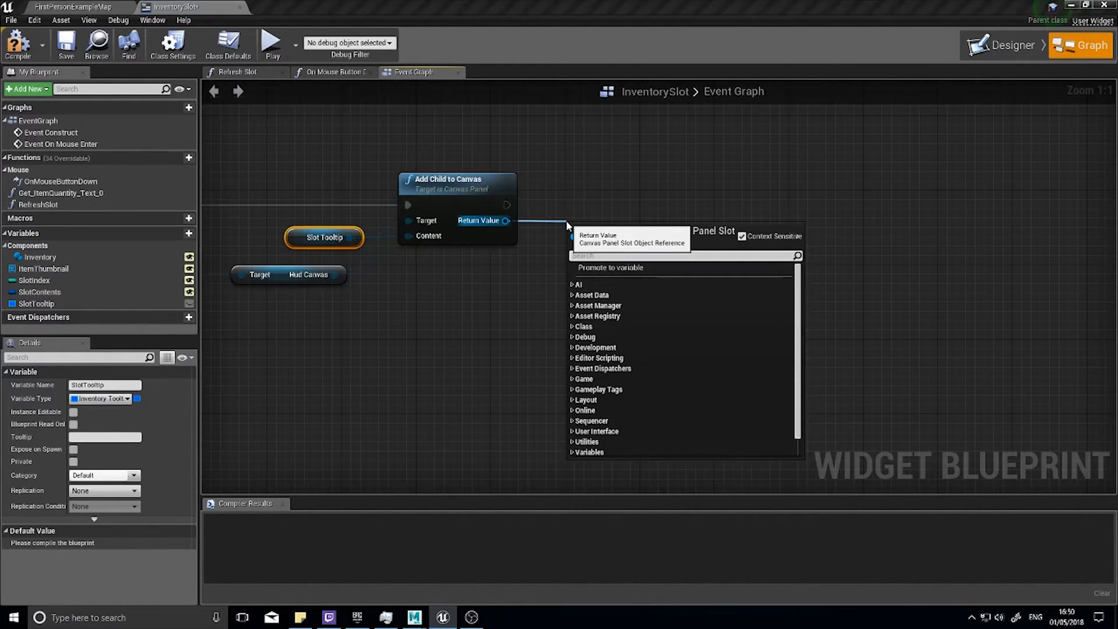
# Add Set Auto Size (enabled) and a Set Position node fed by Get Mouse Position on Viewport
pyautogui.write('set size')
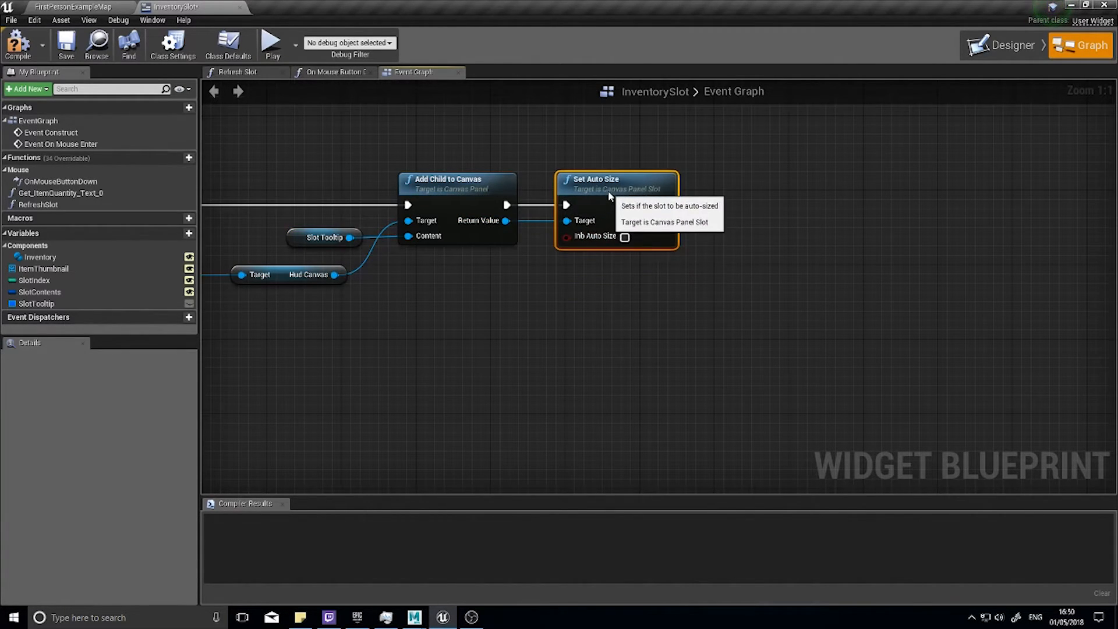
pyautogui.click(625, 237)
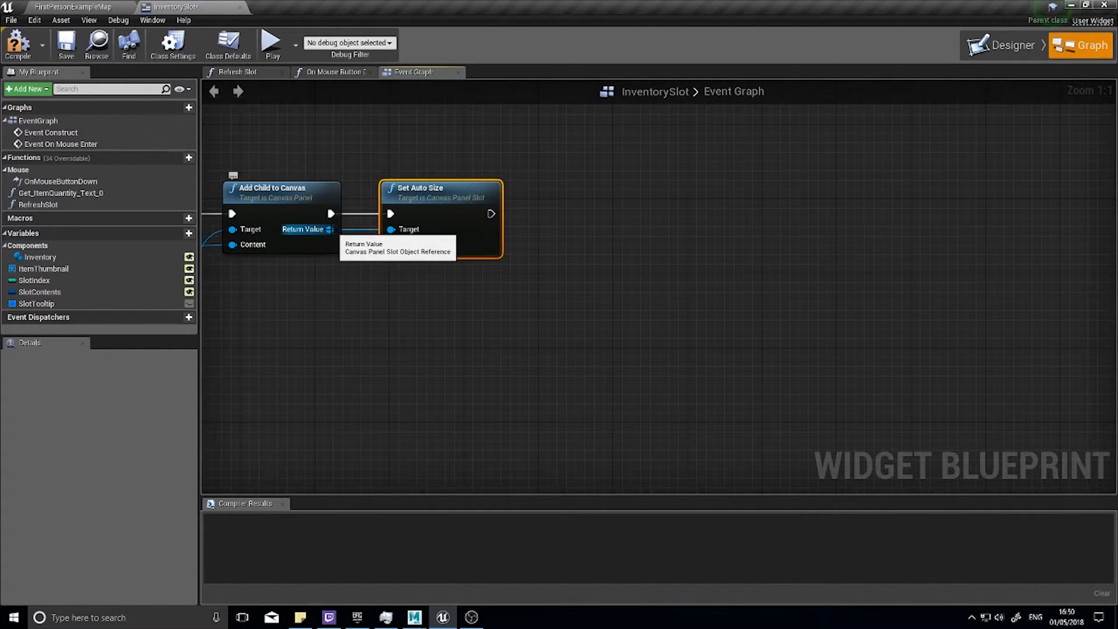
pyautogui.moveTo(492, 214); pyautogui.dragTo(579, 235)
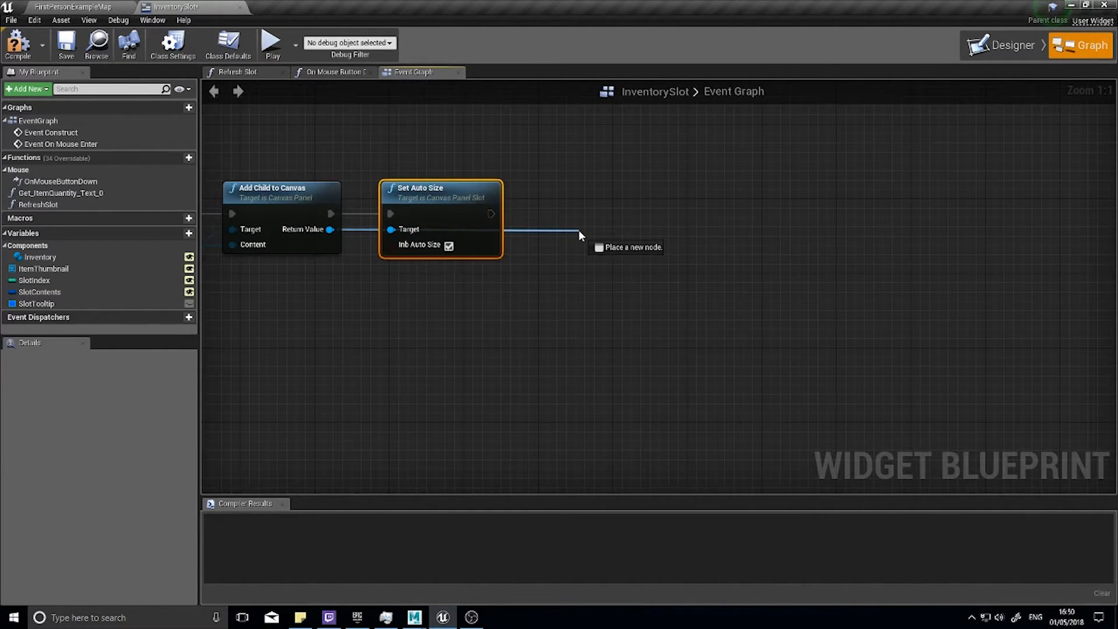
pyautogui.click(580, 236)
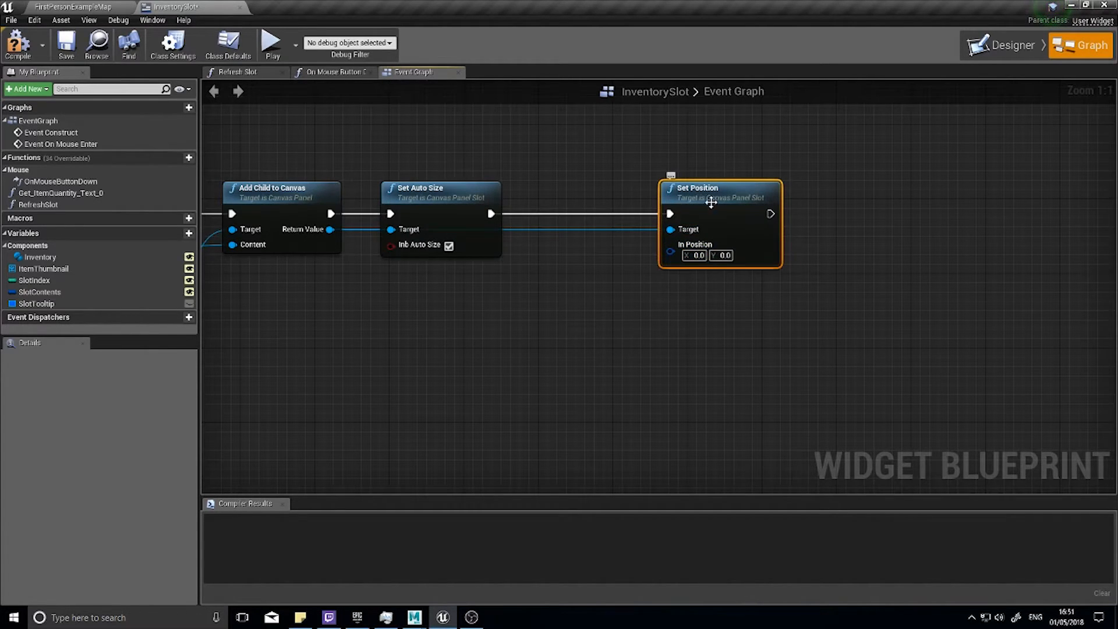
pyautogui.moveTo(712, 187); pyautogui.dragTo(760, 188)
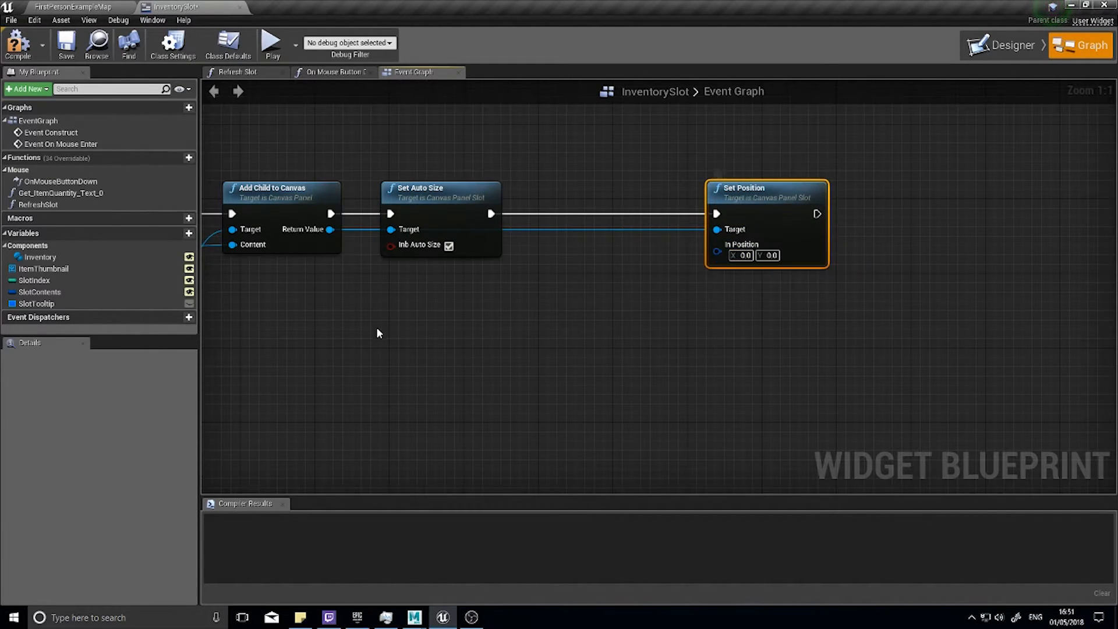
pyautogui.moveTo(678, 280)
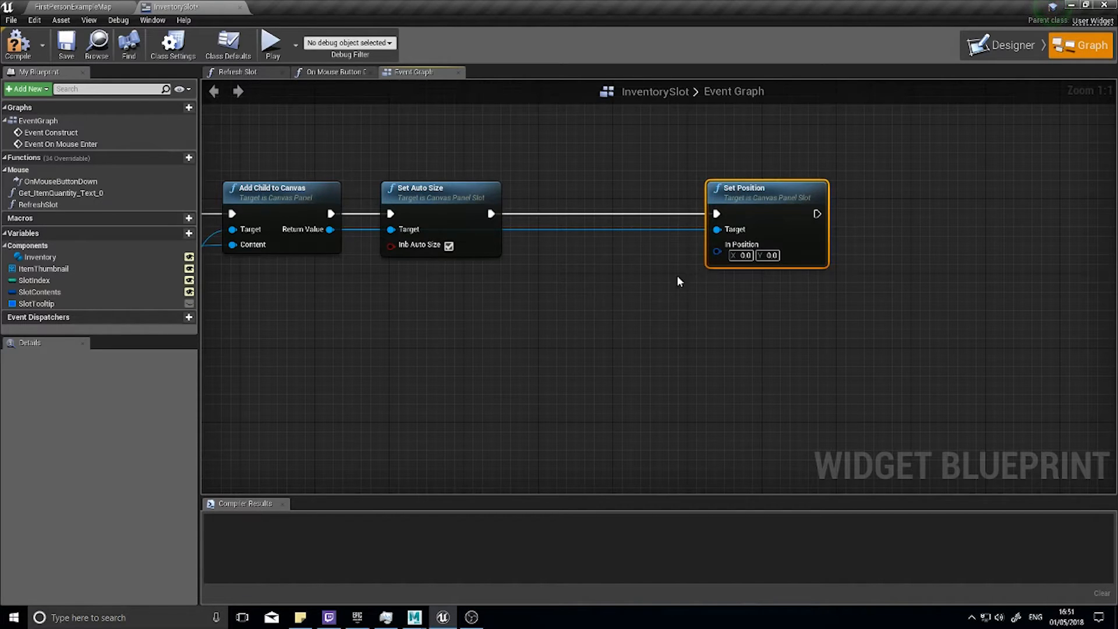
pyautogui.moveTo(766, 187); pyautogui.dragTo(813, 187)
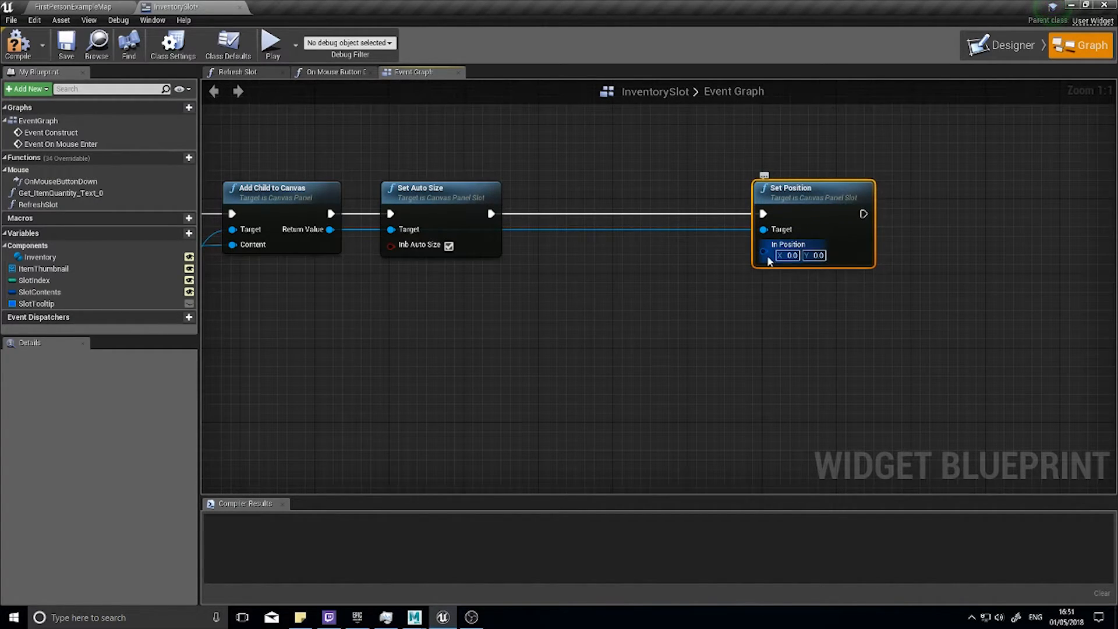
pyautogui.moveTo(763, 255); pyautogui.dragTo(663, 248)
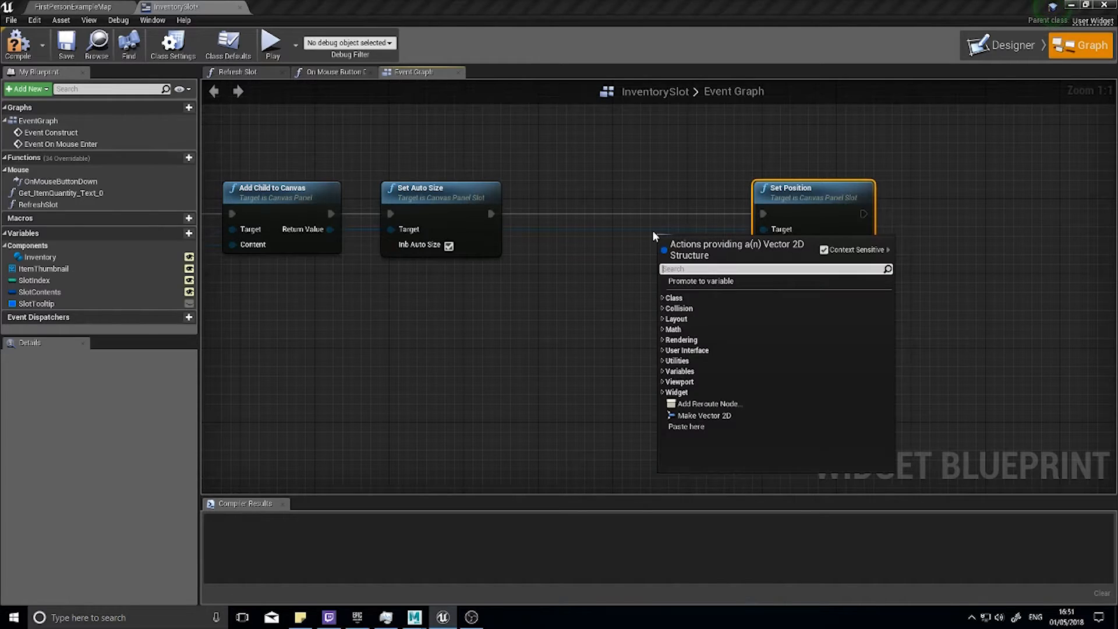
pyautogui.write('get mouse')
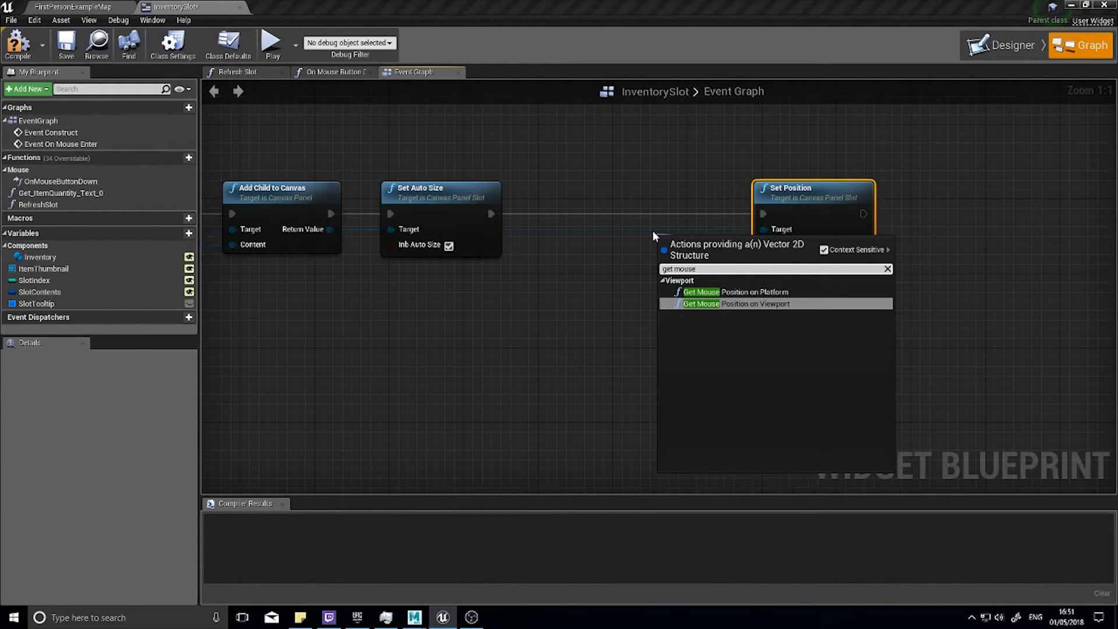
pyautogui.moveTo(734, 304)
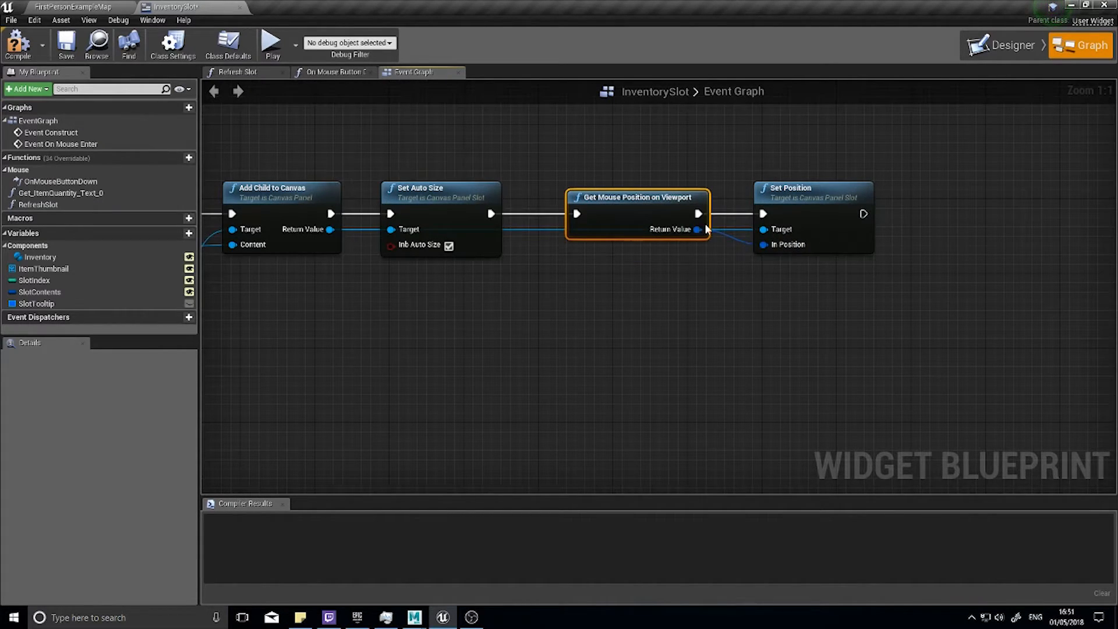
pyautogui.moveTo(697, 230)
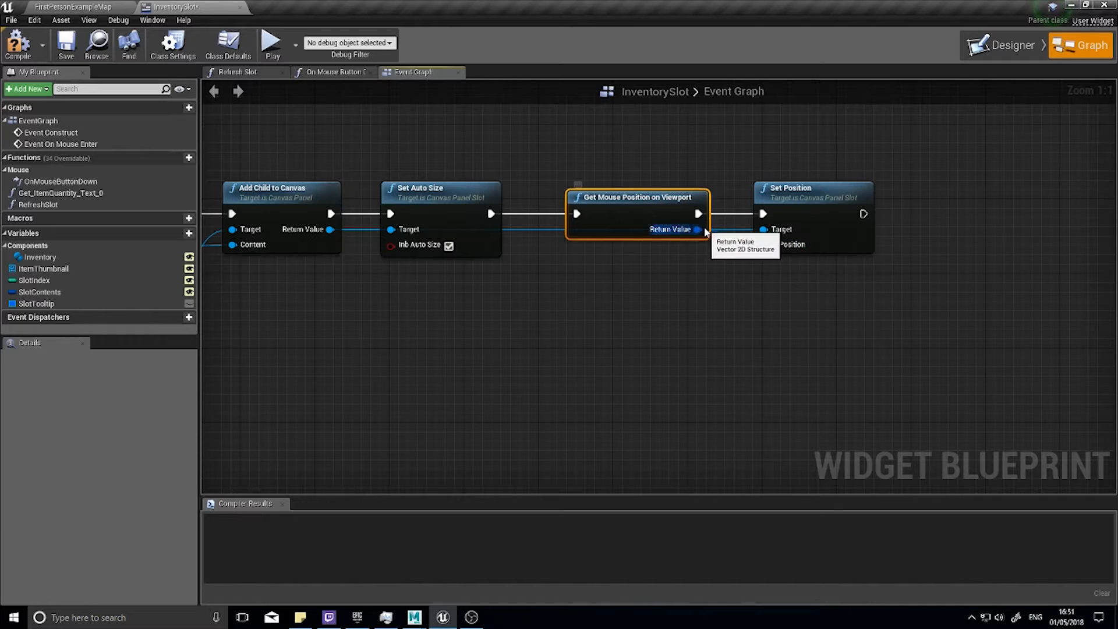
pyautogui.moveTo(656, 258)
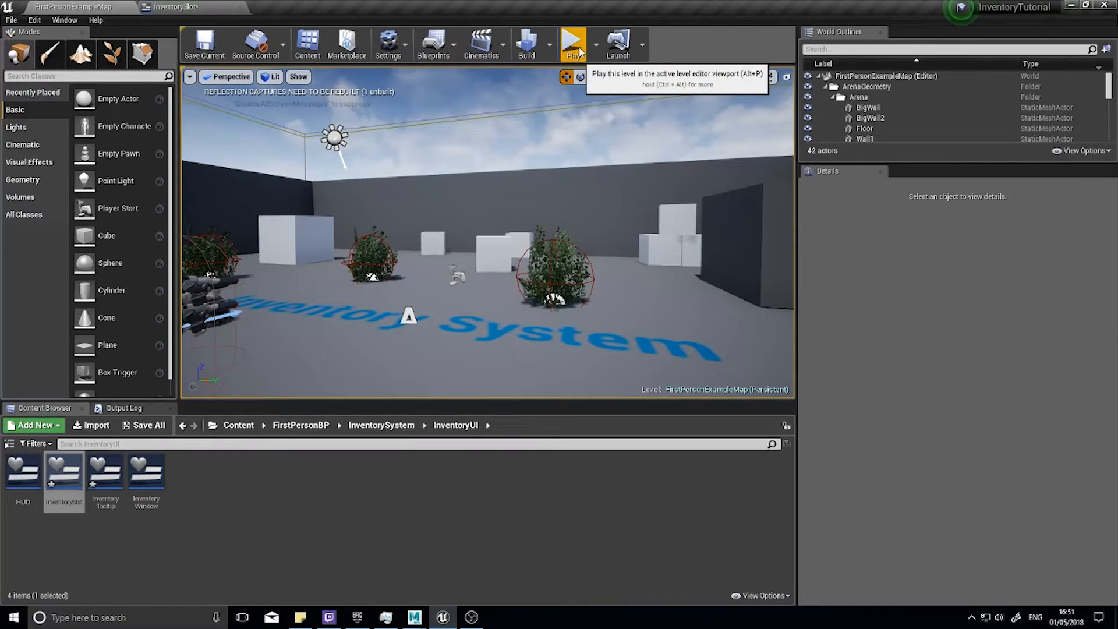
# Play-test the level, then reopen the InventorySlot widget blueprint
pyautogui.click(573, 42)
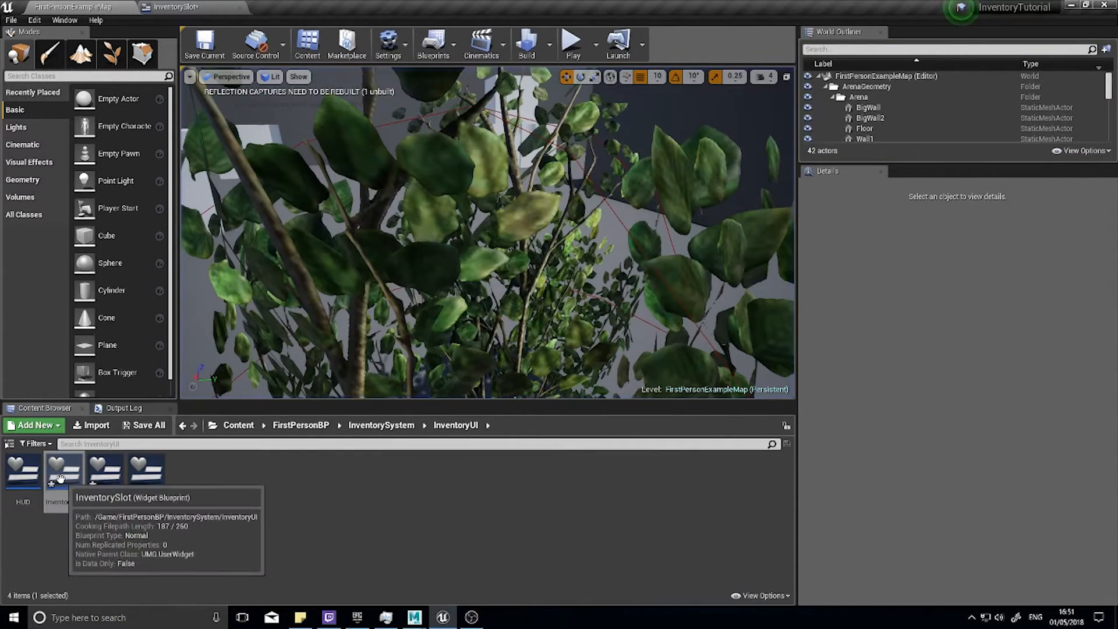
pyautogui.doubleClick(64, 469)
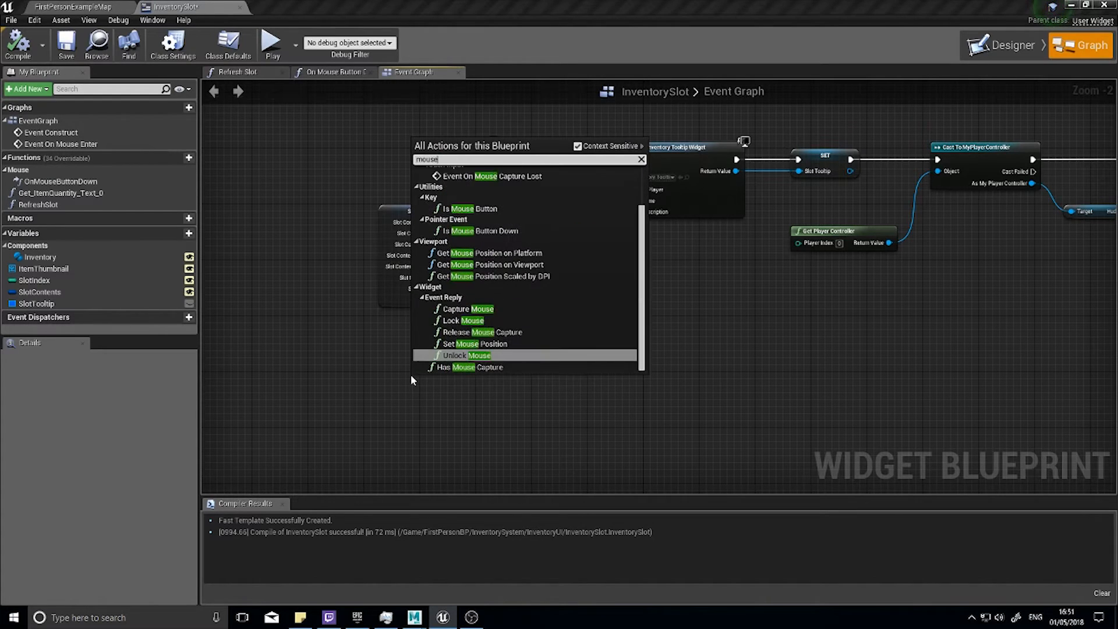
# On Event On Mouse Leave, remove SlotTooltip from its parent, then return to the level editor
pyautogui.click(465, 355)
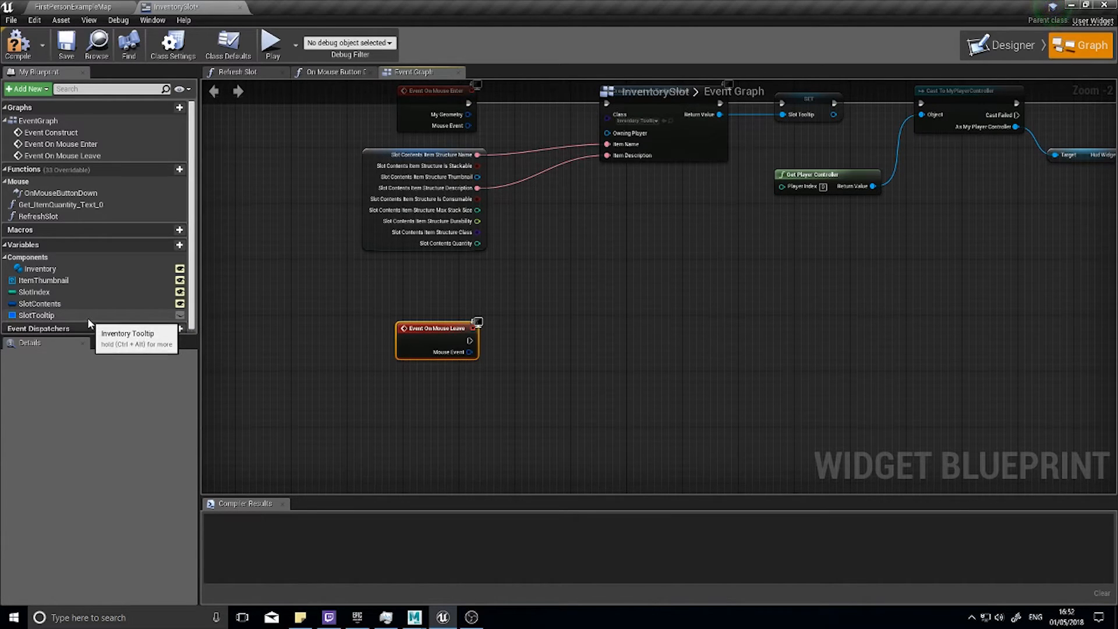
pyautogui.click(36, 315)
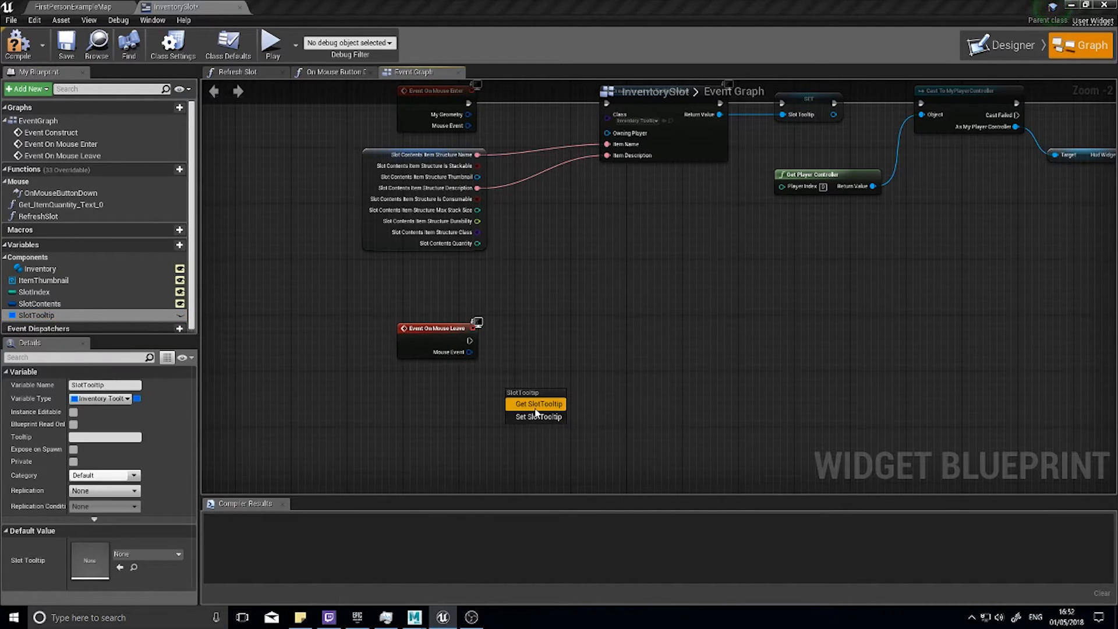
pyautogui.click(537, 403)
pyautogui.write('remove')
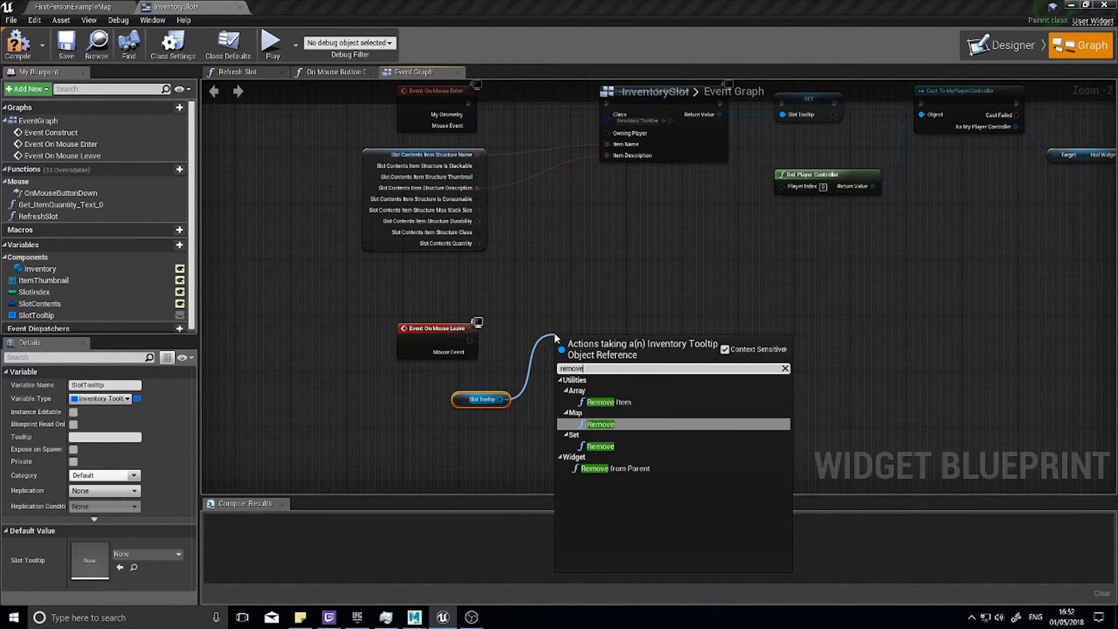
pyautogui.click(615, 467)
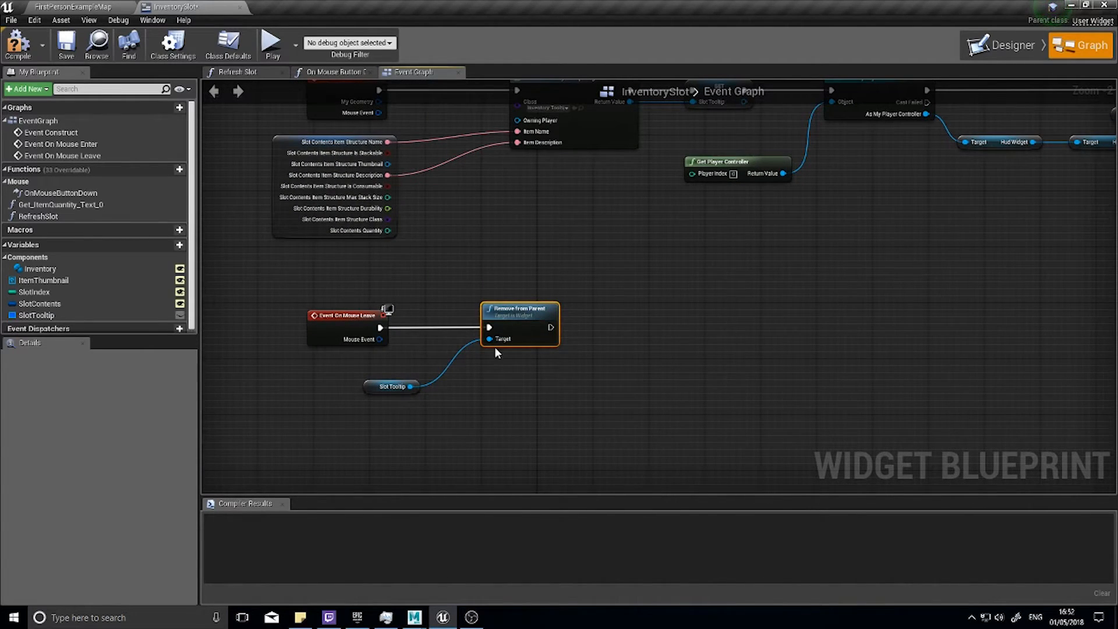
pyautogui.moveTo(36, 315)
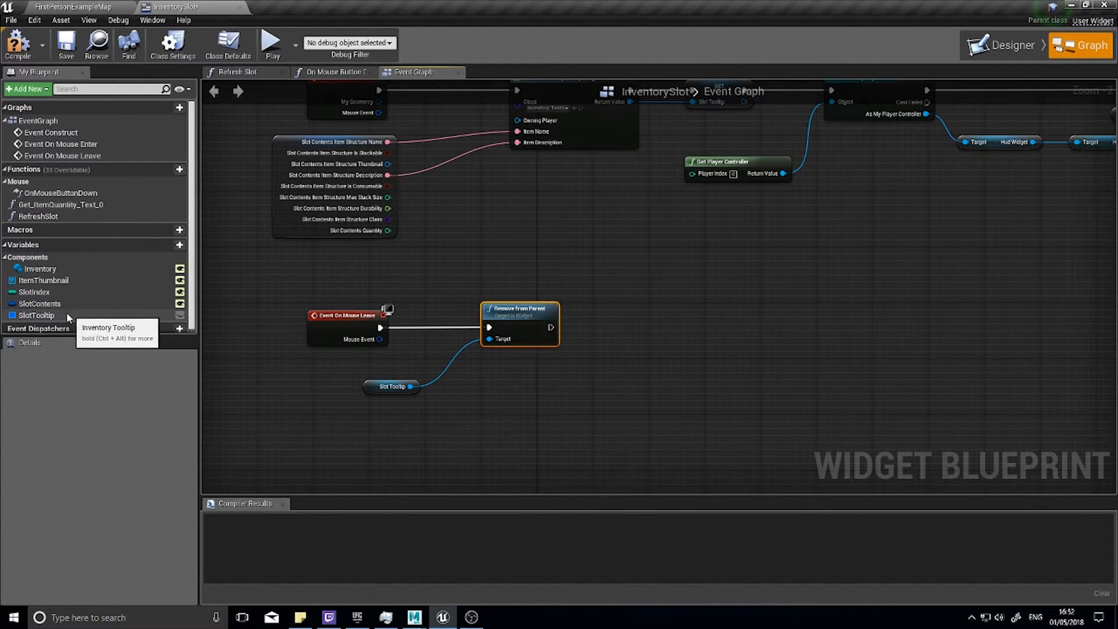
pyautogui.moveTo(535, 397)
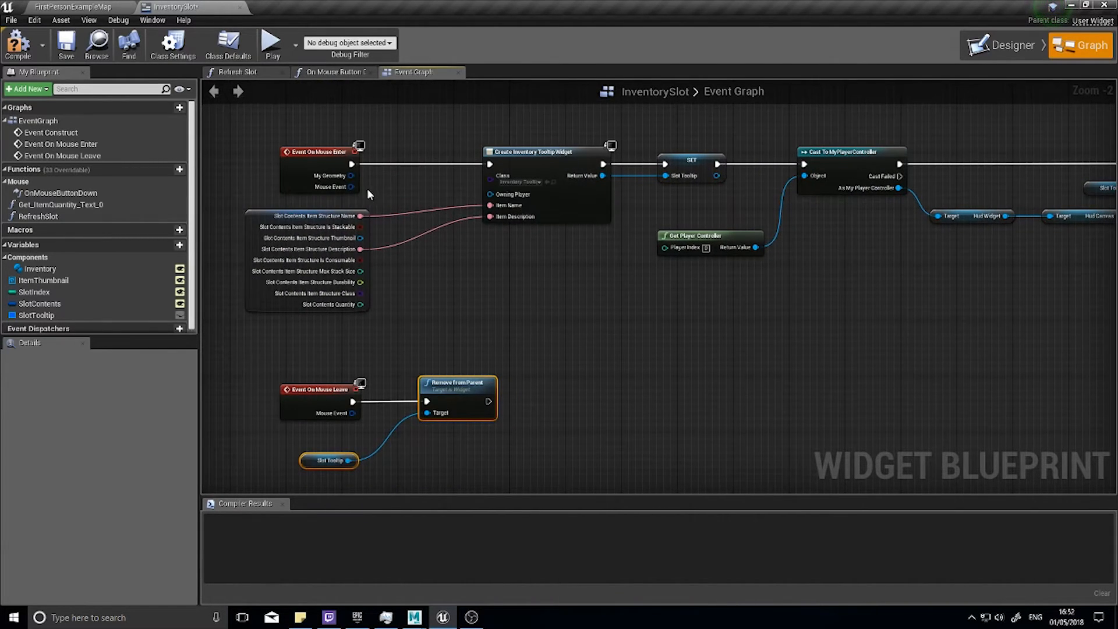
pyautogui.moveTo(641, 182)
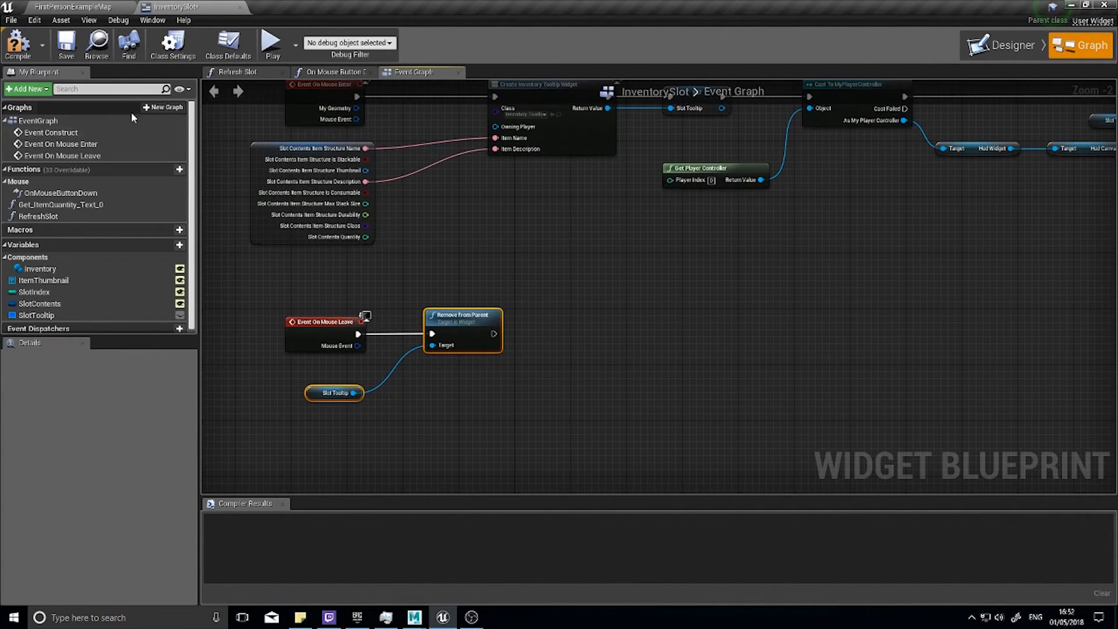
pyautogui.click(71, 6)
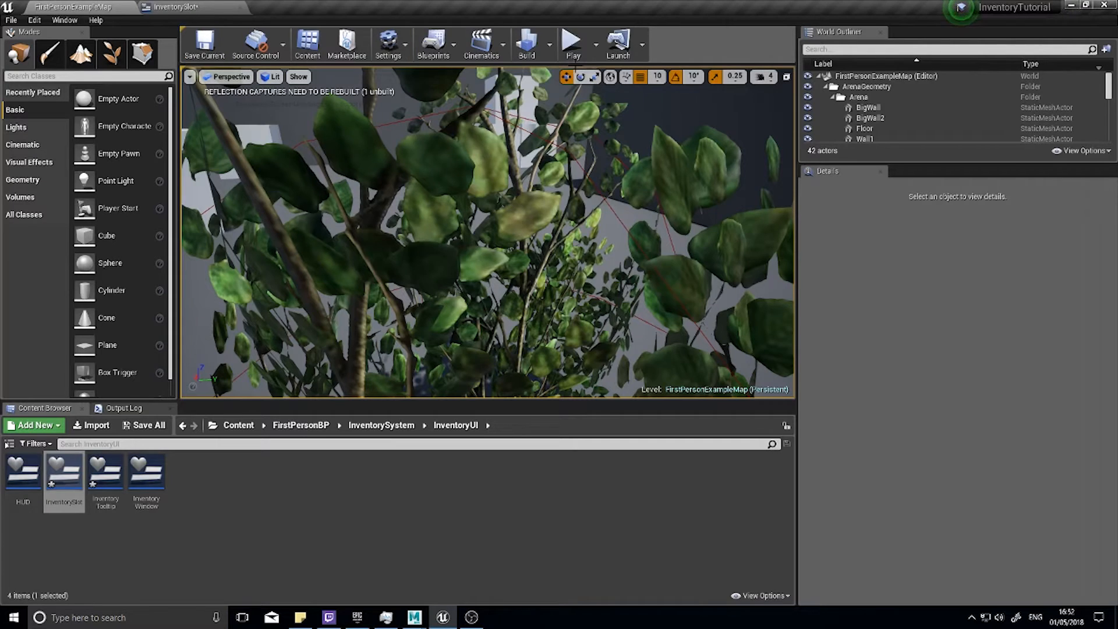
# Play-test the Green Herb tooltip, then bring up the InventoryTooltip widget editor
pyautogui.click(572, 42)
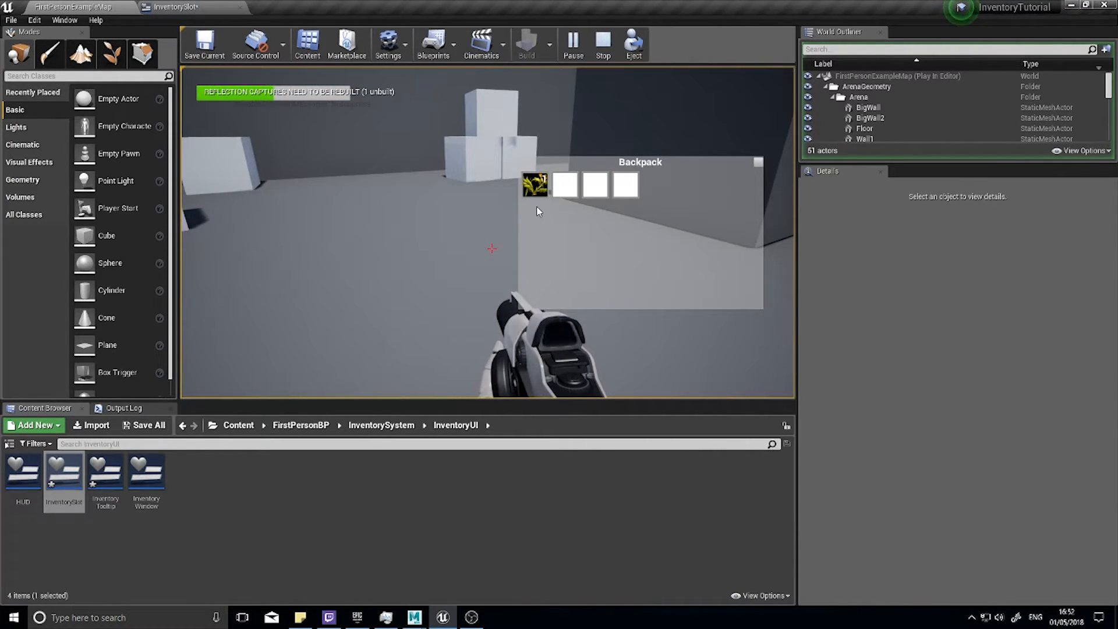
pyautogui.moveTo(534, 184)
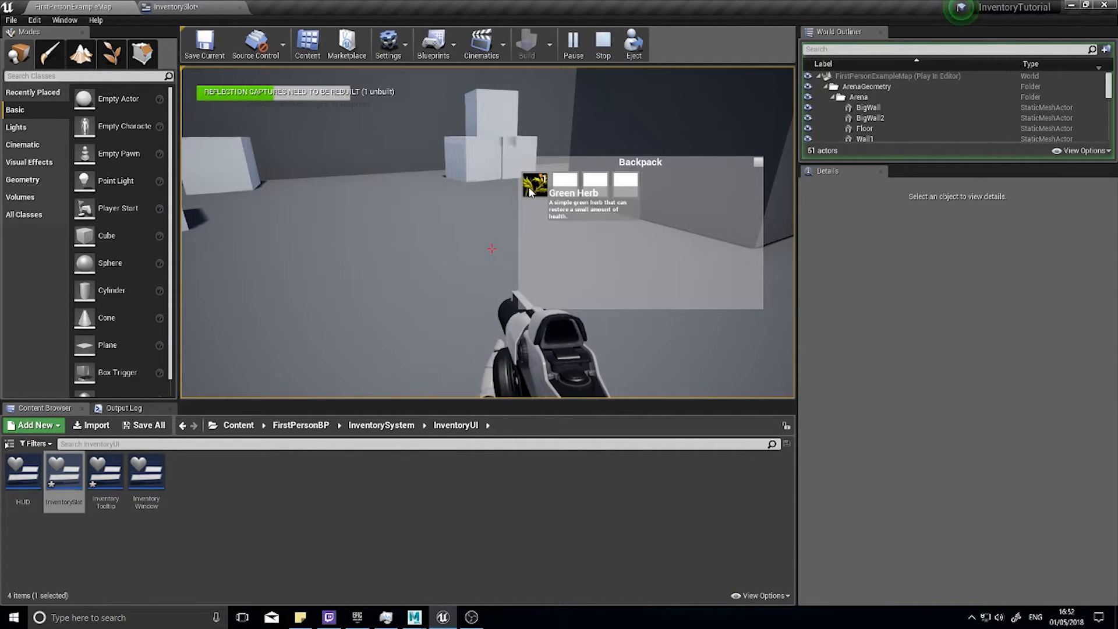
pyautogui.moveTo(538, 219)
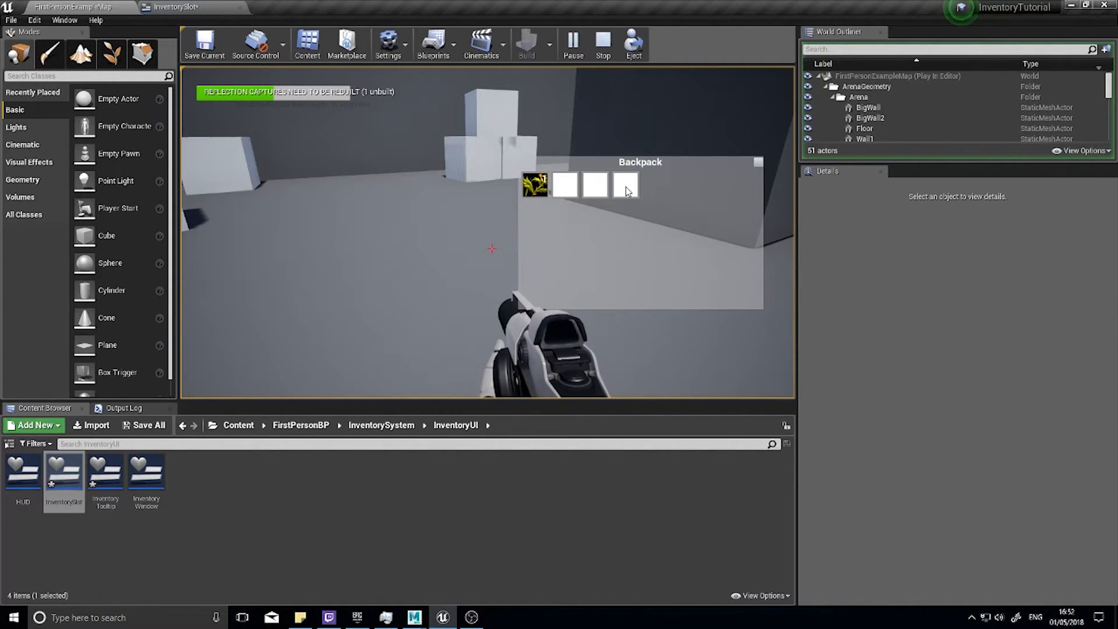
pyautogui.moveTo(594, 187)
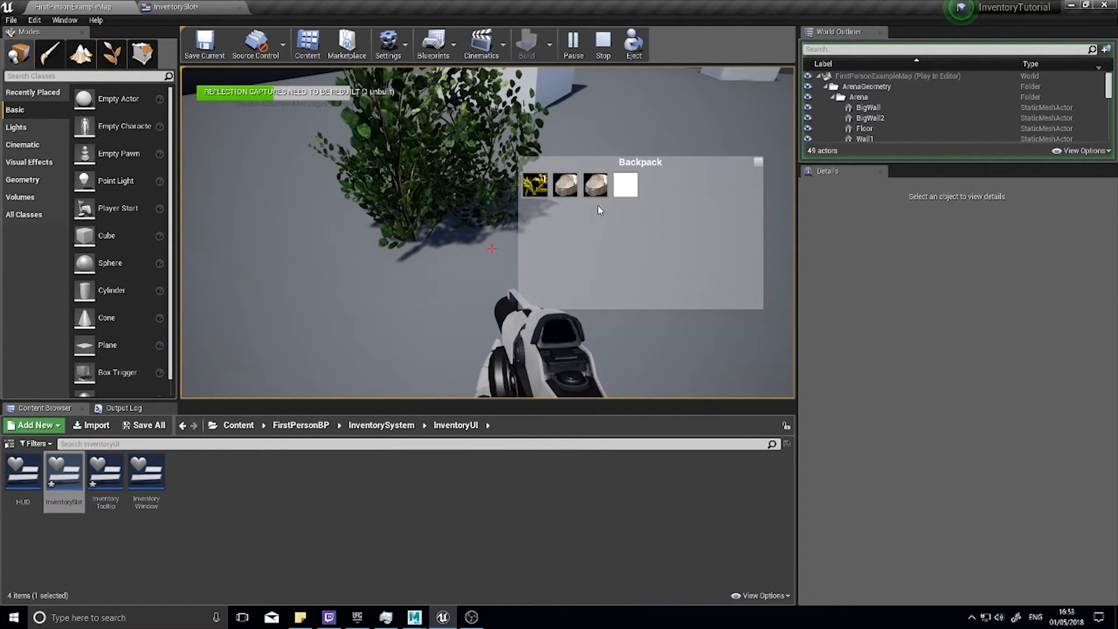
pyautogui.moveTo(625, 184)
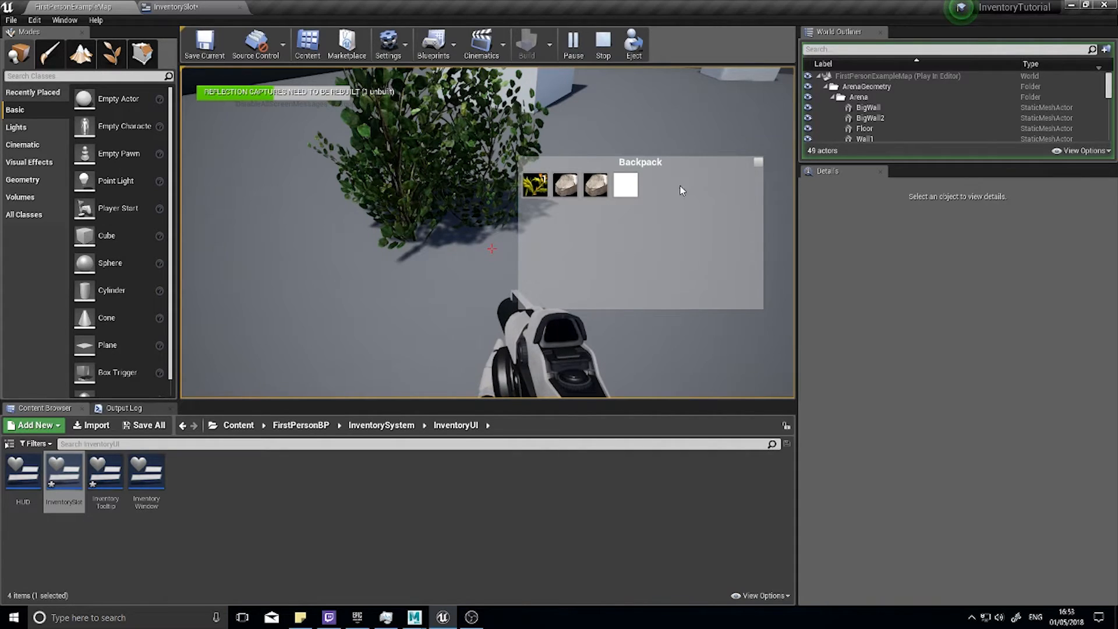
pyautogui.click(601, 45)
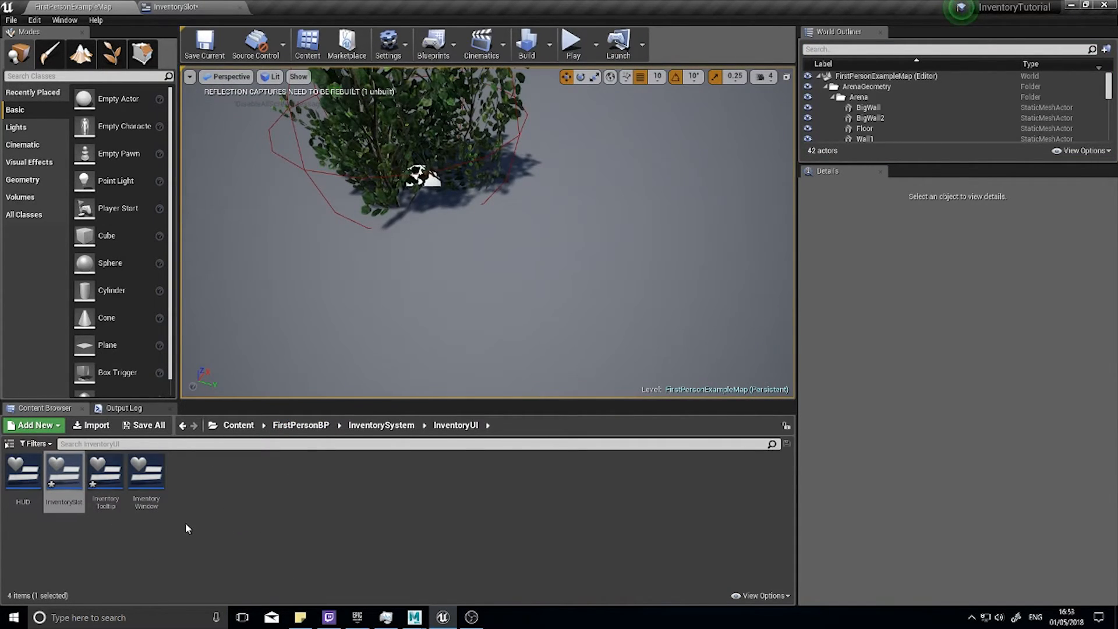
pyautogui.click(289, 7)
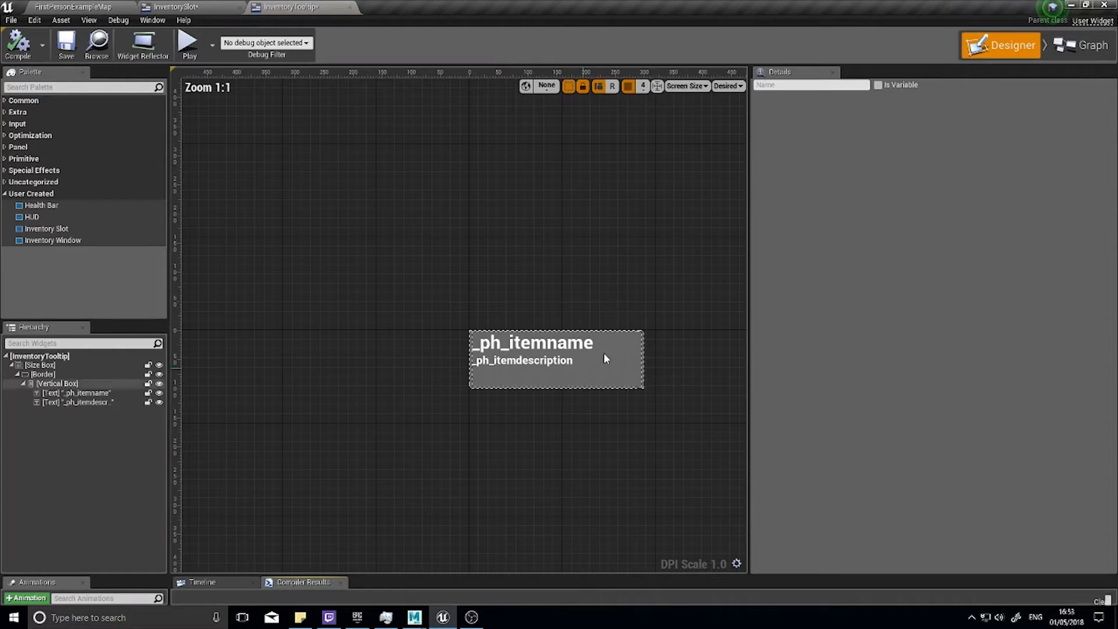
# In the tooltip graph, branch on Item Name Equal (Text) an empty literal text
pyautogui.click(1089, 45)
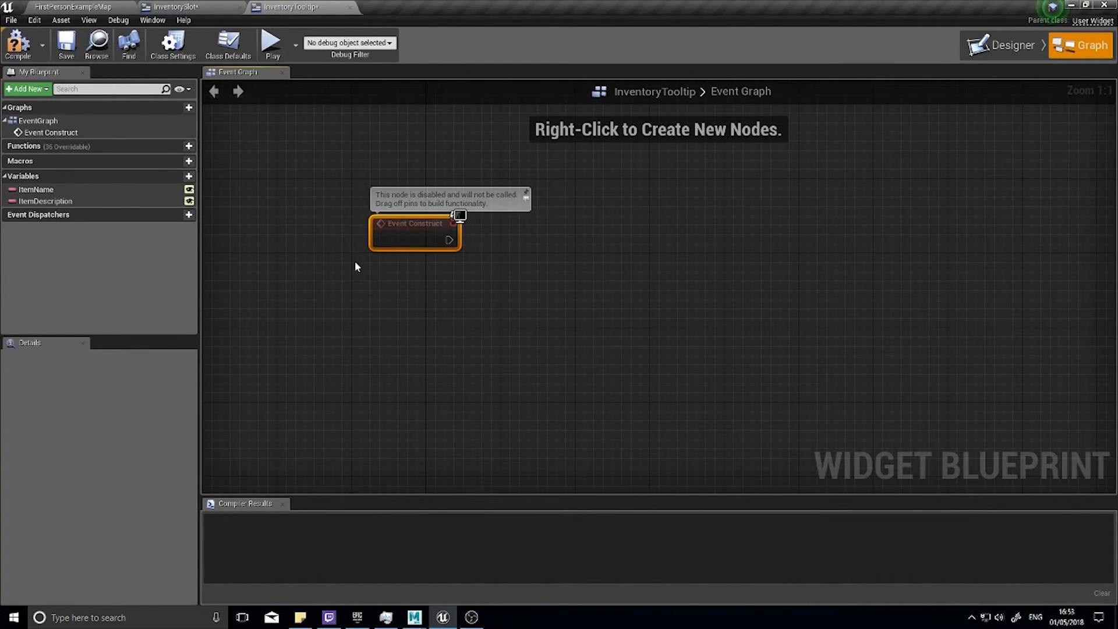
pyautogui.click(35, 188)
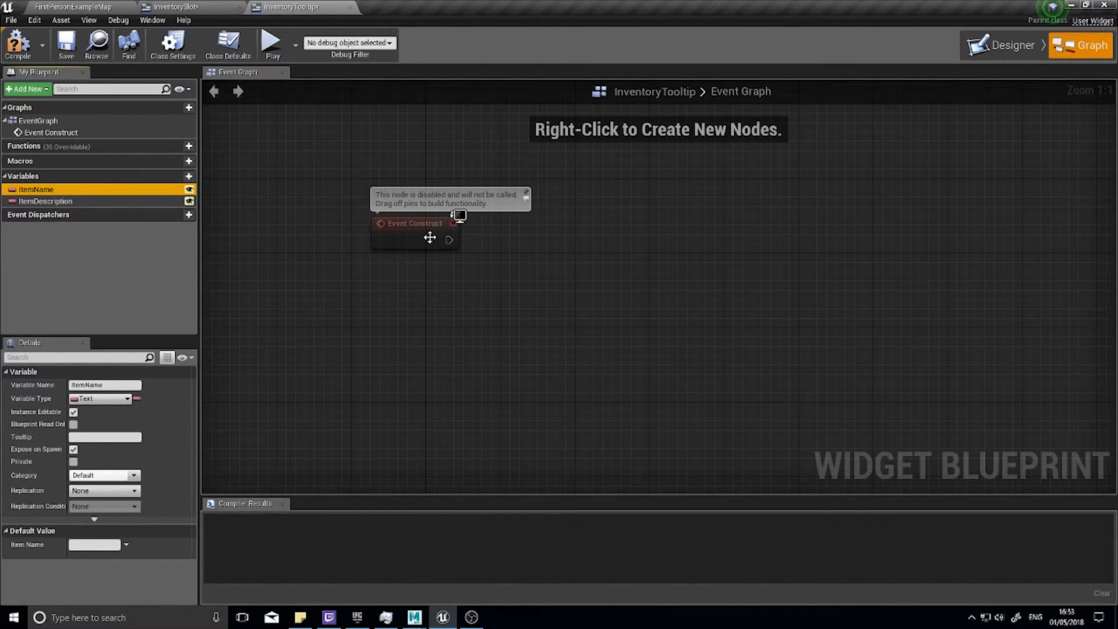
pyautogui.moveTo(171, 238)
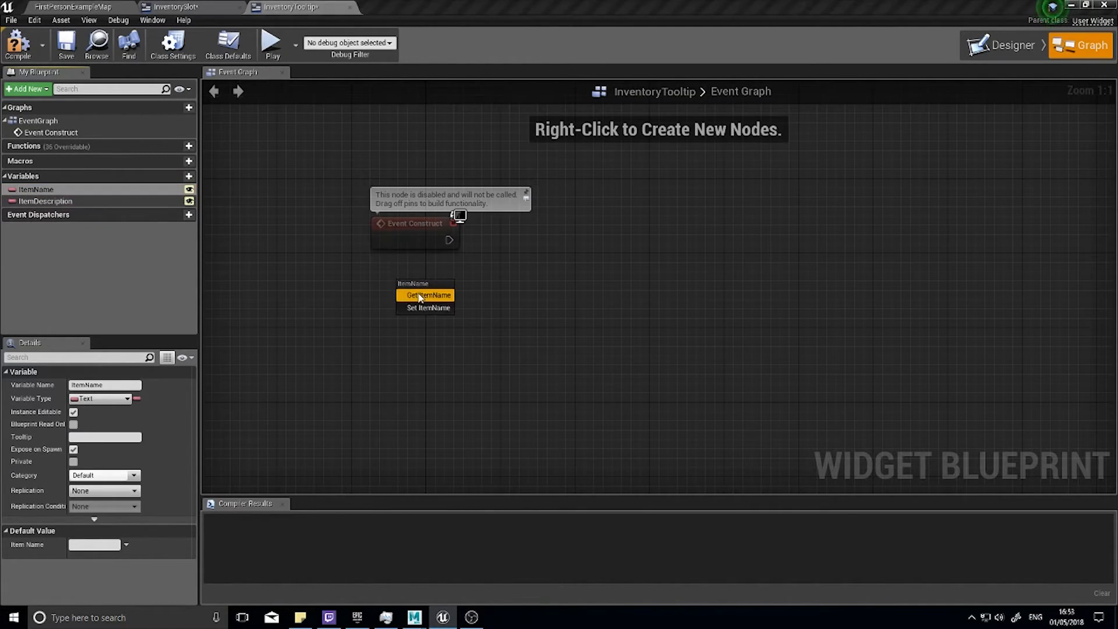
pyautogui.moveTo(425, 295); pyautogui.dragTo(531, 295)
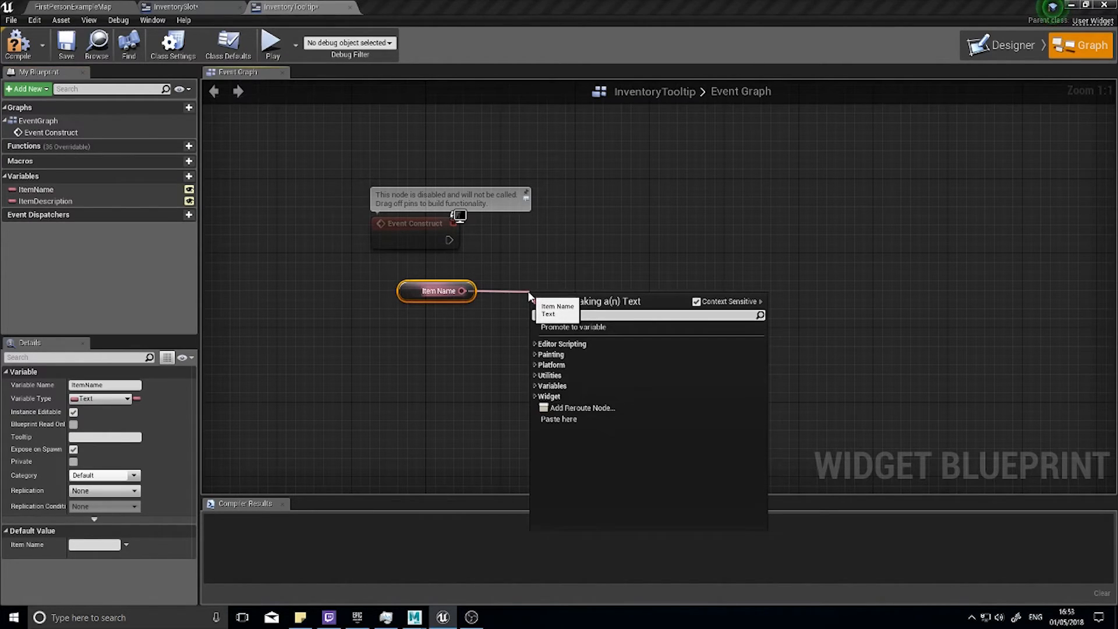
pyautogui.write('text')
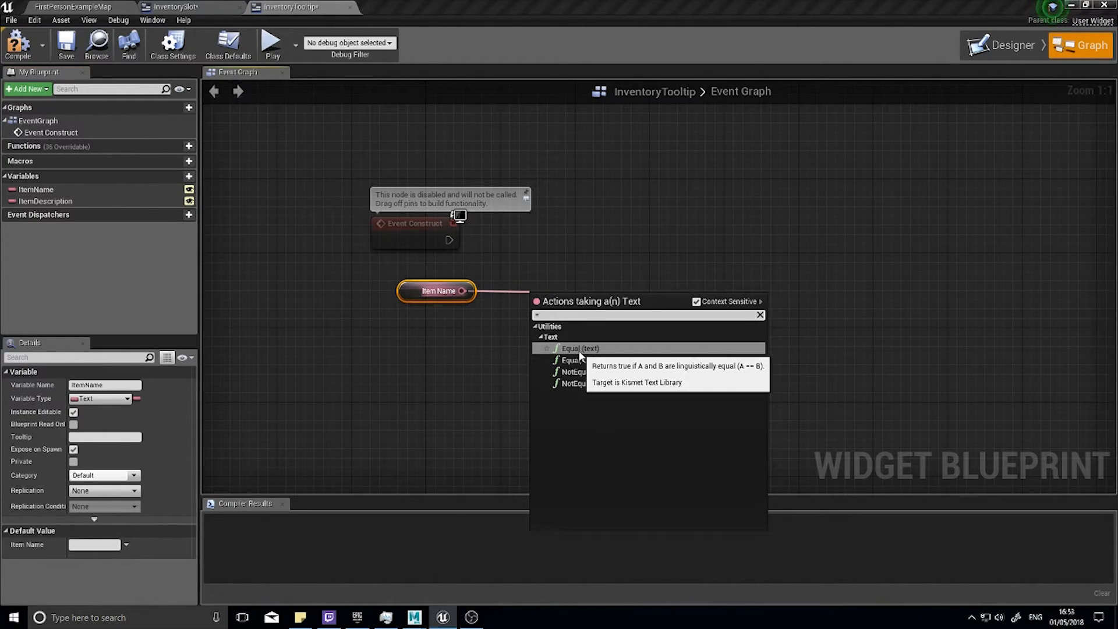
pyautogui.click(578, 348)
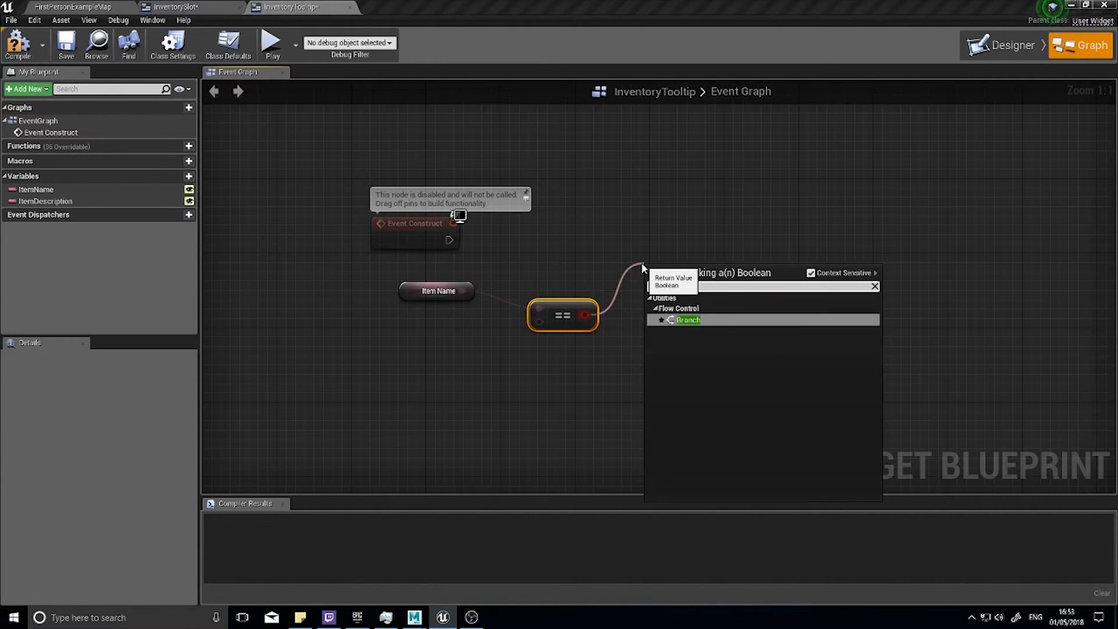
pyautogui.click(688, 320)
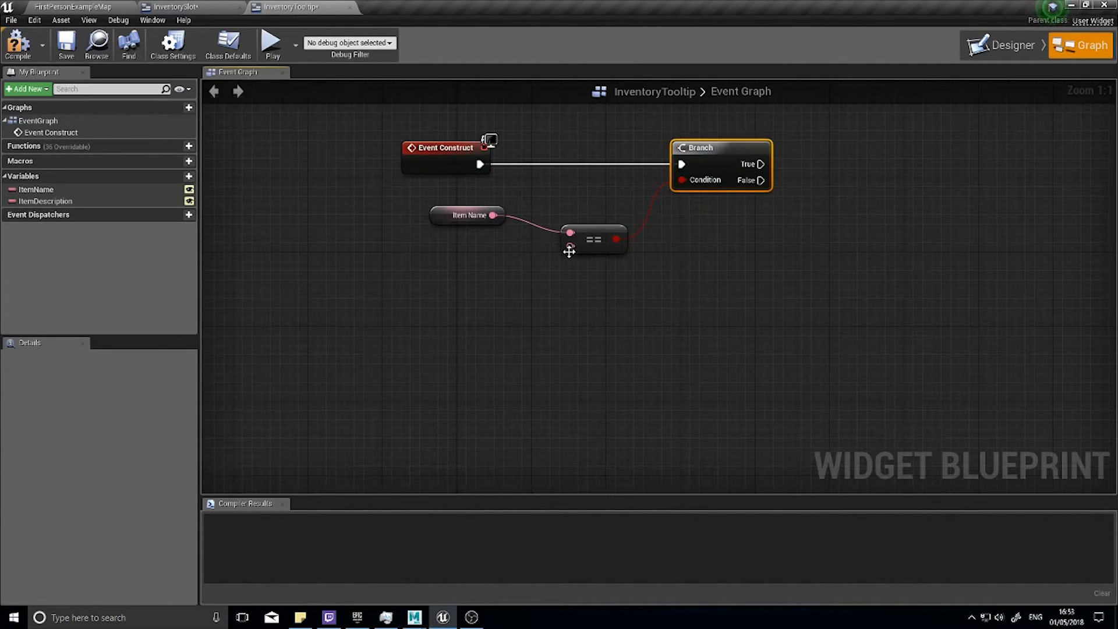
pyautogui.moveTo(569, 250); pyautogui.dragTo(492, 299)
pyautogui.write('litera')
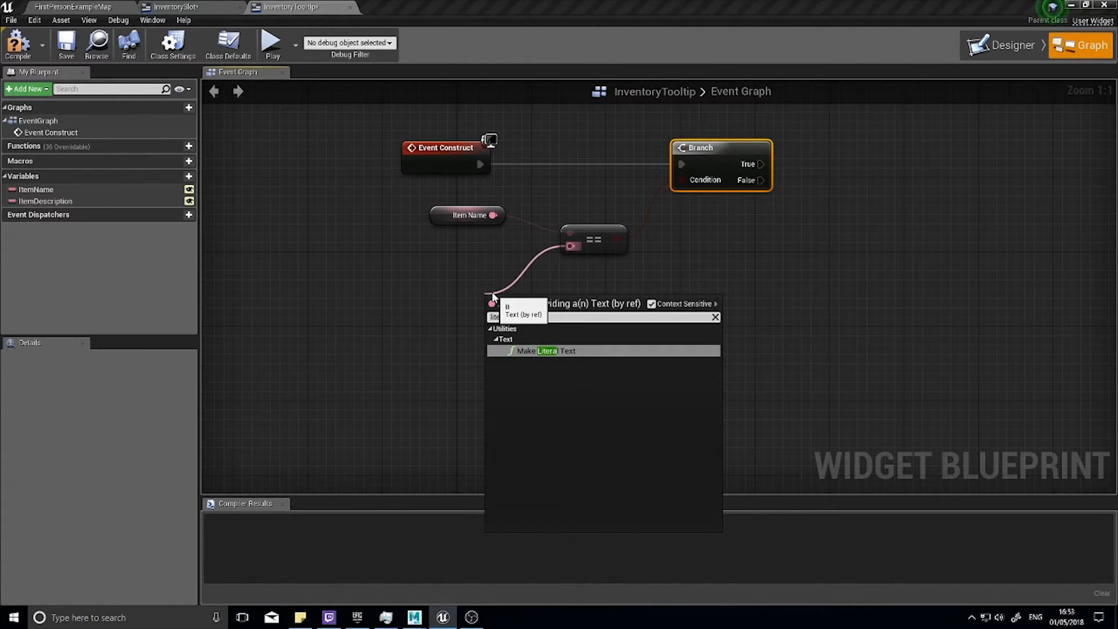
pyautogui.click(546, 350)
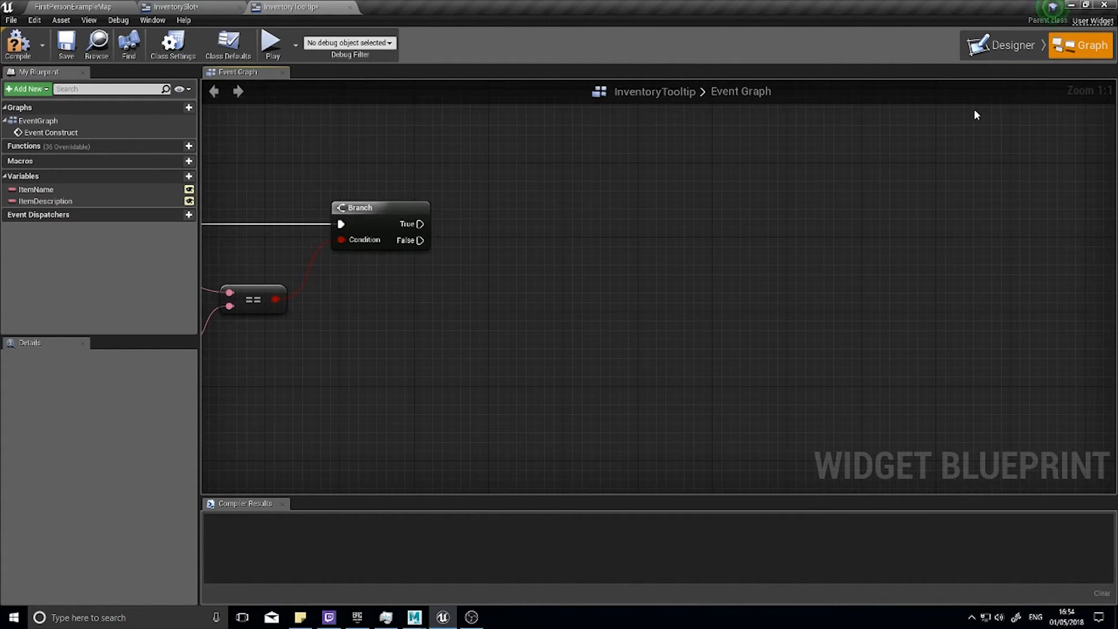
pyautogui.moveTo(412, 224)
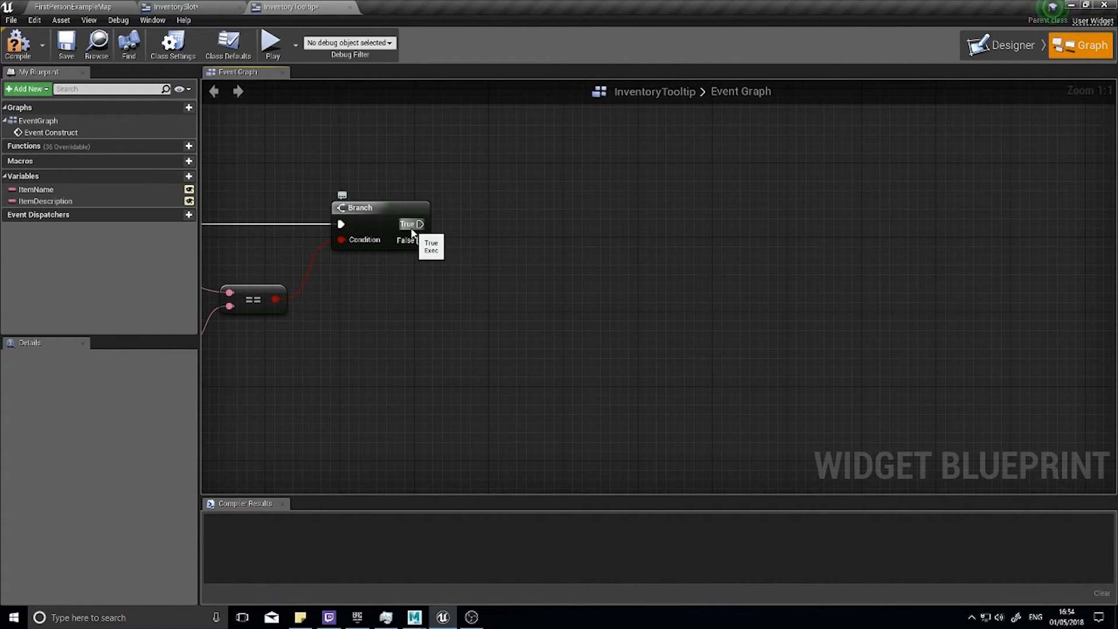
# On True, set the tooltip's visibility to Hidden, then compile
pyautogui.moveTo(421, 224); pyautogui.dragTo(540, 231)
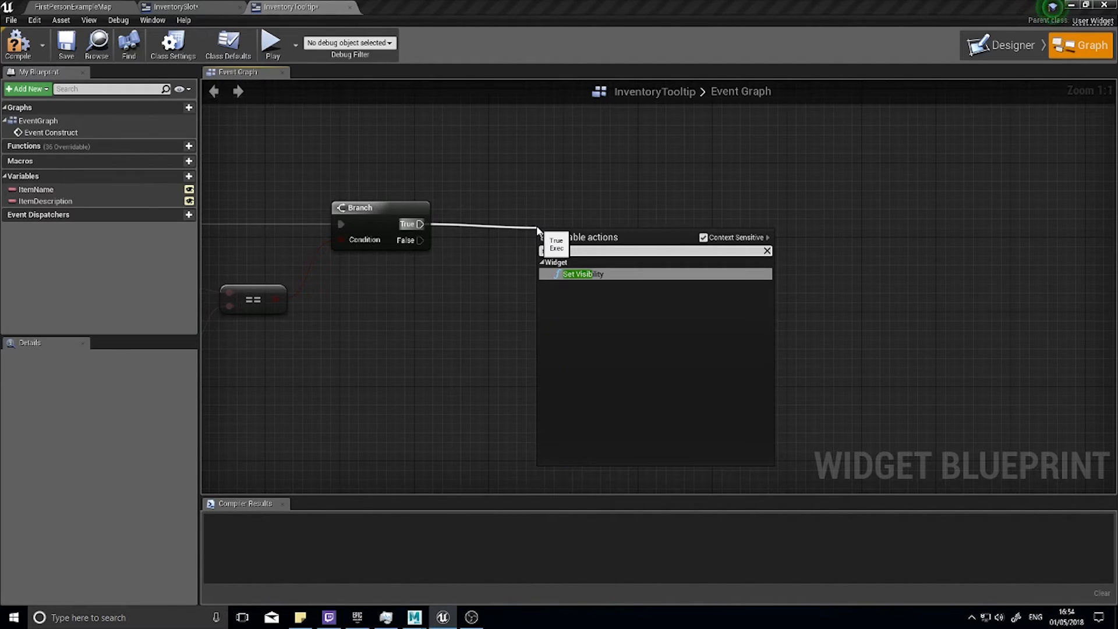
pyautogui.click(583, 274)
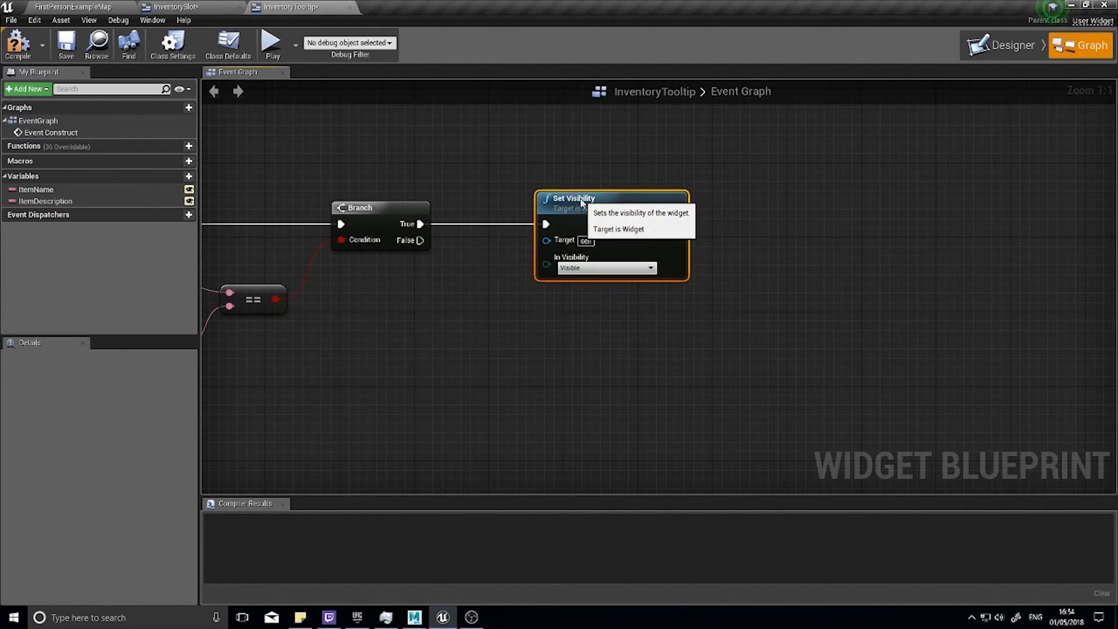
pyautogui.click(606, 268)
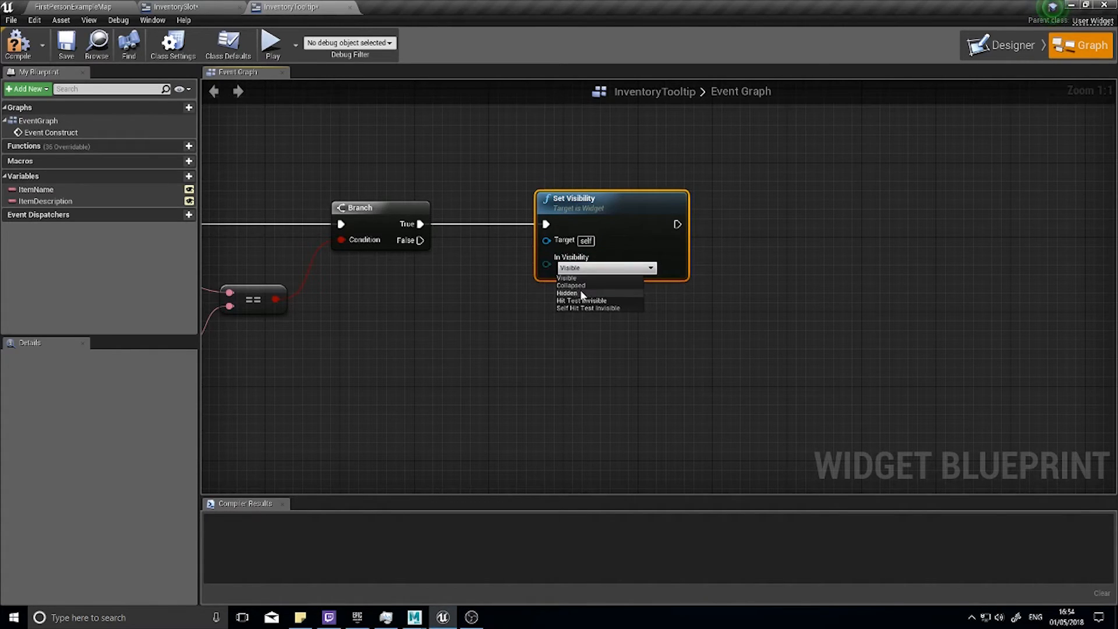
pyautogui.click(566, 293)
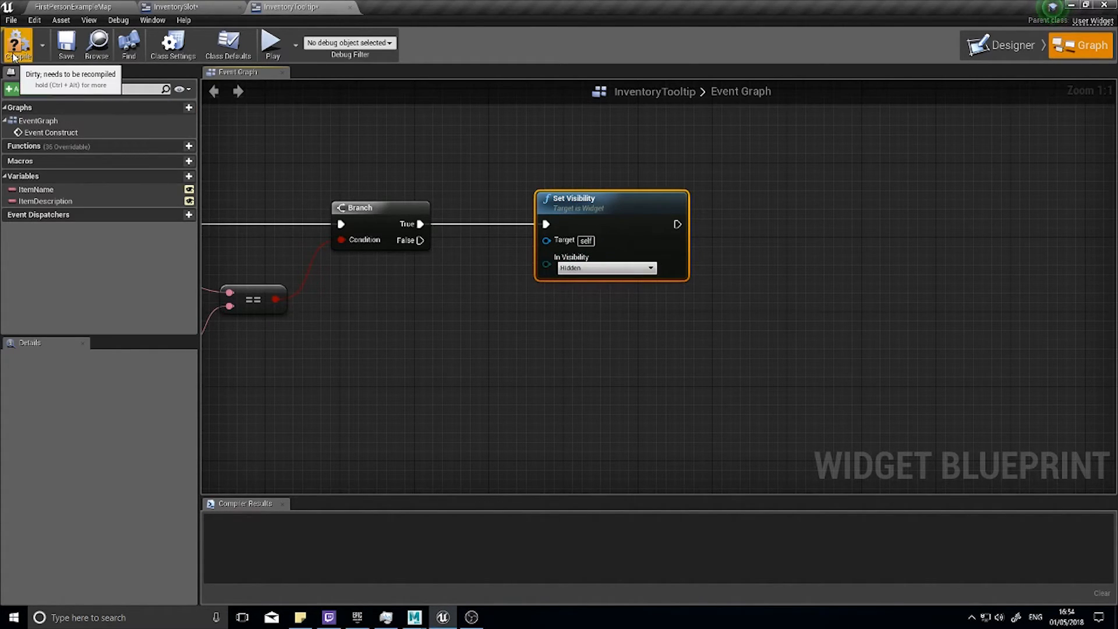
pyautogui.click(71, 7)
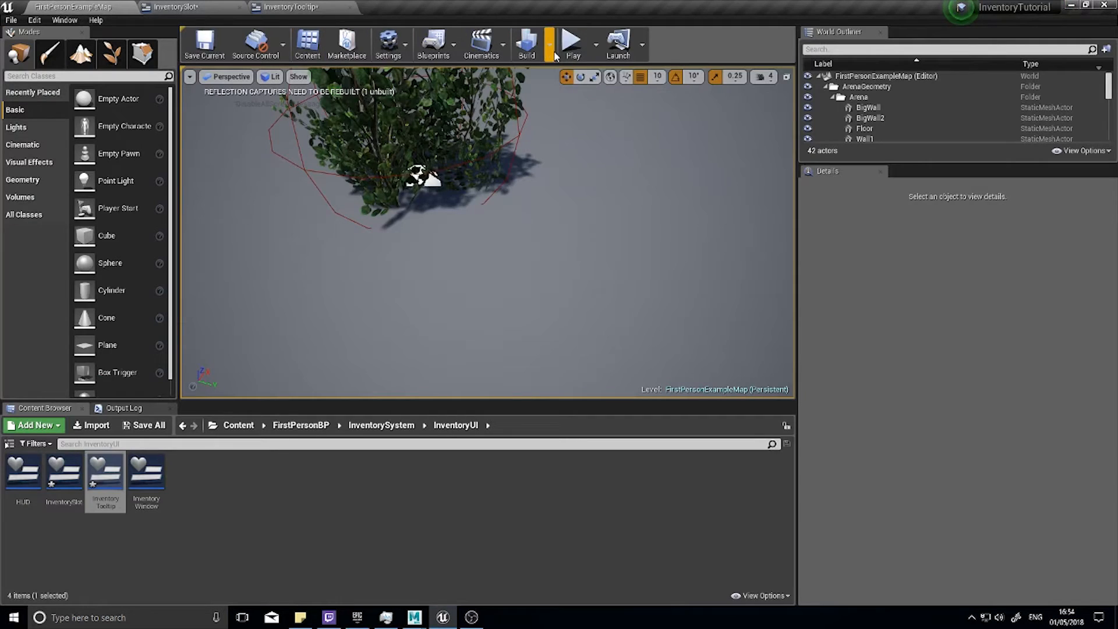
# Start a play session to test the backpack slot tooltips
pyautogui.click(571, 42)
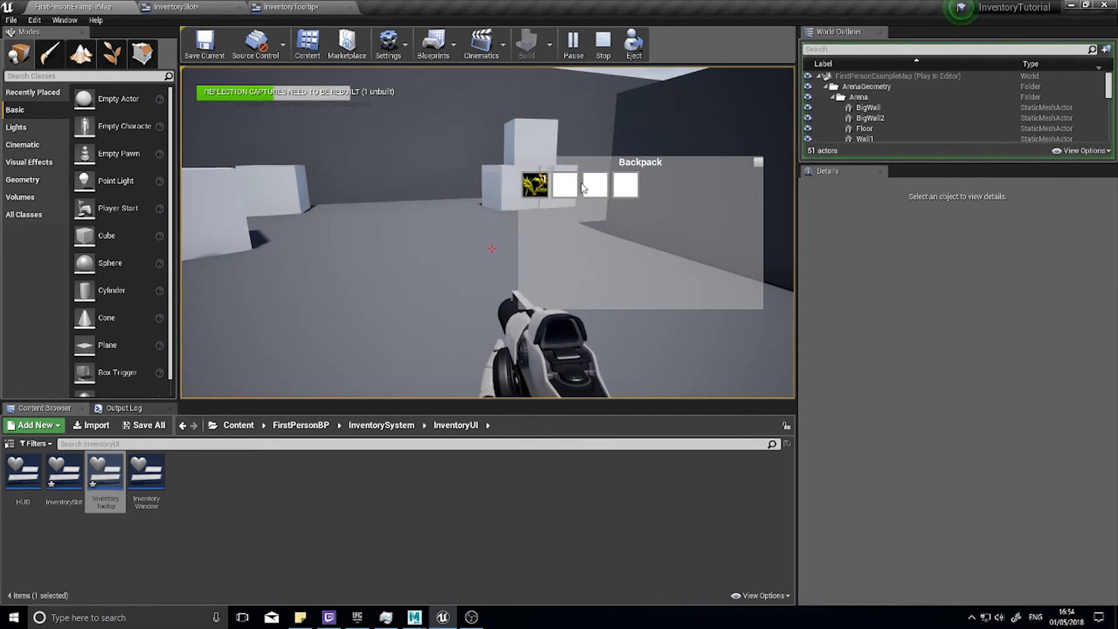
pyautogui.moveTo(534, 185)
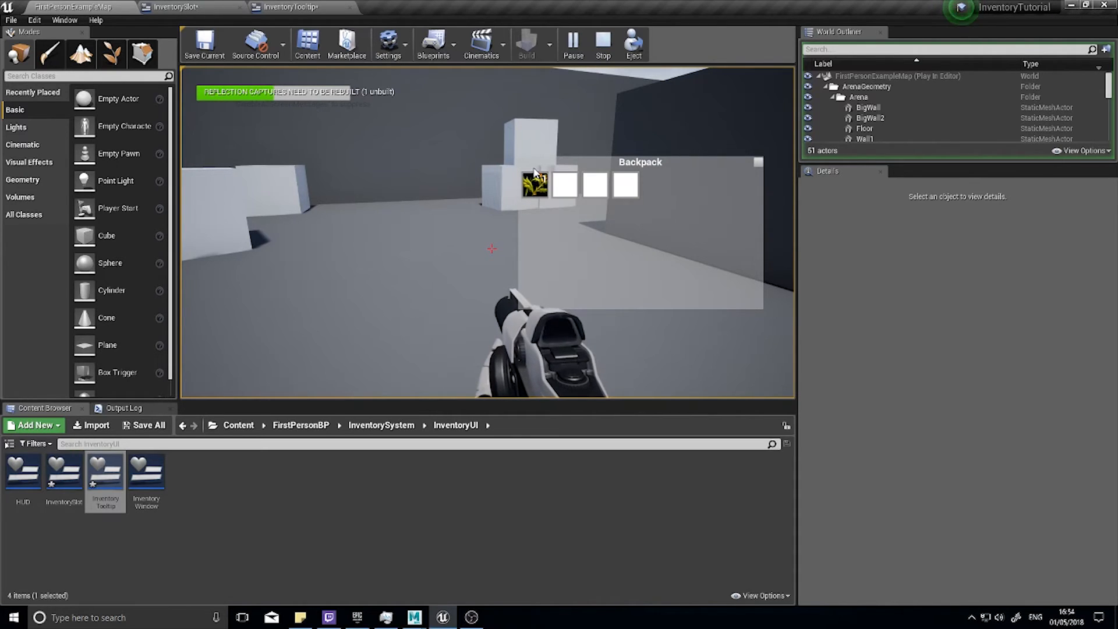
pyautogui.moveTo(534, 184)
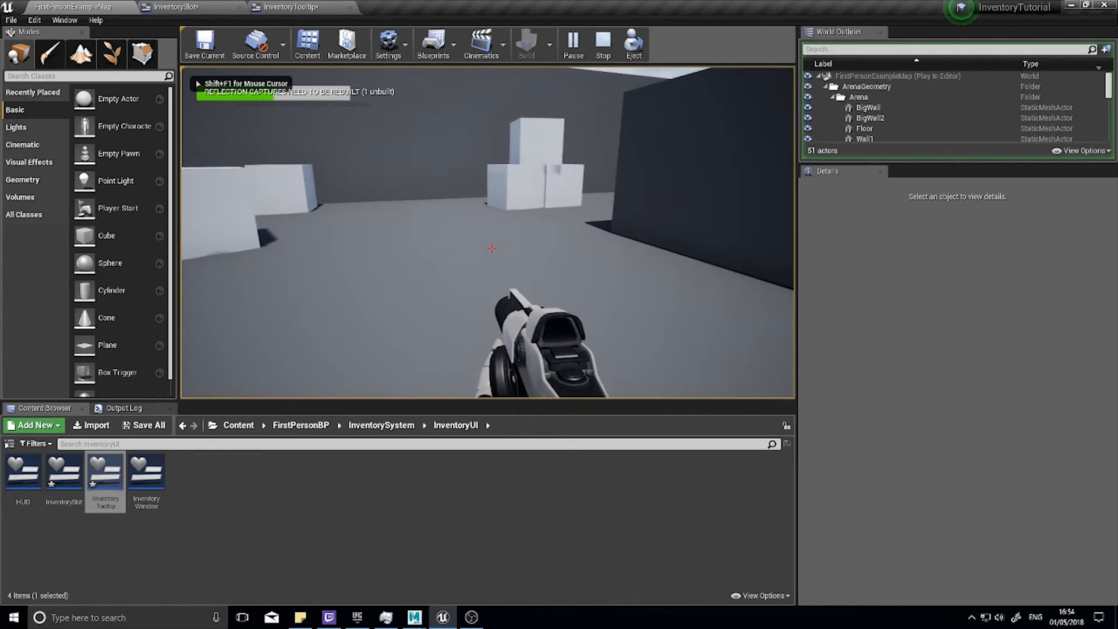
# Recompile the InventoryTooltip blueprint from its editor tab
pyautogui.click(289, 7)
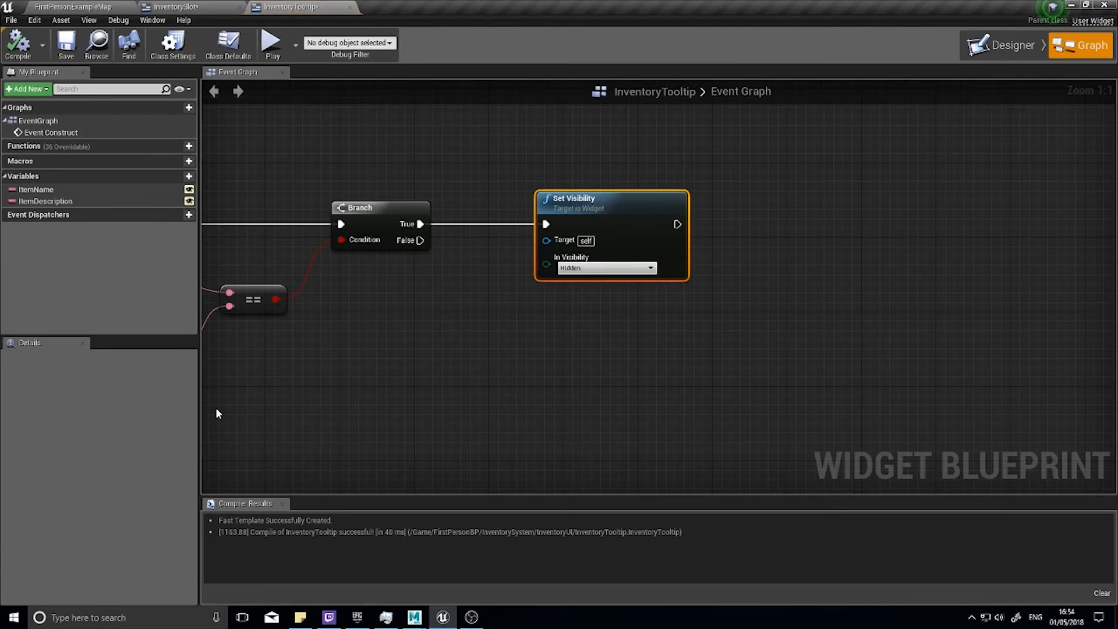
pyautogui.click(191, 7)
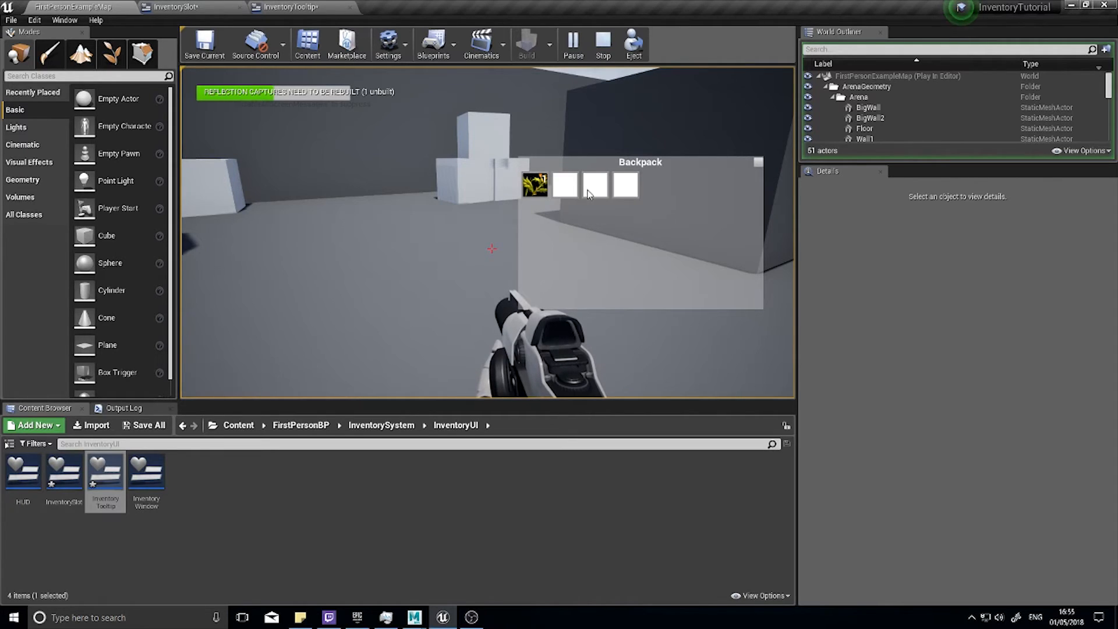
pyautogui.moveTo(534, 184)
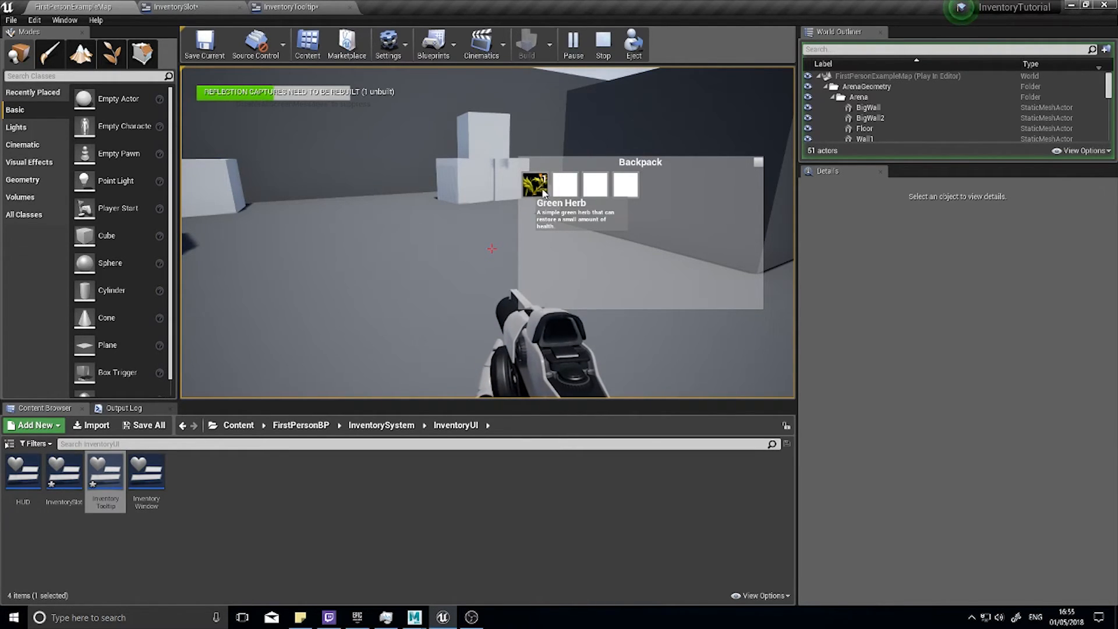
pyautogui.moveTo(567, 188)
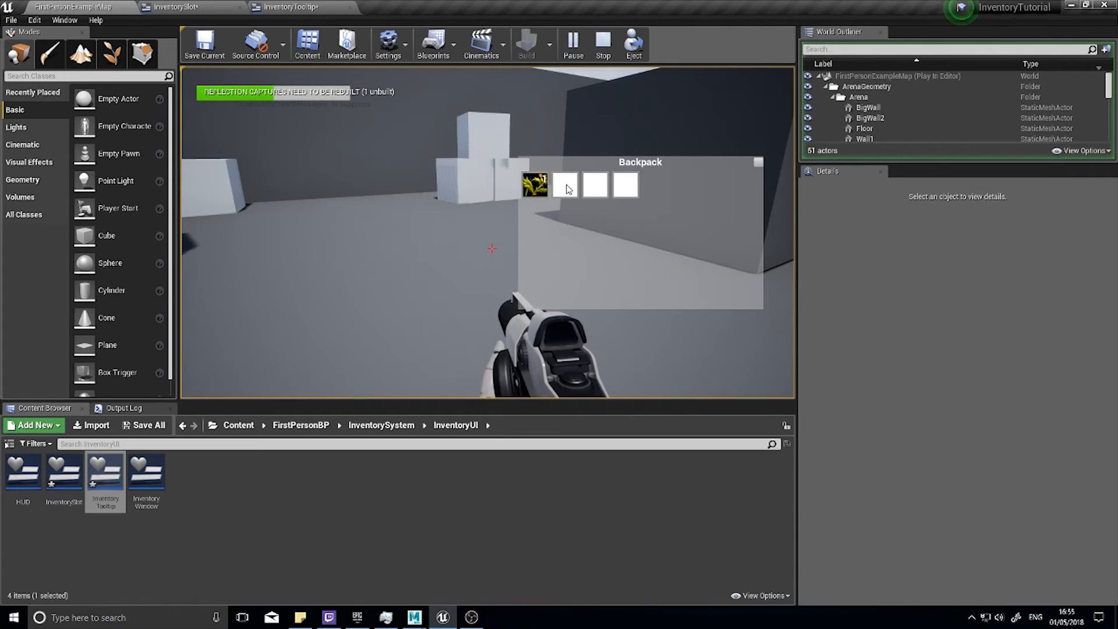
pyautogui.moveTo(534, 184)
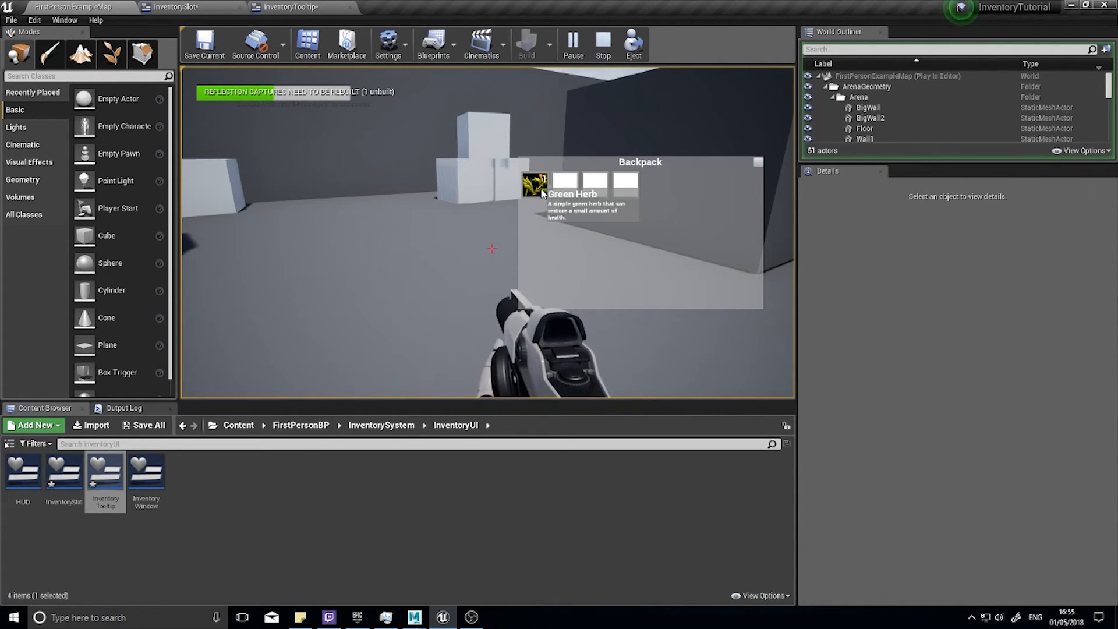
# Stop play, open the Item_Herb blueprint, then return to the level map
pyautogui.click(601, 44)
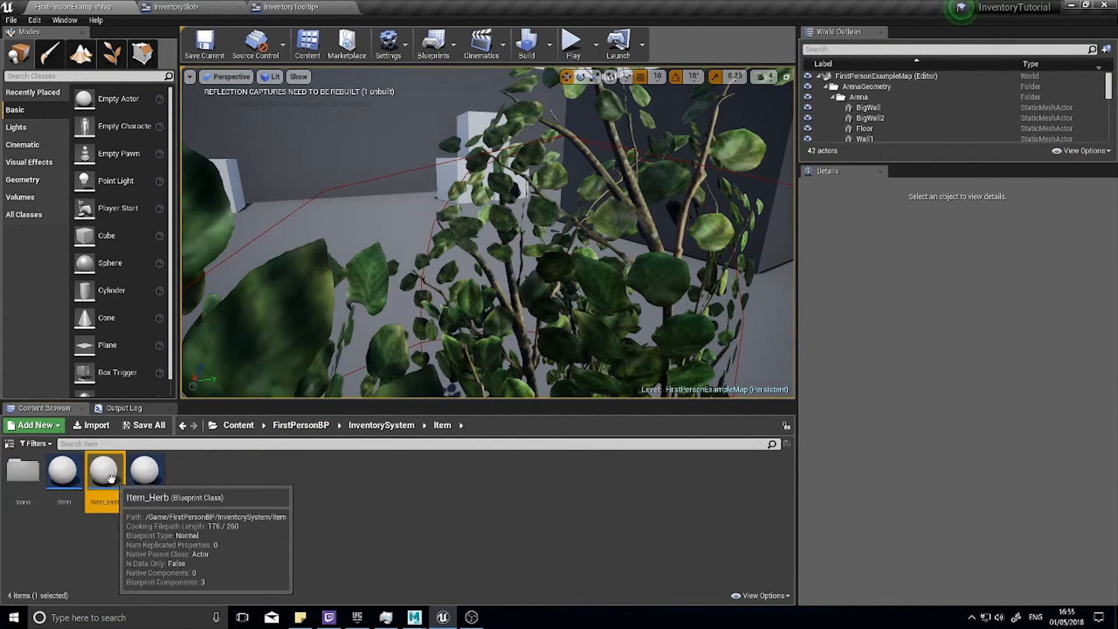
pyautogui.doubleClick(104, 469)
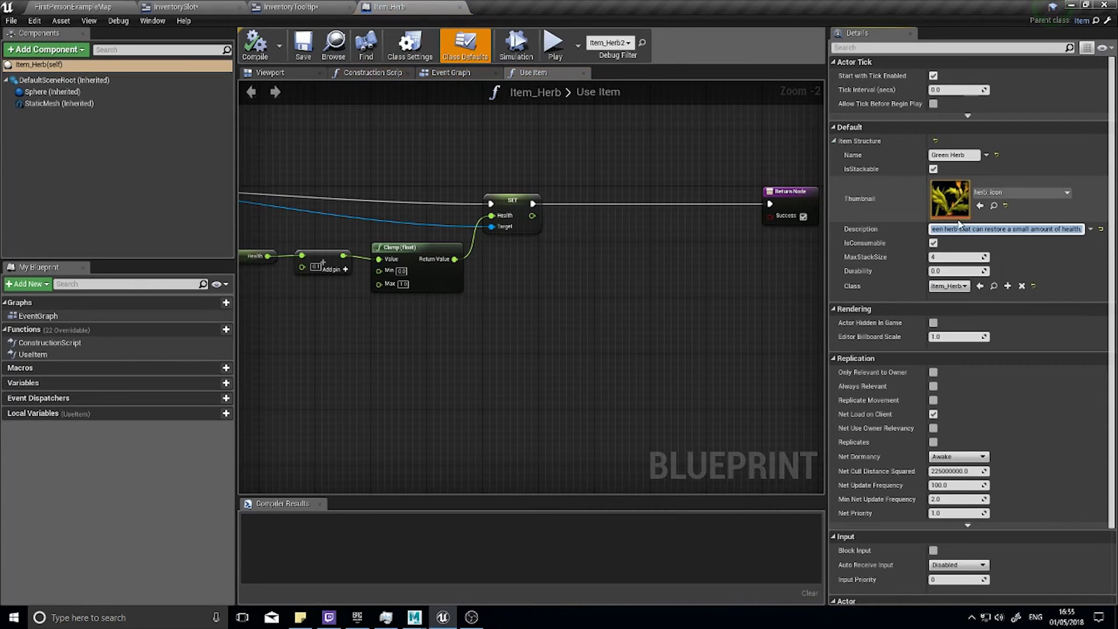
pyautogui.click(71, 6)
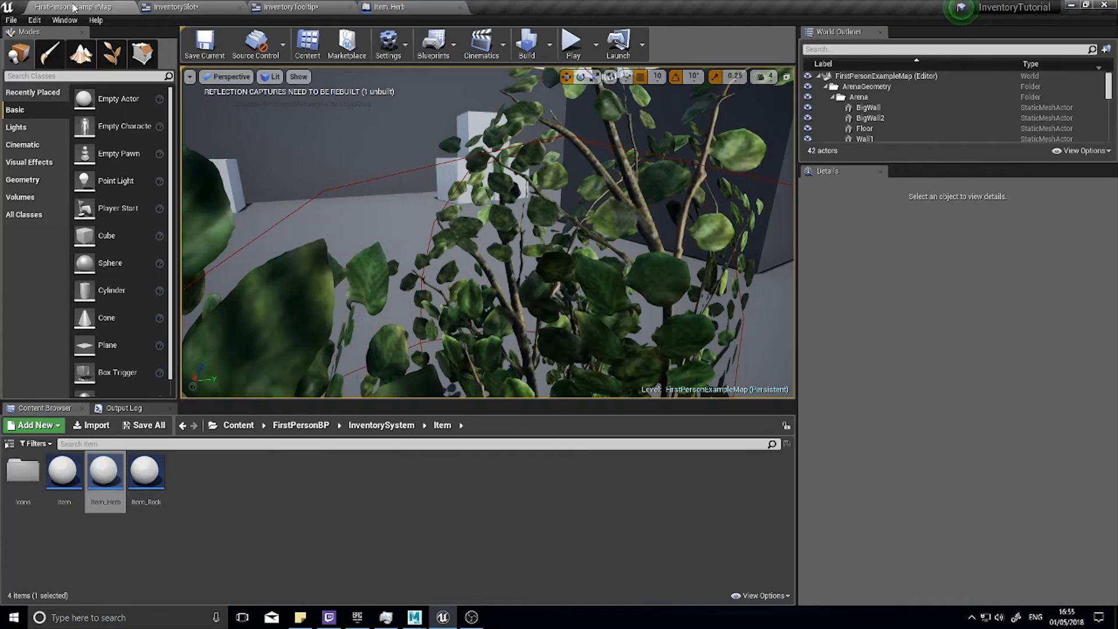